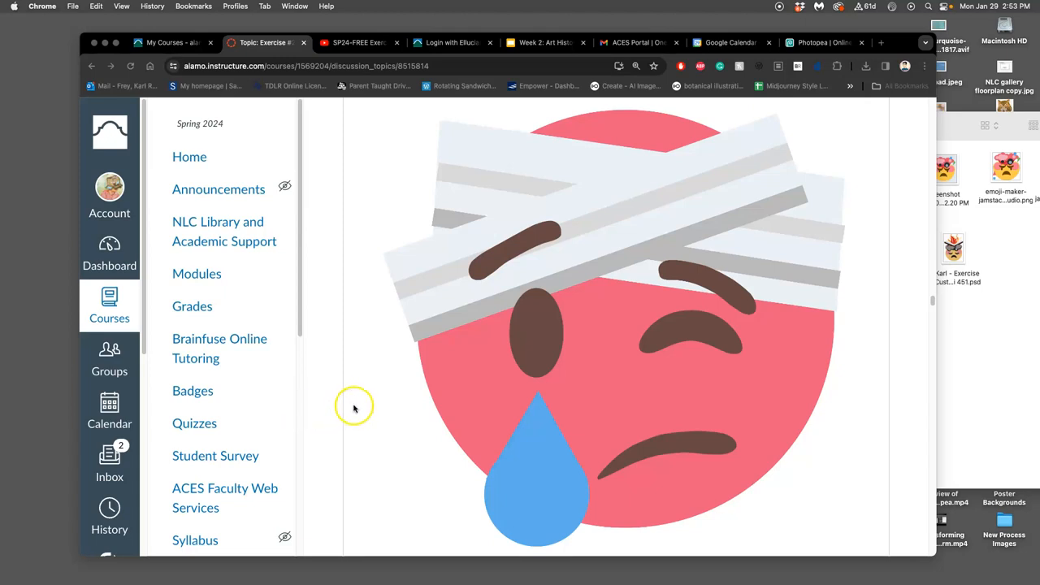
pyautogui.moveTo(376, 414)
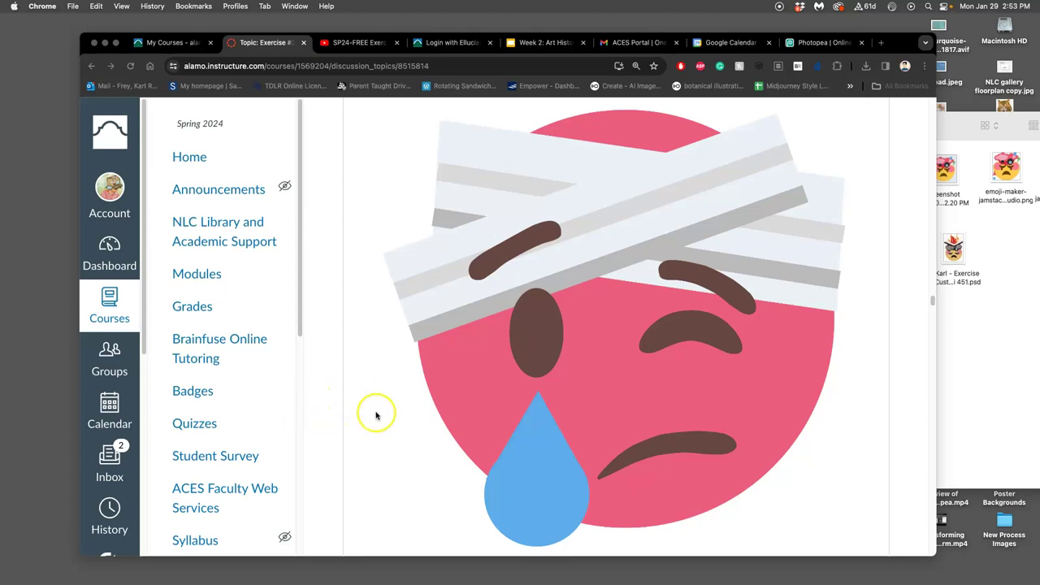
pyautogui.moveTo(543, 316)
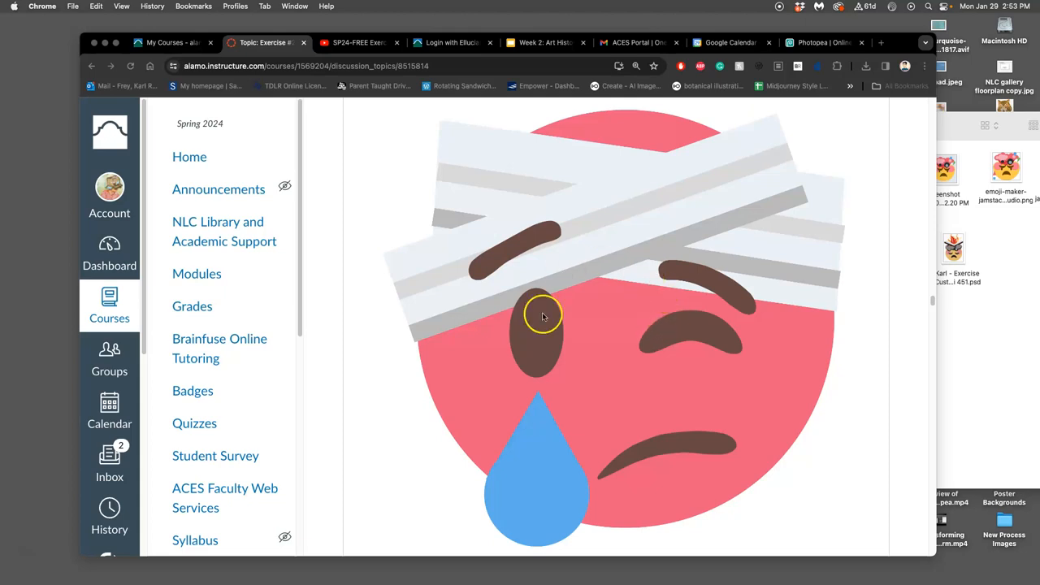
pyautogui.moveTo(607, 331)
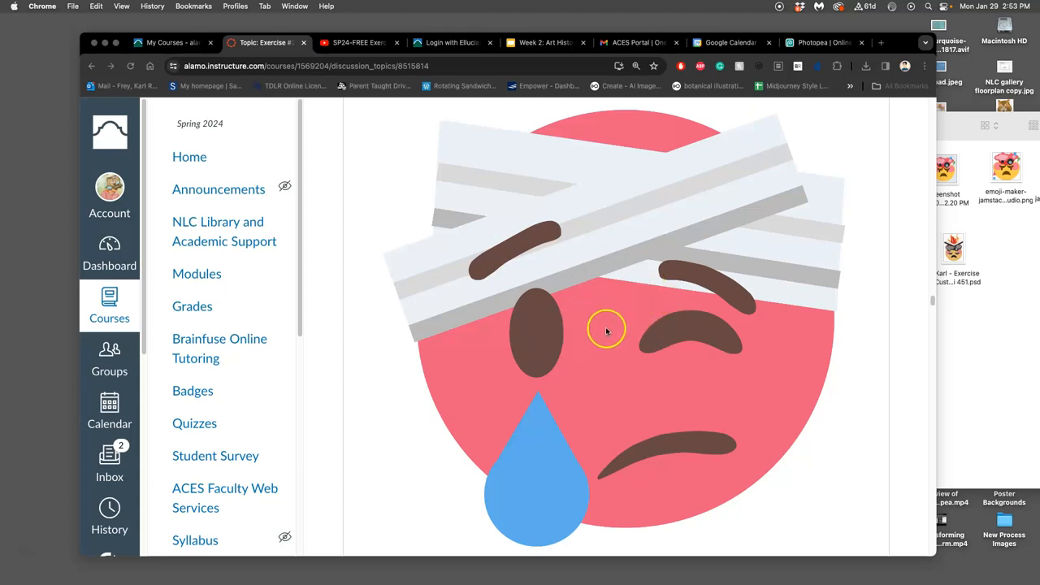
pyautogui.moveTo(575, 288)
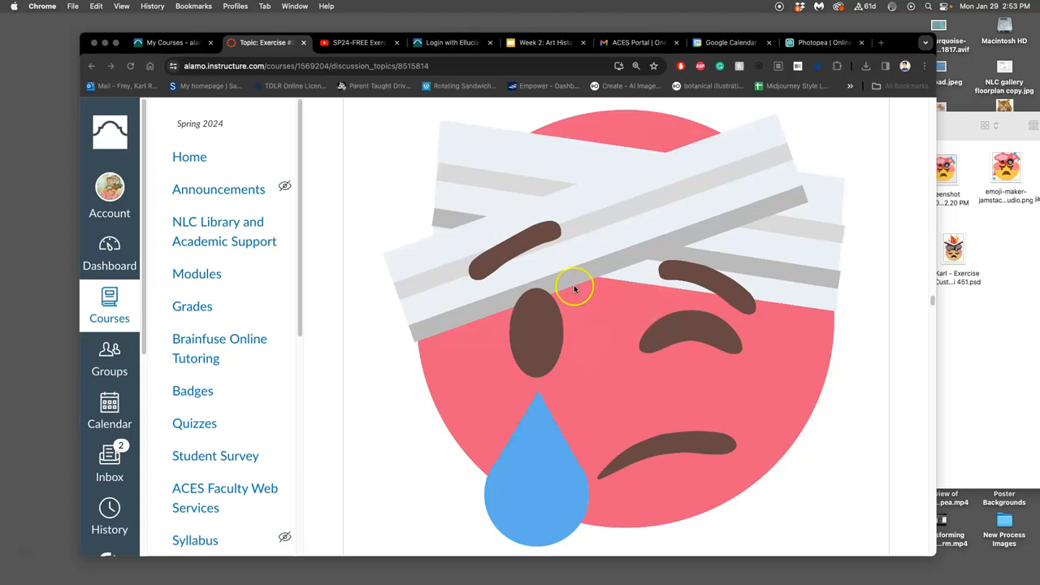
pyautogui.moveTo(658, 268)
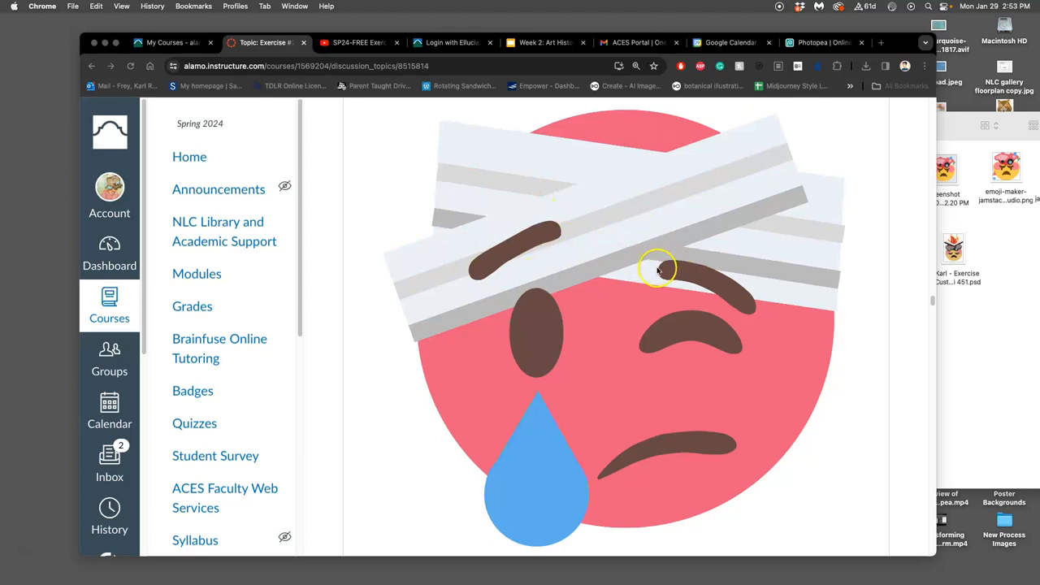
# - Scroll down the exercise page past the Flat vs Flat 2.0 image to the bandaged-emoji finishing extras example
pyautogui.scroll(-3)
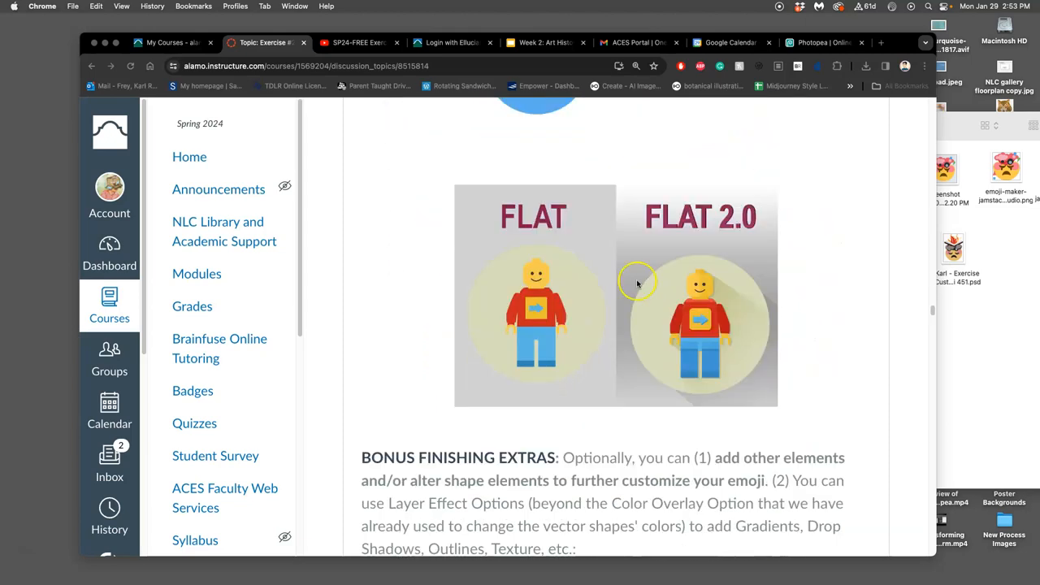
pyautogui.moveTo(718, 246)
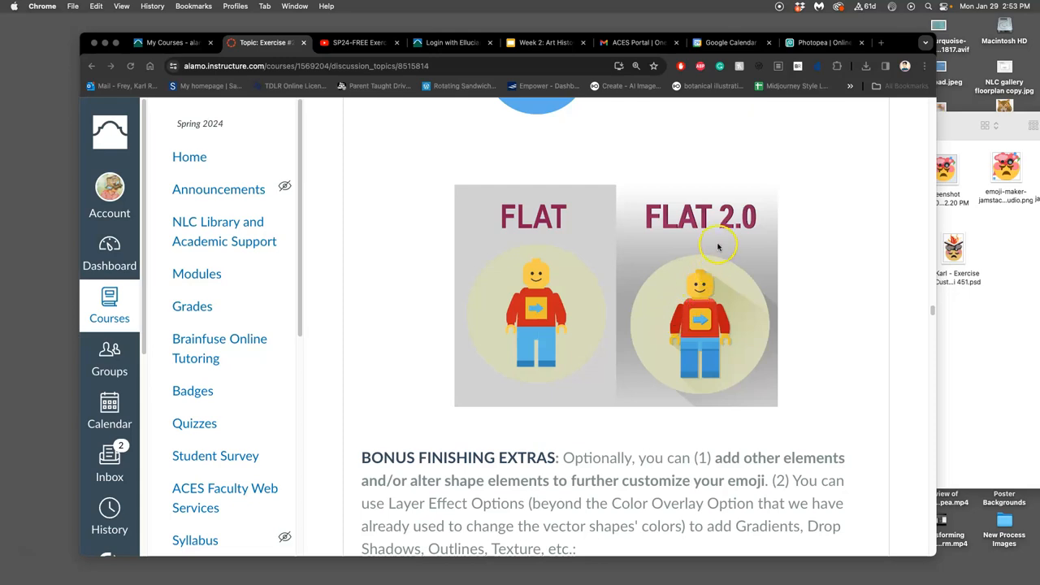
pyautogui.moveTo(712, 252)
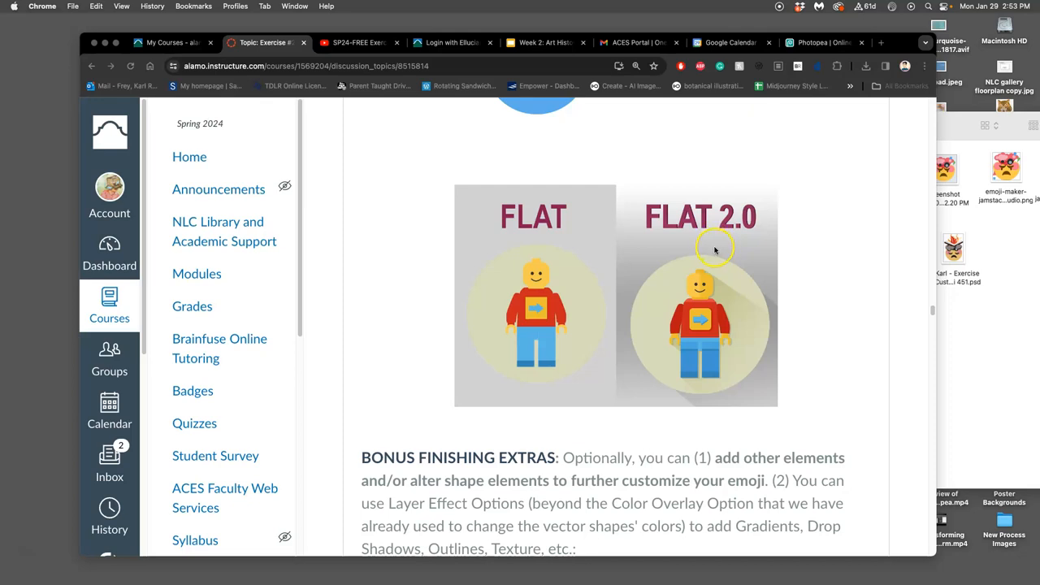
pyautogui.moveTo(563, 307)
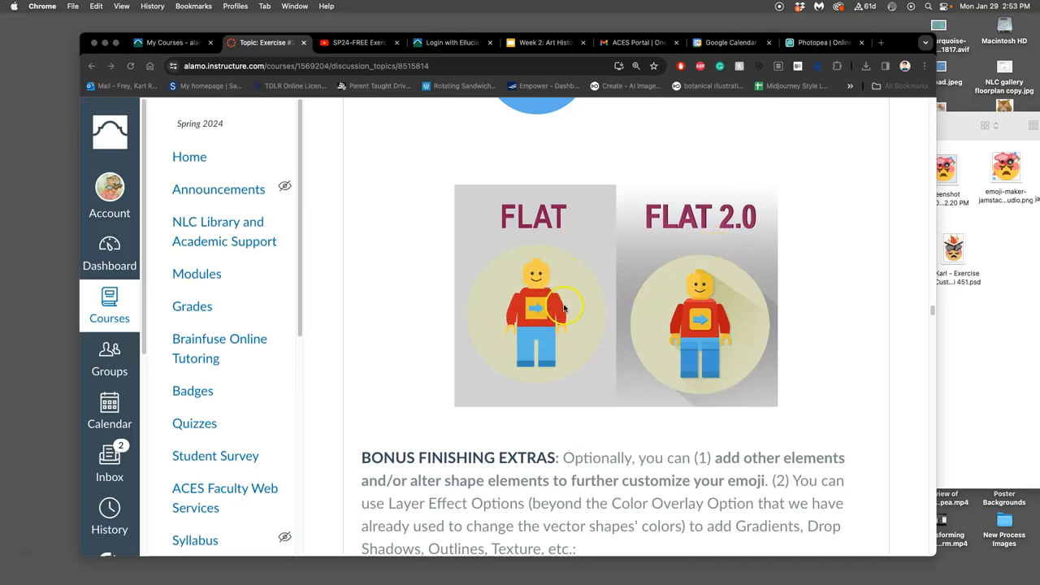
pyautogui.moveTo(696, 314)
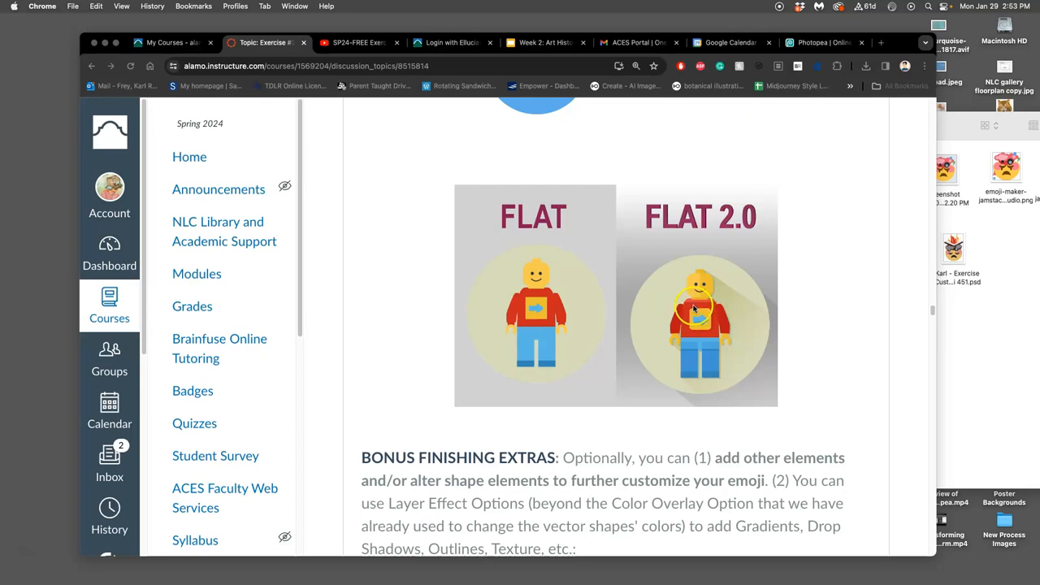
pyautogui.scroll(-3)
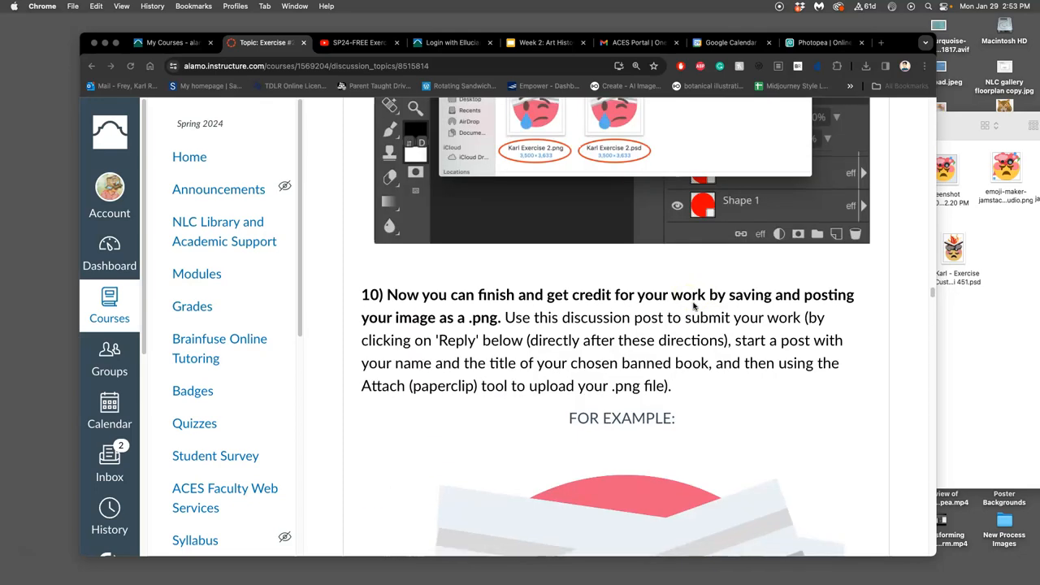
pyautogui.scroll(-3)
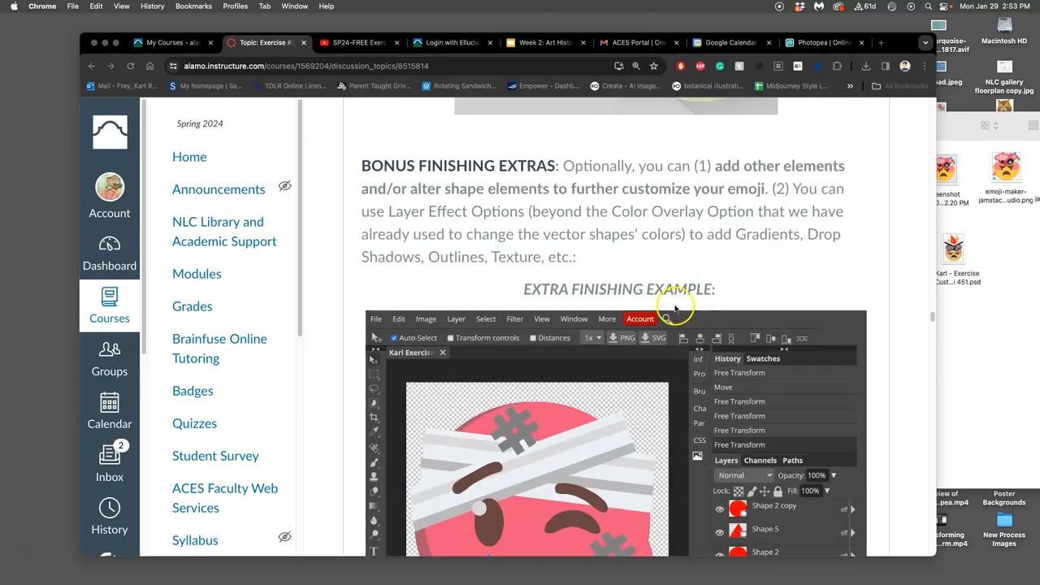
pyautogui.scroll(-3)
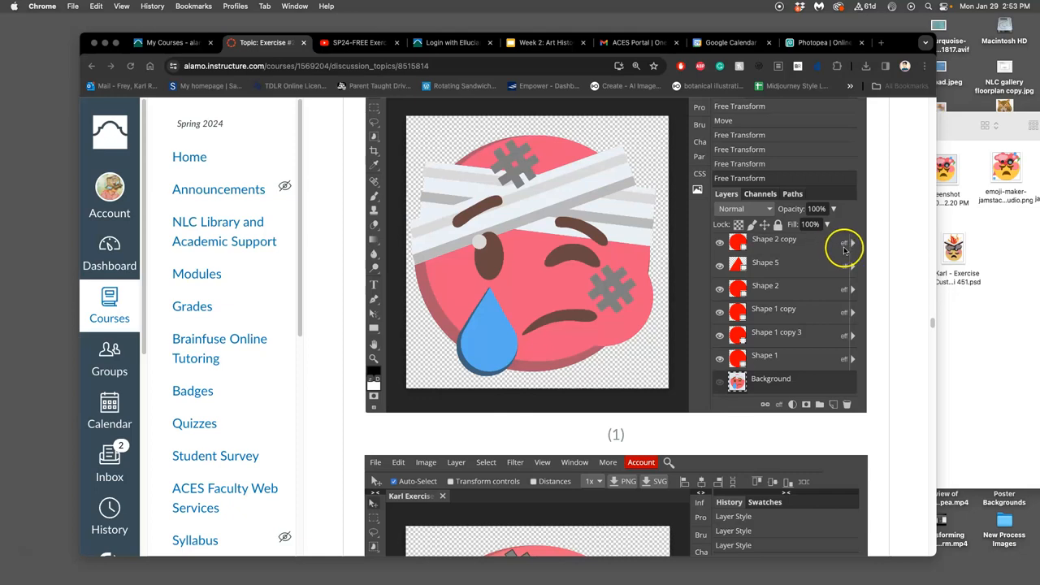
pyautogui.moveTo(801, 285)
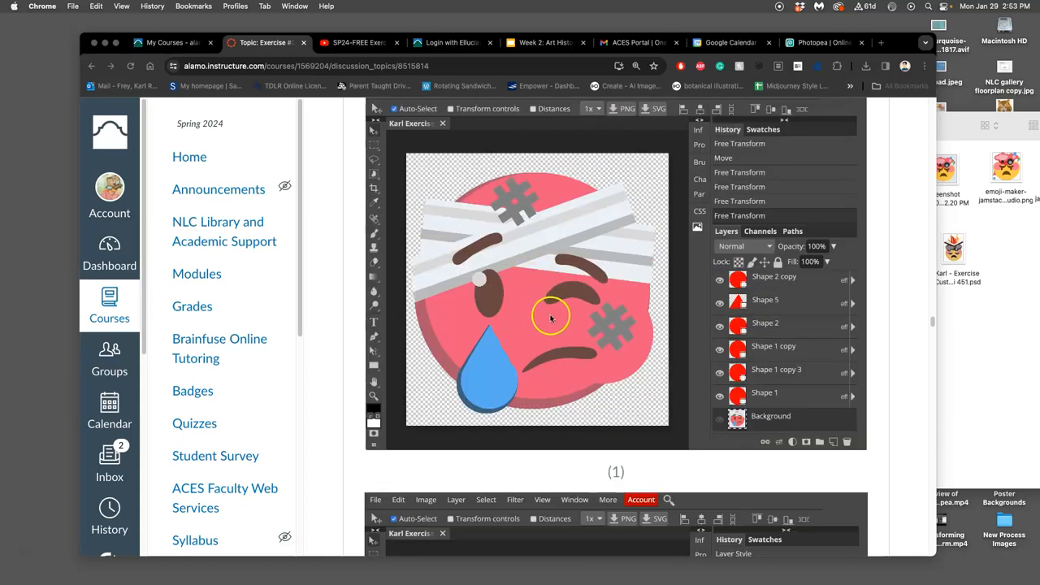
# - In the burning-book emoji document, enable an Inner Shadow on the yellow face's Shape 1 layer
pyautogui.click(818, 42)
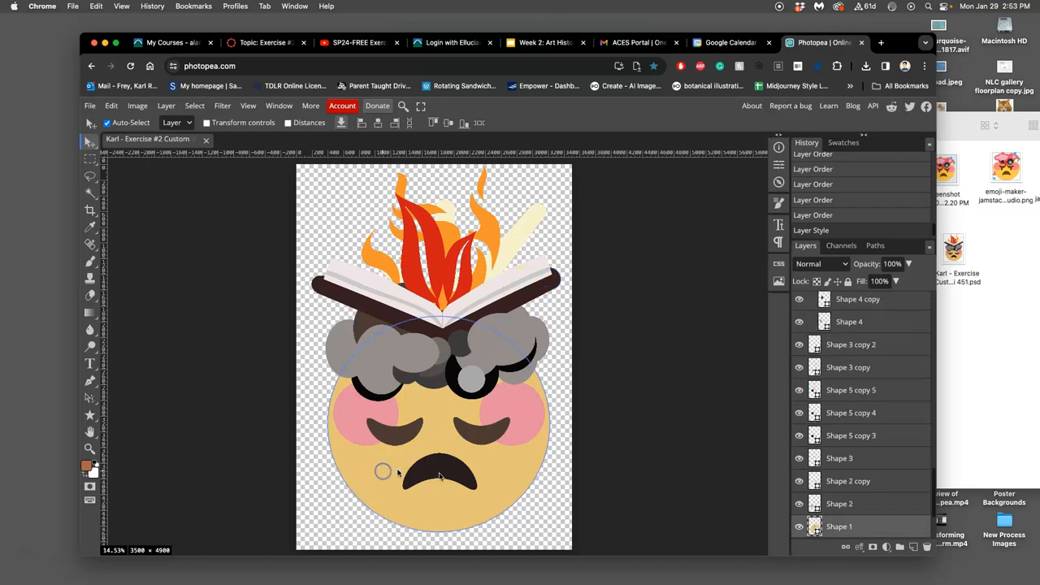
pyautogui.doubleClick(840, 525)
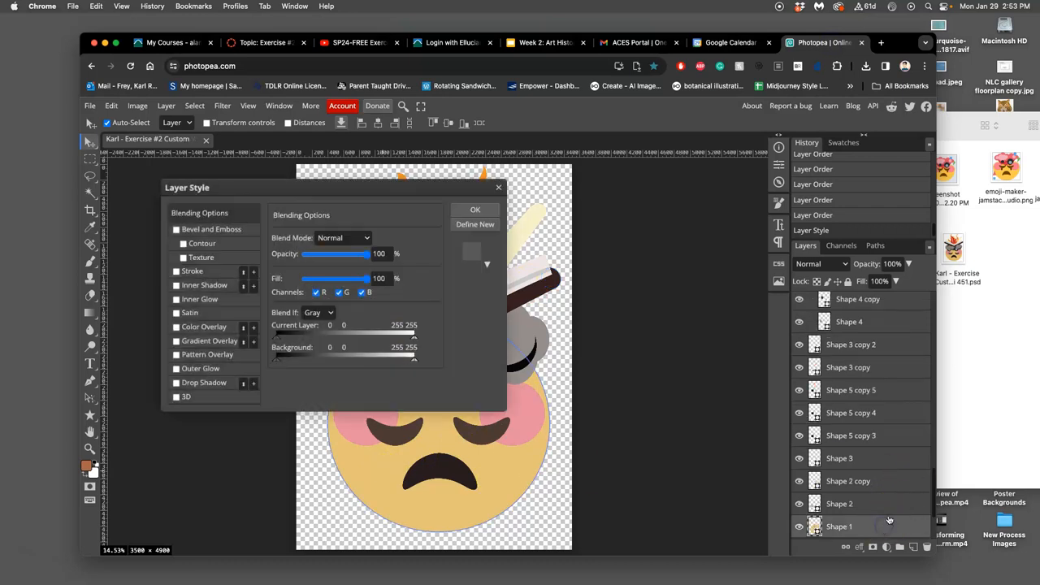
pyautogui.moveTo(187, 188); pyautogui.dragTo(538, 176)
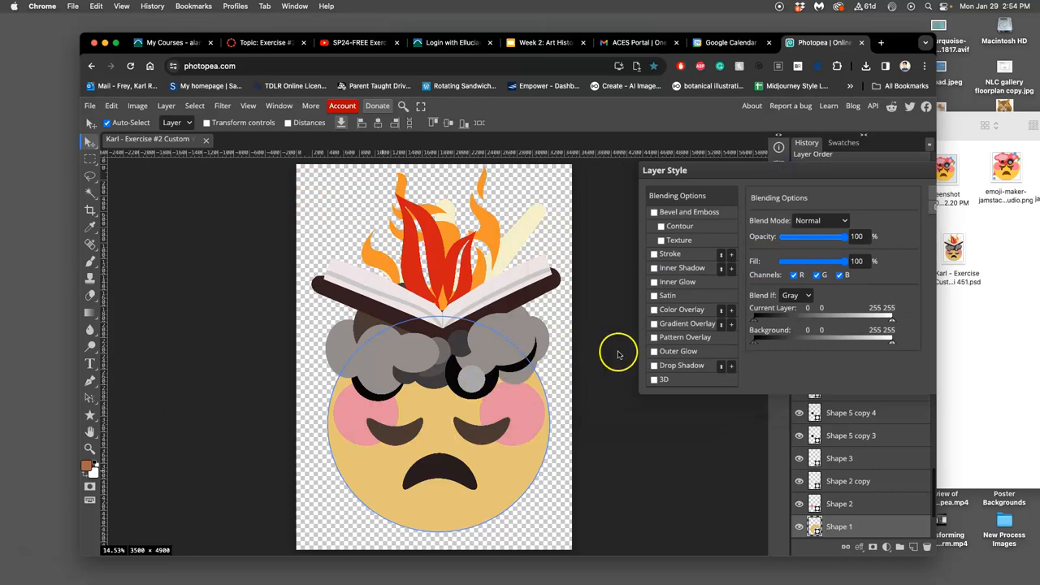
pyautogui.moveTo(658, 268)
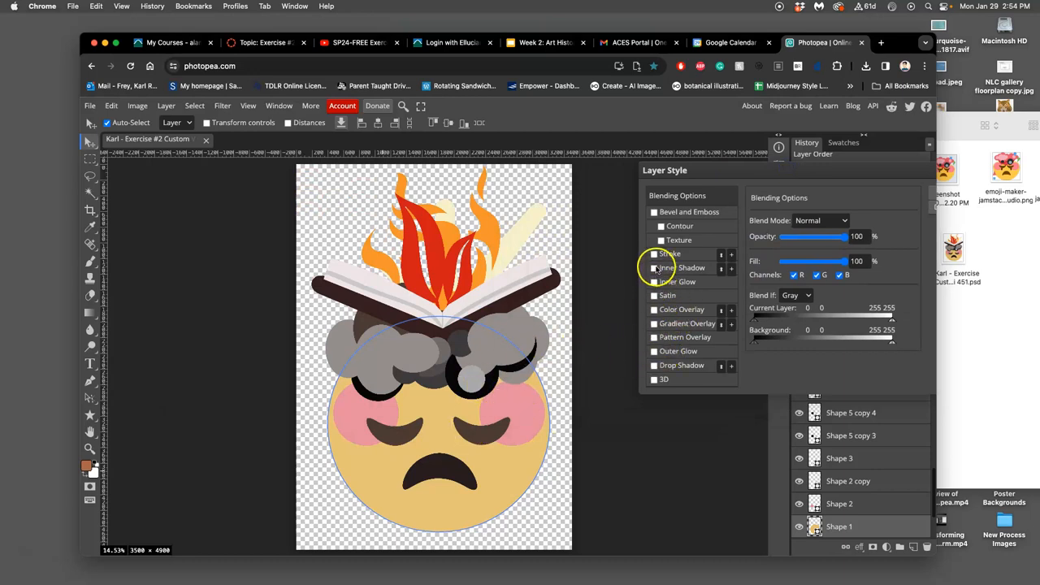
pyautogui.click(654, 267)
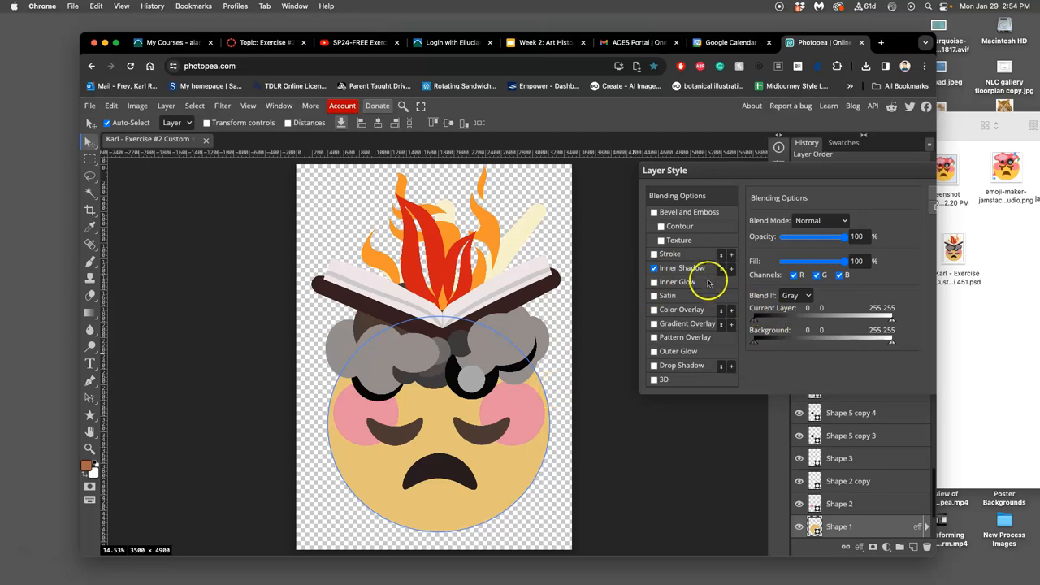
pyautogui.click(682, 267)
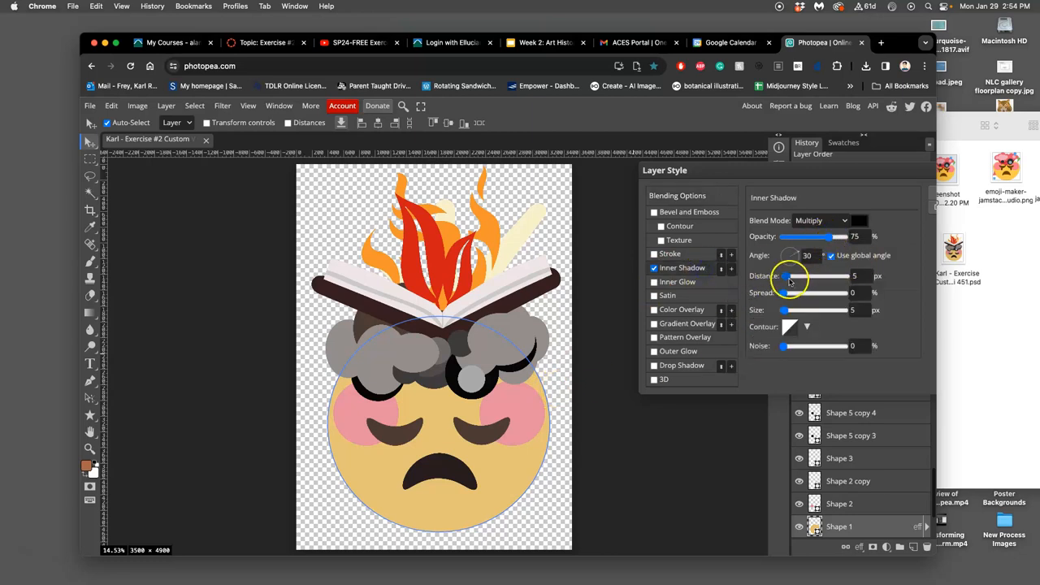
# - Tune the inner shadow's distance, spread, angle, size and lower opacity into a soft dark rim, then confirm
pyautogui.moveTo(788, 280); pyautogui.dragTo(820, 292)
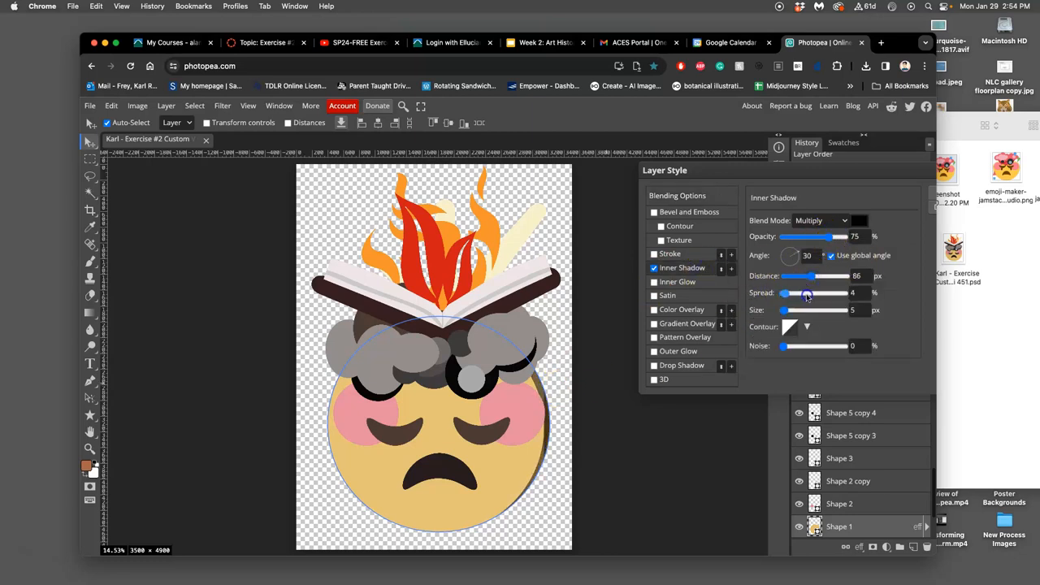
pyautogui.moveTo(784, 310); pyautogui.dragTo(809, 309)
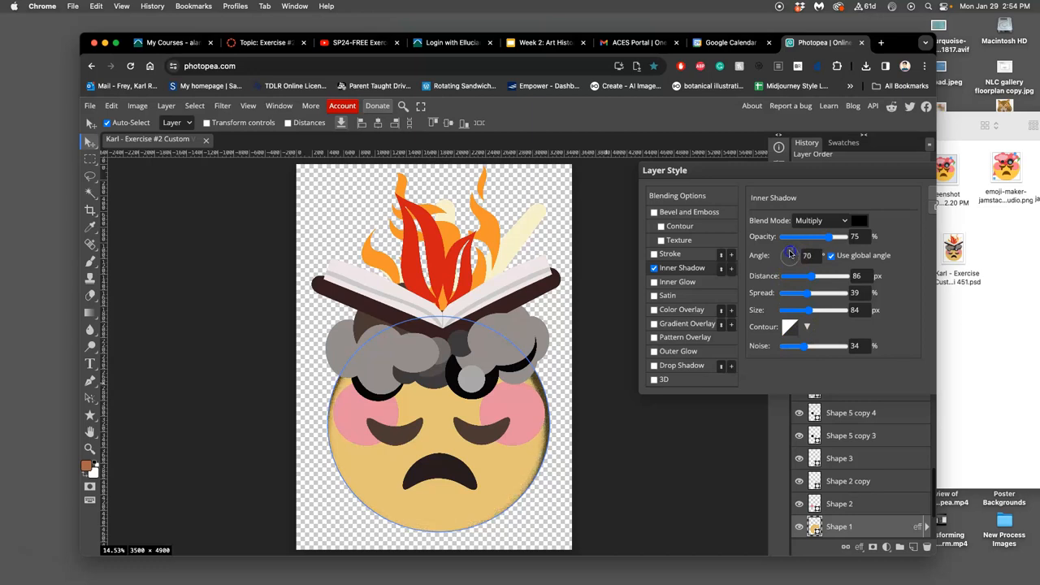
pyautogui.moveTo(790, 254); pyautogui.dragTo(792, 250)
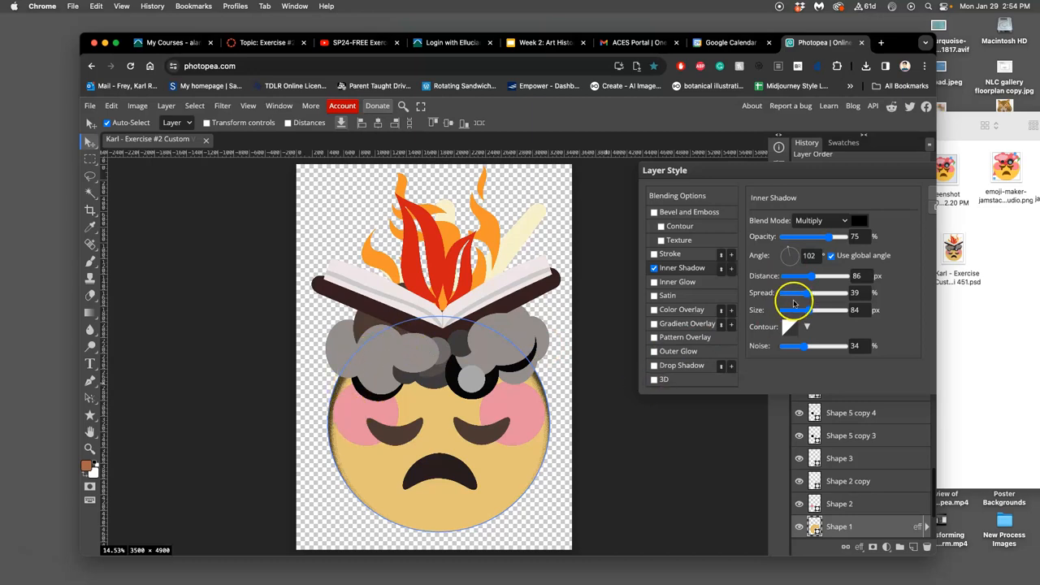
pyautogui.moveTo(807, 309); pyautogui.dragTo(832, 309)
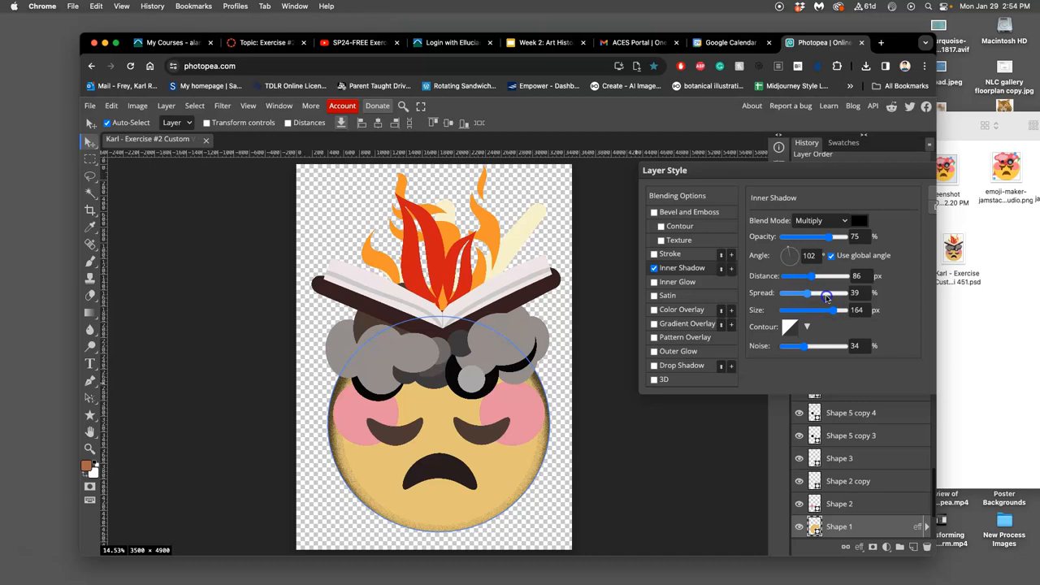
pyautogui.moveTo(824, 293); pyautogui.dragTo(833, 293)
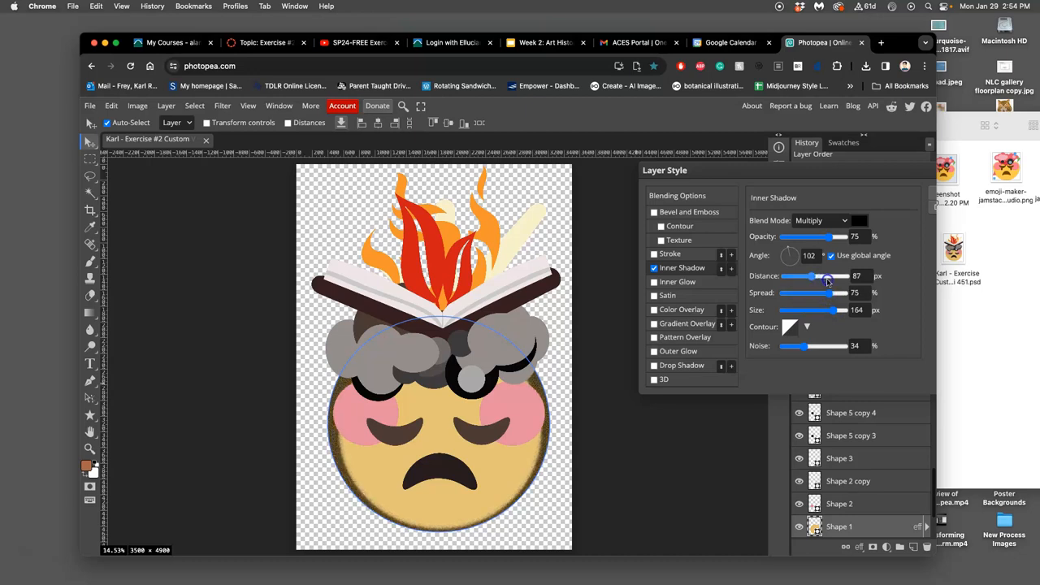
pyautogui.moveTo(816, 276); pyautogui.dragTo(829, 275)
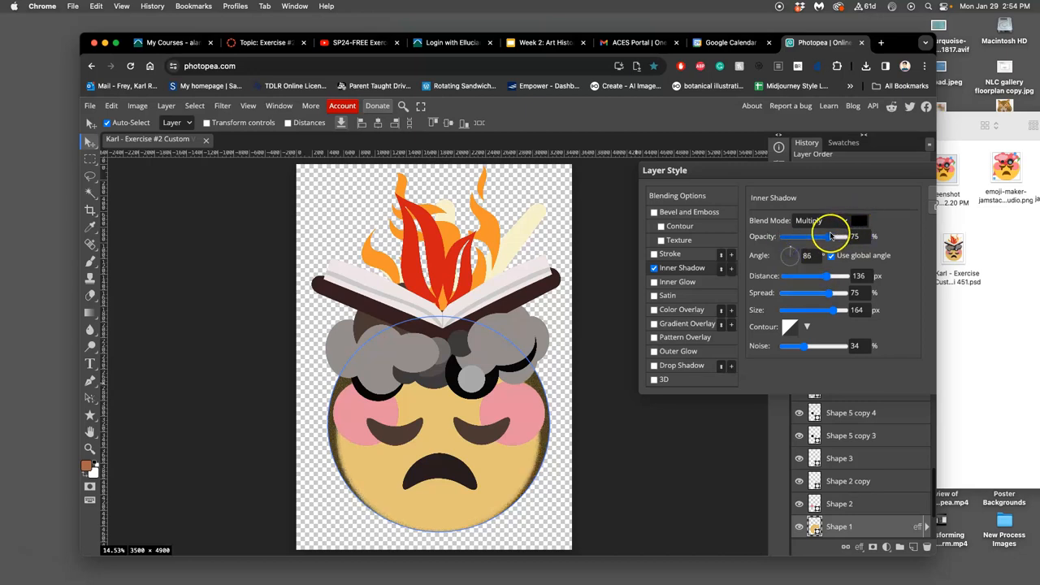
pyautogui.moveTo(832, 235); pyautogui.dragTo(810, 235)
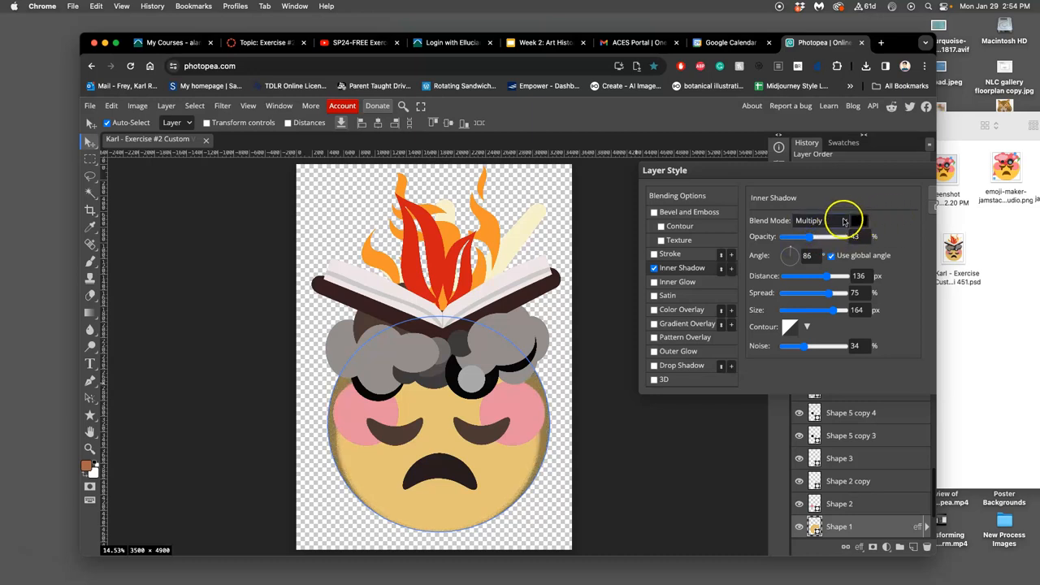
pyautogui.click(842, 221)
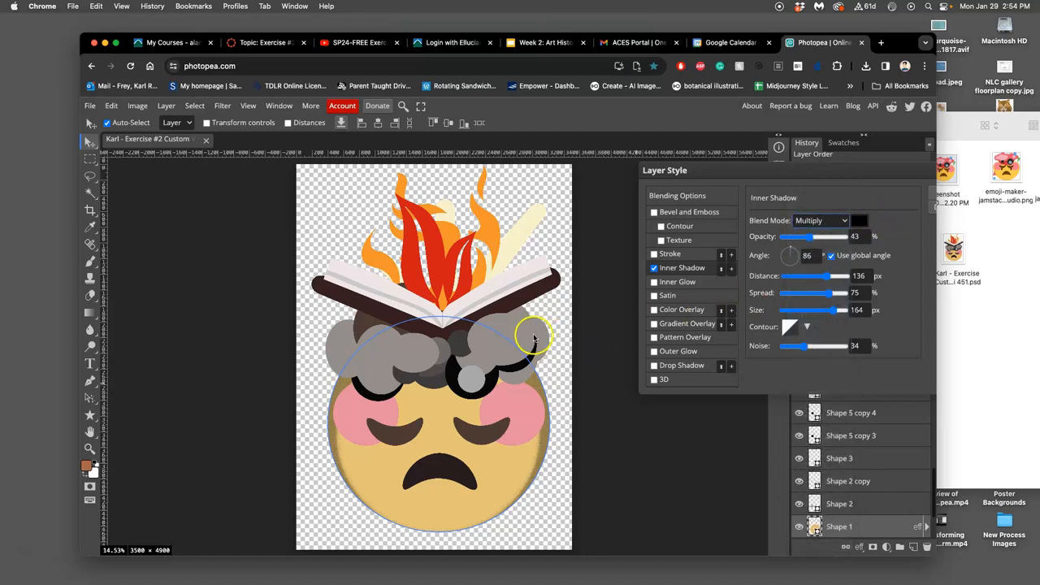
pyautogui.moveTo(894, 175)
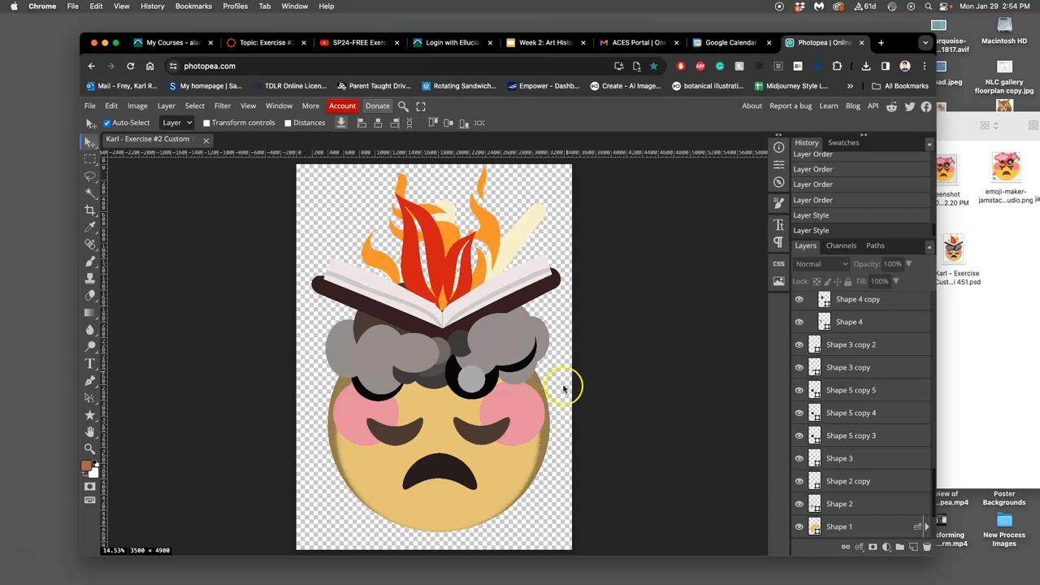
pyautogui.moveTo(382, 398)
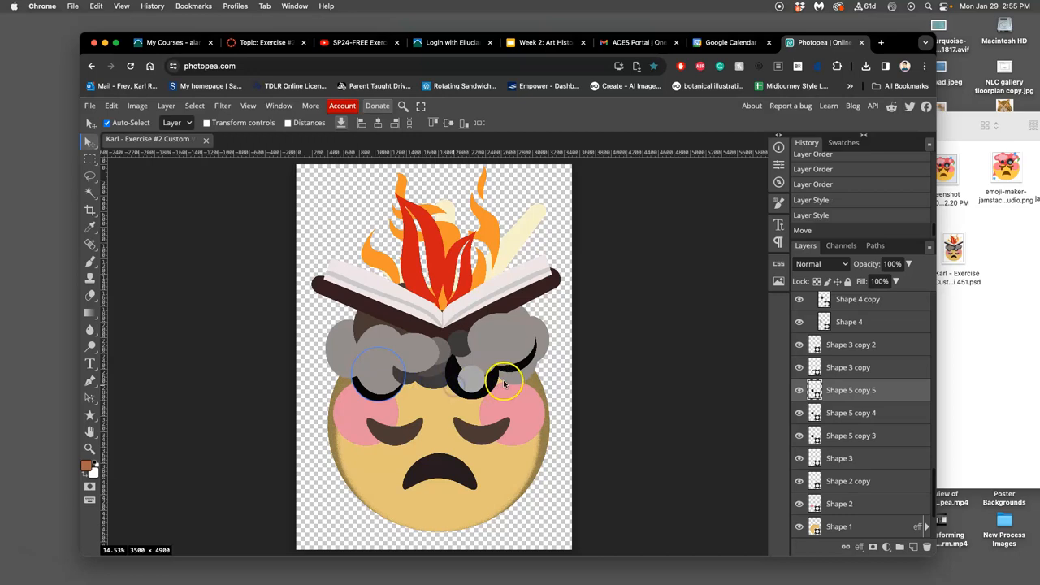
# - Give the smoke puff a drop shadow with greater distance, lower opacity and smaller size, then confirm
pyautogui.moveTo(503, 382); pyautogui.dragTo(445, 386)
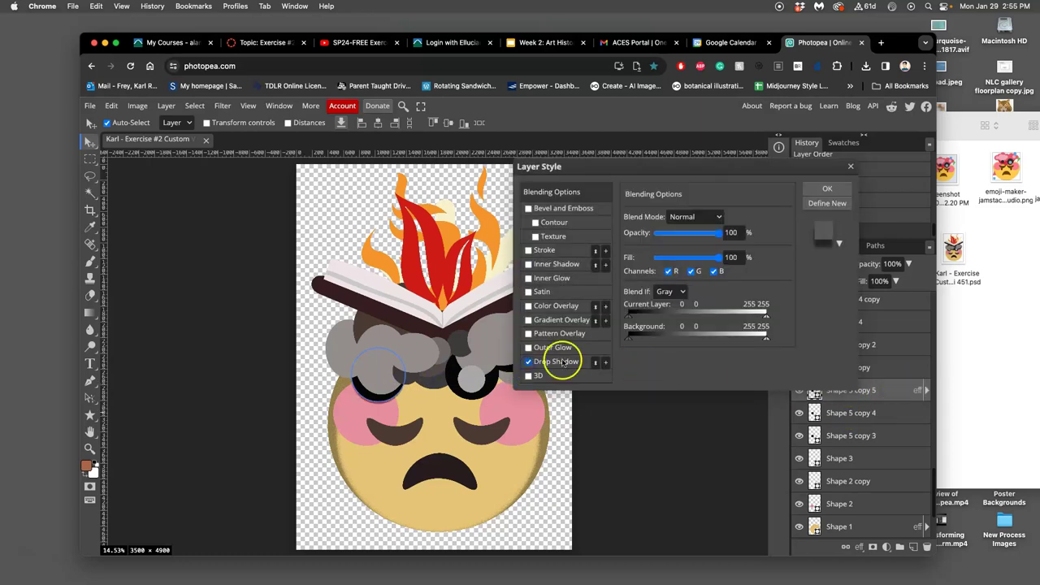
pyautogui.click(557, 361)
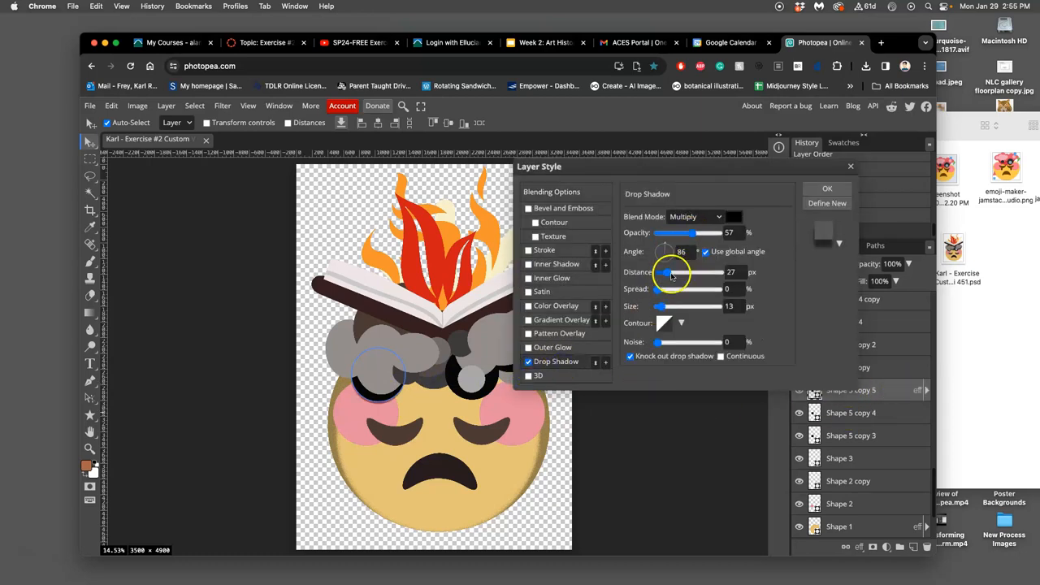
pyautogui.moveTo(665, 272); pyautogui.dragTo(684, 272)
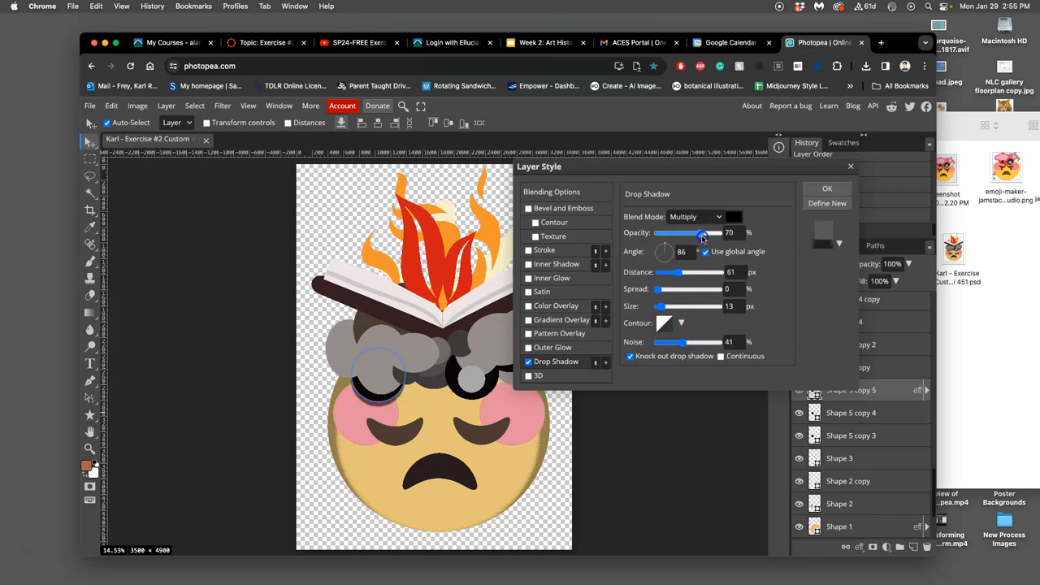
pyautogui.moveTo(662, 306); pyautogui.dragTo(678, 306)
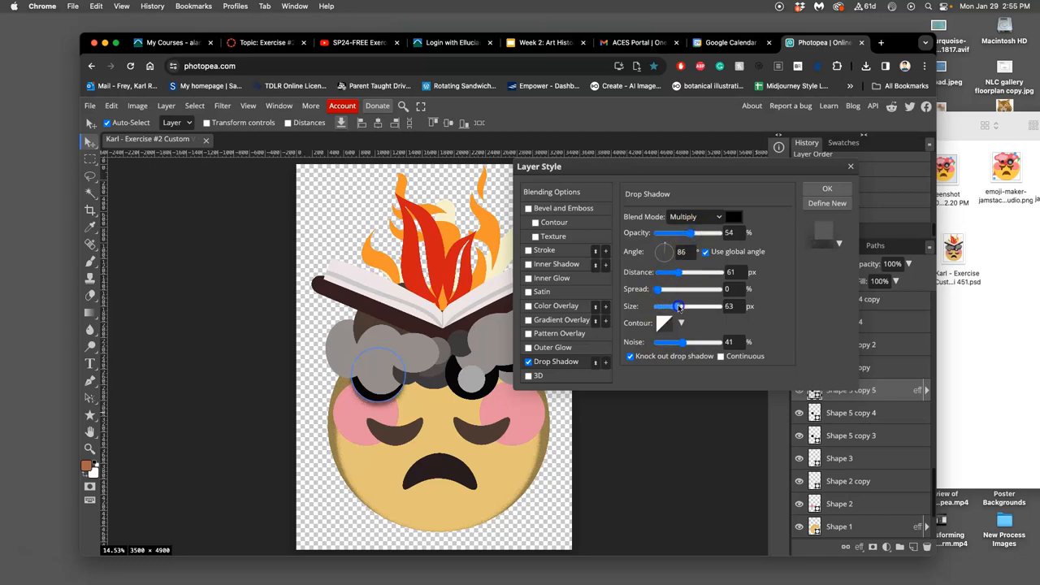
pyautogui.moveTo(679, 305); pyautogui.dragTo(664, 305)
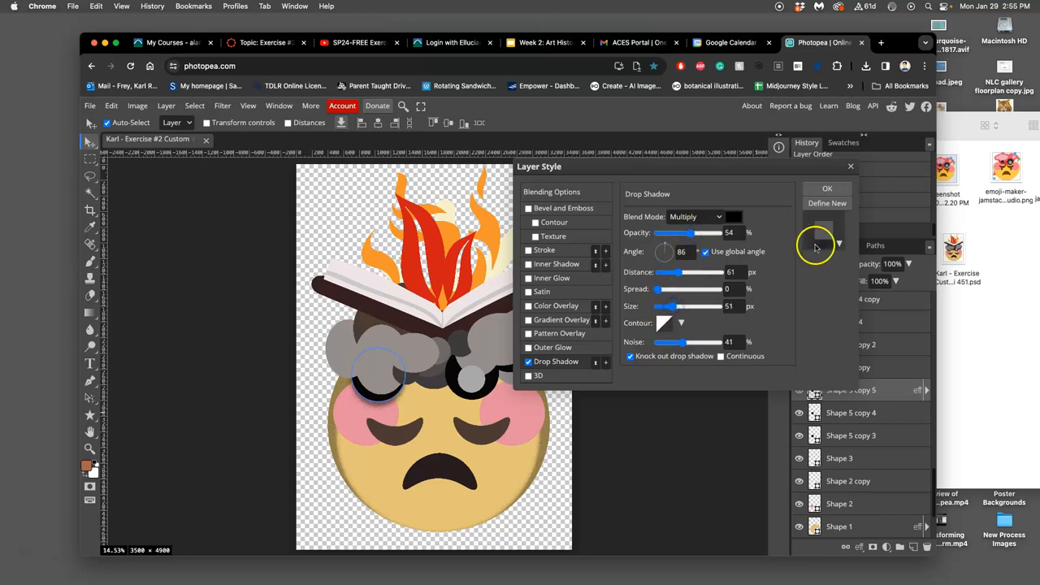
pyautogui.click(826, 189)
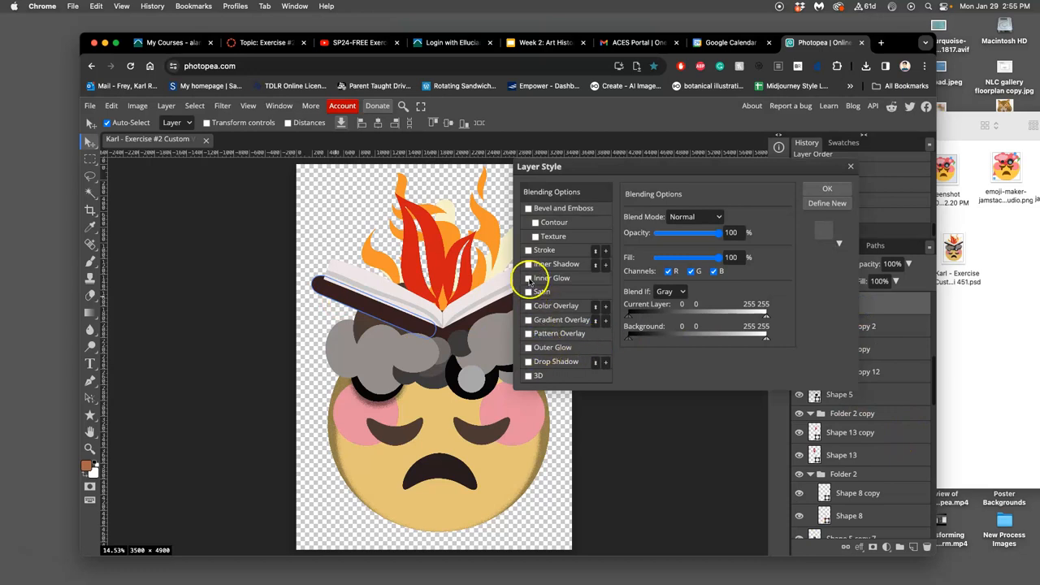
# - Enable an Inner Glow on the book cover's Shape 6 with 63 px size and 5% noise, then confirm
pyautogui.click(528, 277)
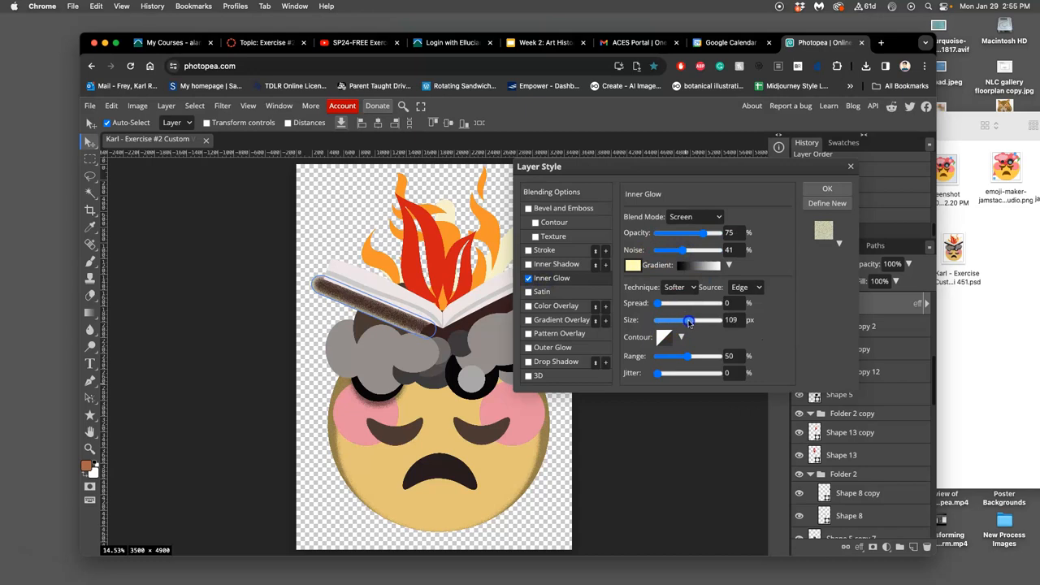
pyautogui.moveTo(689, 320); pyautogui.dragTo(676, 319)
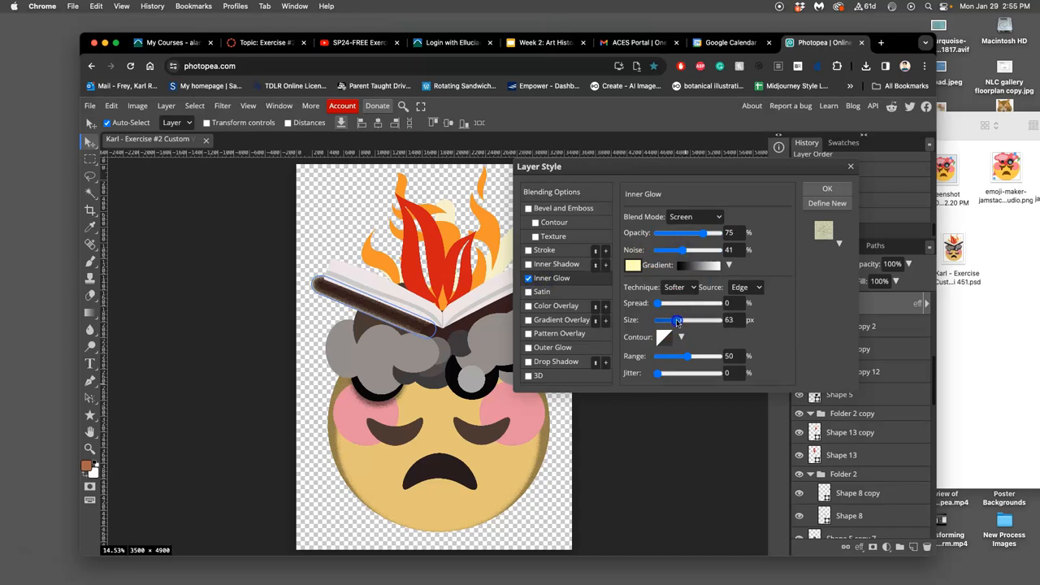
pyautogui.moveTo(678, 249); pyautogui.dragTo(664, 249)
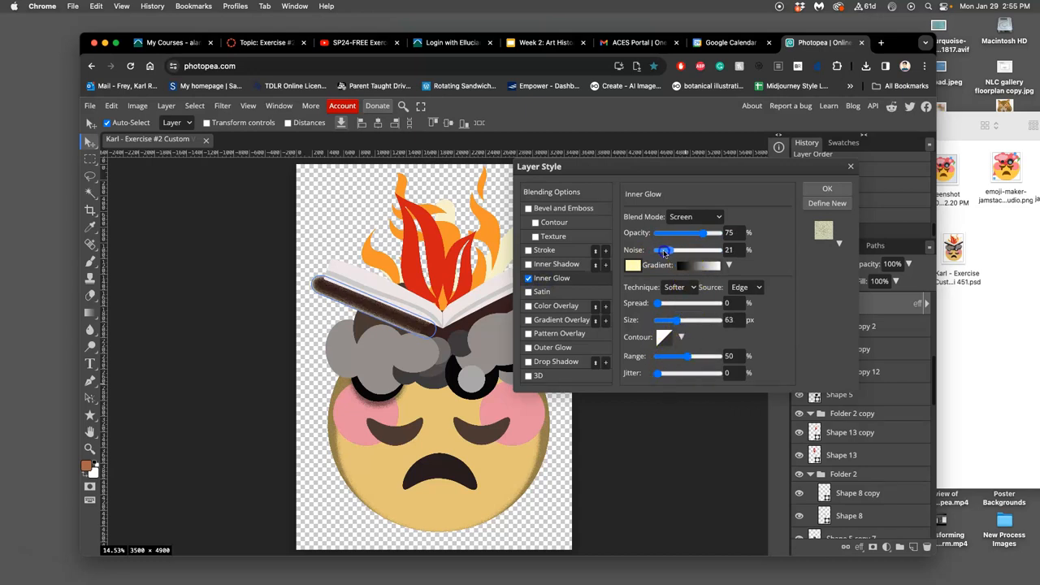
pyautogui.moveTo(664, 249); pyautogui.dragTo(658, 249)
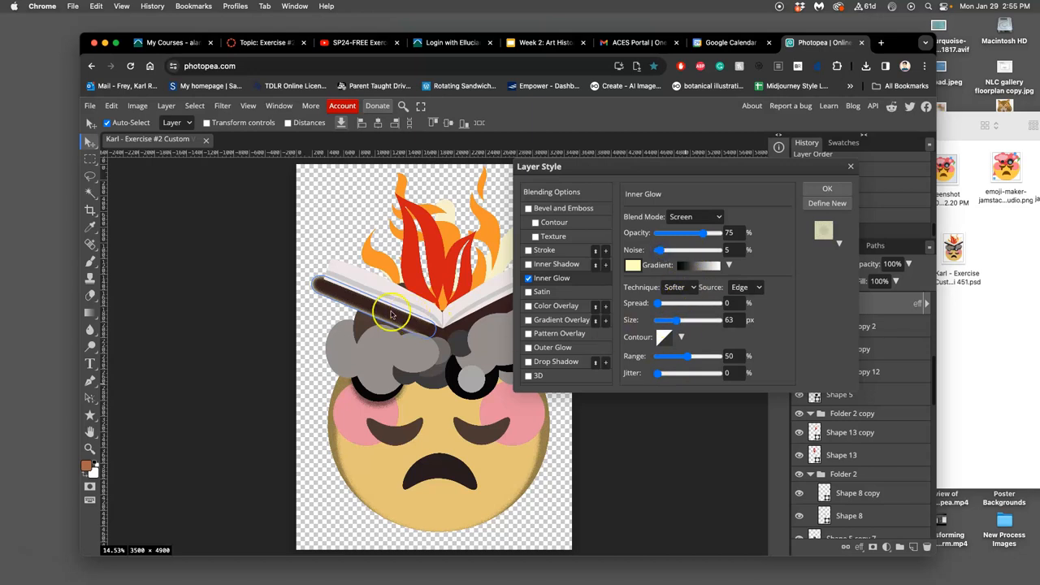
pyautogui.click(827, 188)
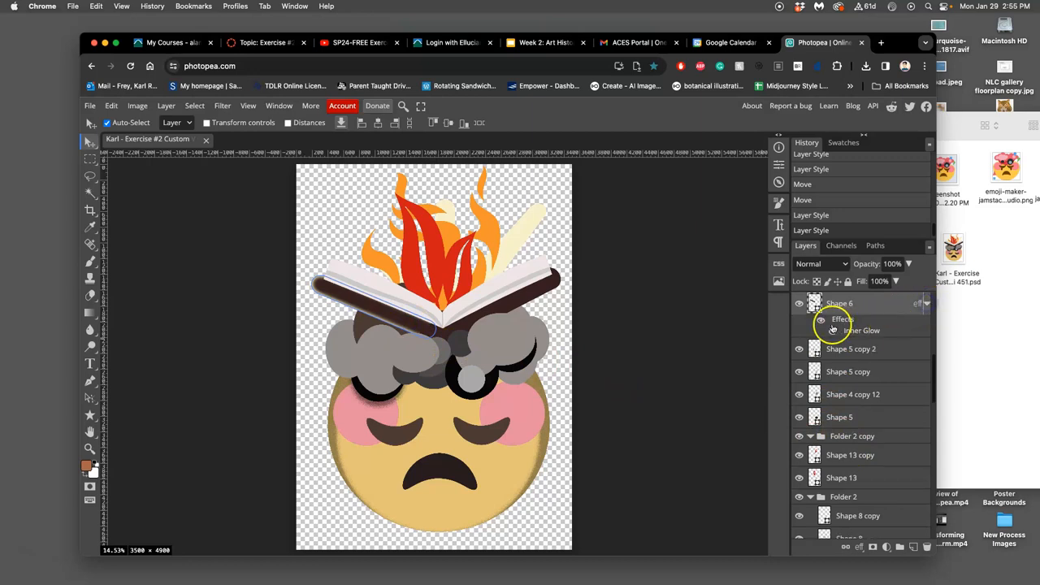
# - Compare the cover's effects on and off, then lower the Inner Glow opacity to 33% and confirm
pyautogui.click(798, 329)
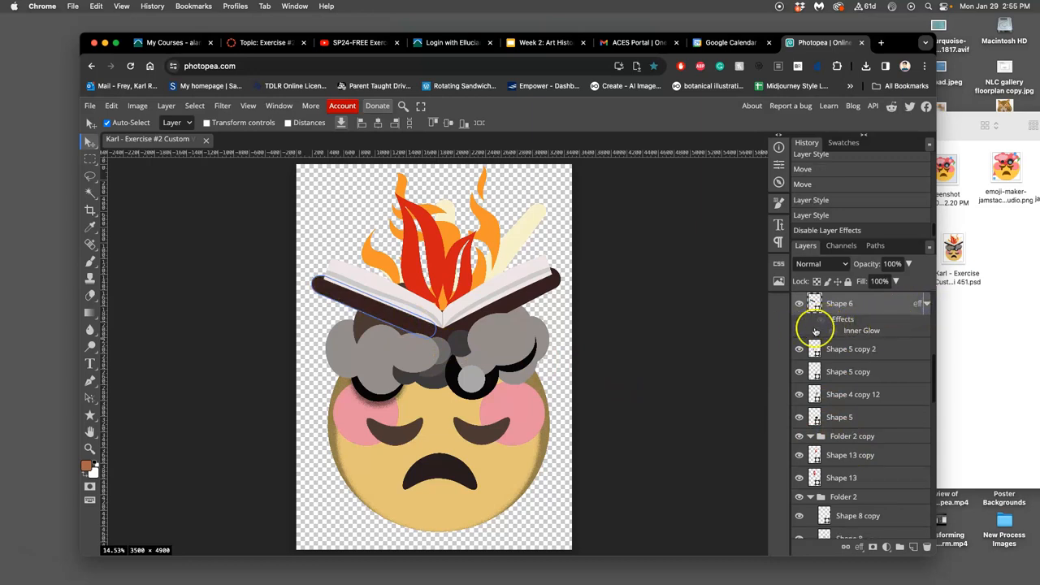
pyautogui.click(800, 319)
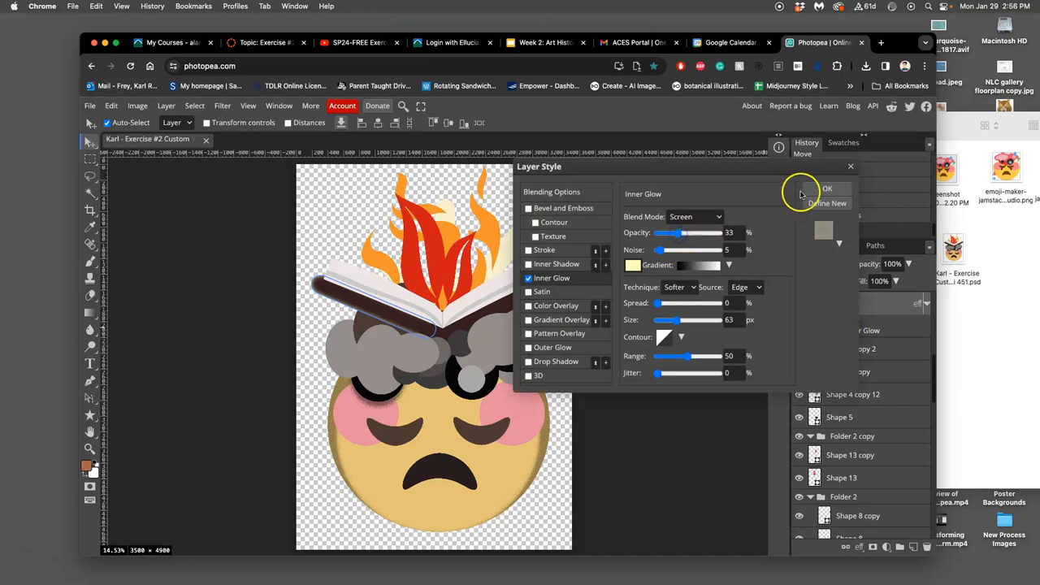
pyautogui.click(826, 188)
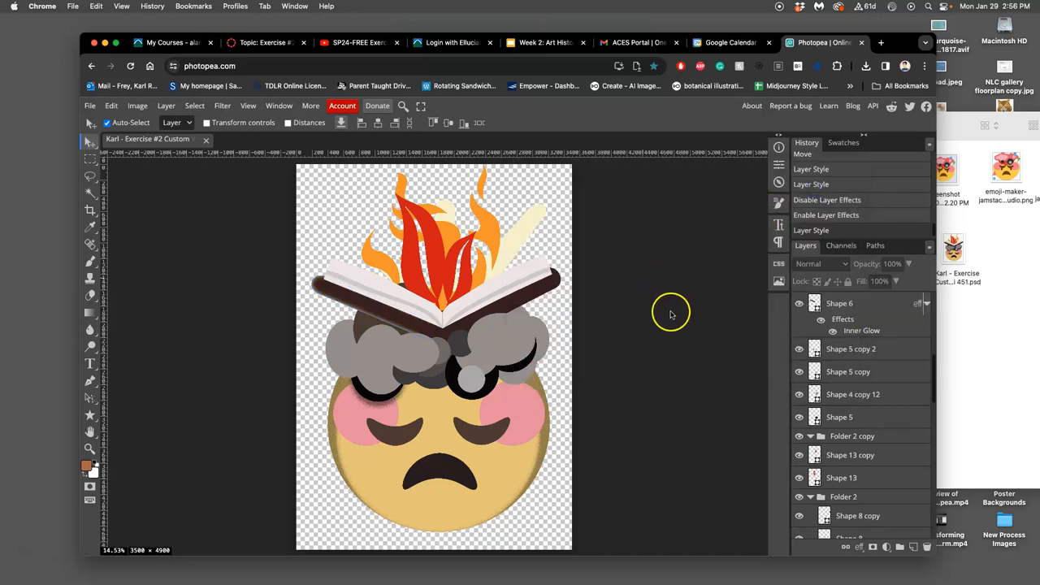
pyautogui.moveTo(585, 338)
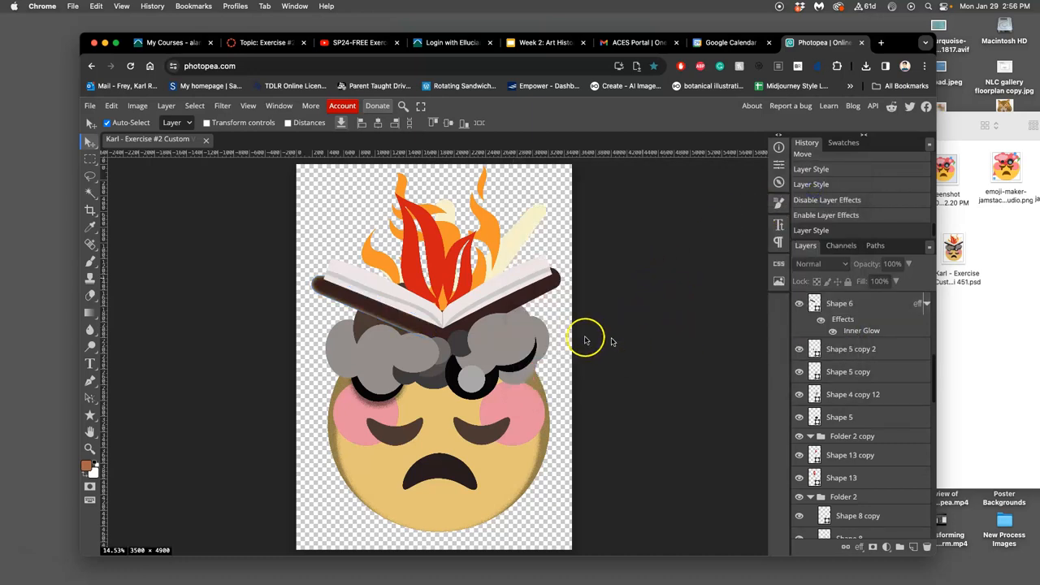
pyautogui.moveTo(587, 104)
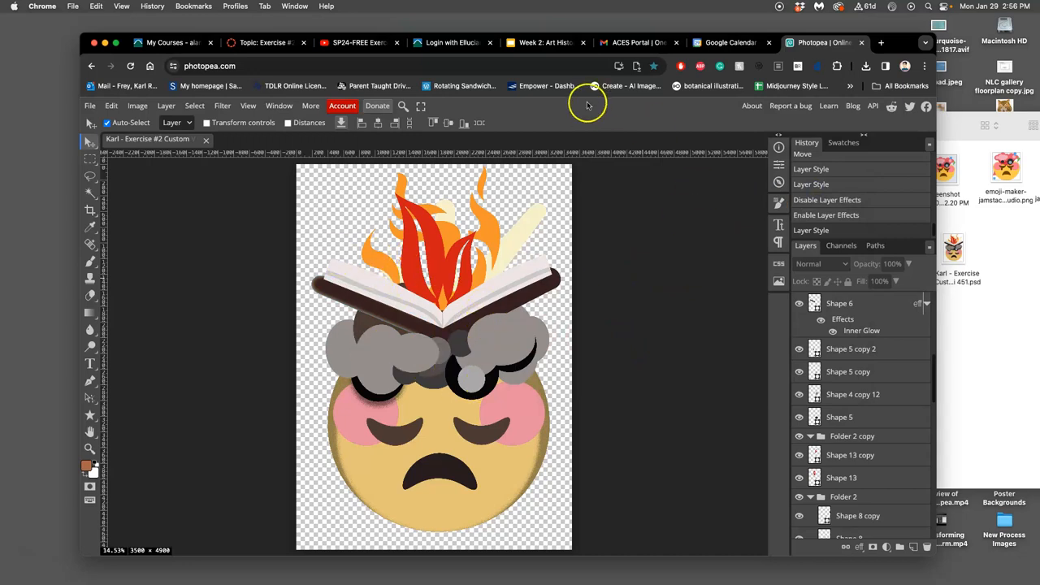
pyautogui.moveTo(83, 104)
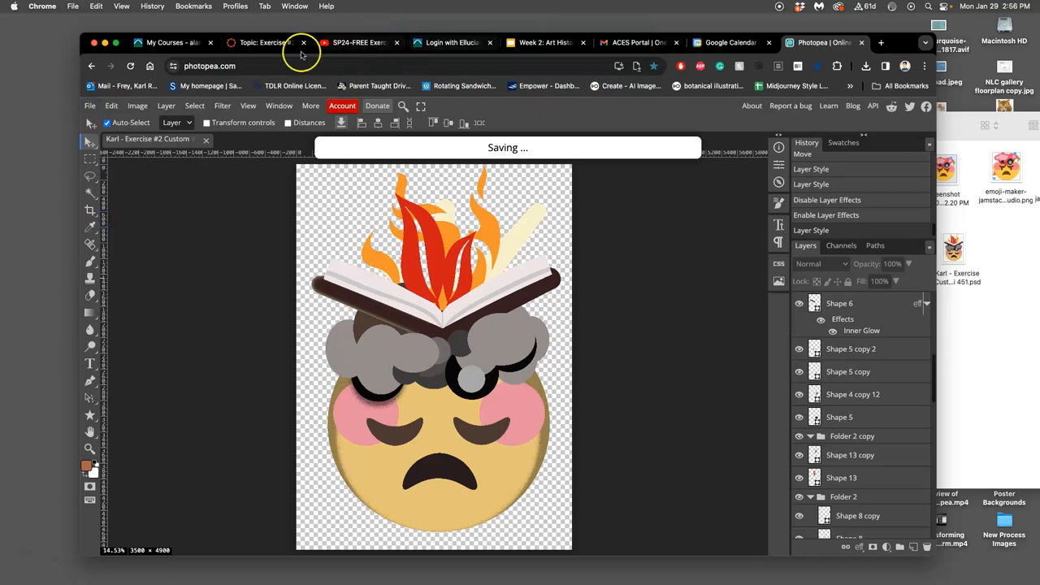
# - Switch to the Canvas course Home page and open the Course Outline document
pyautogui.click(261, 42)
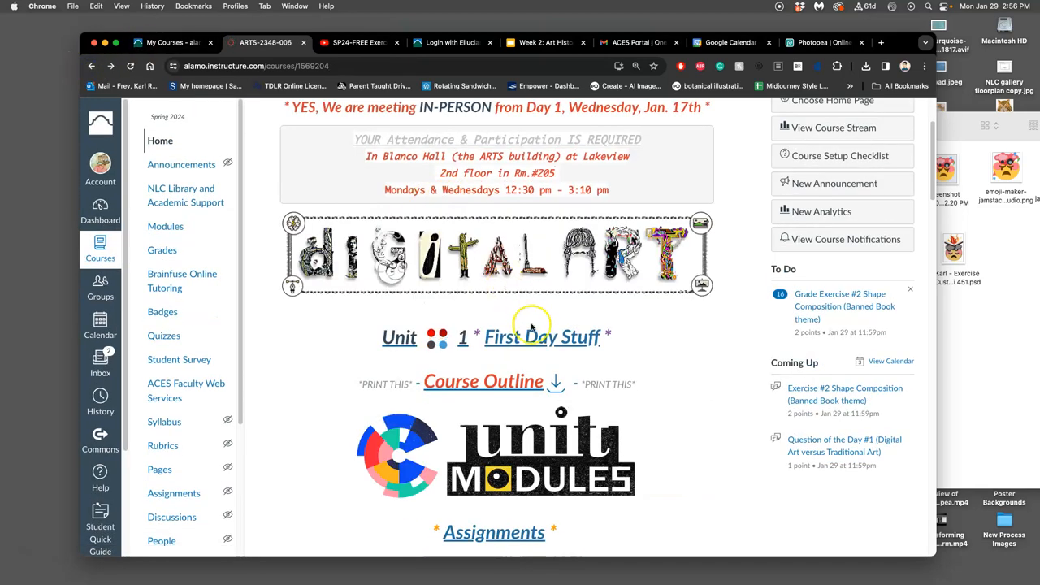
pyautogui.click(484, 382)
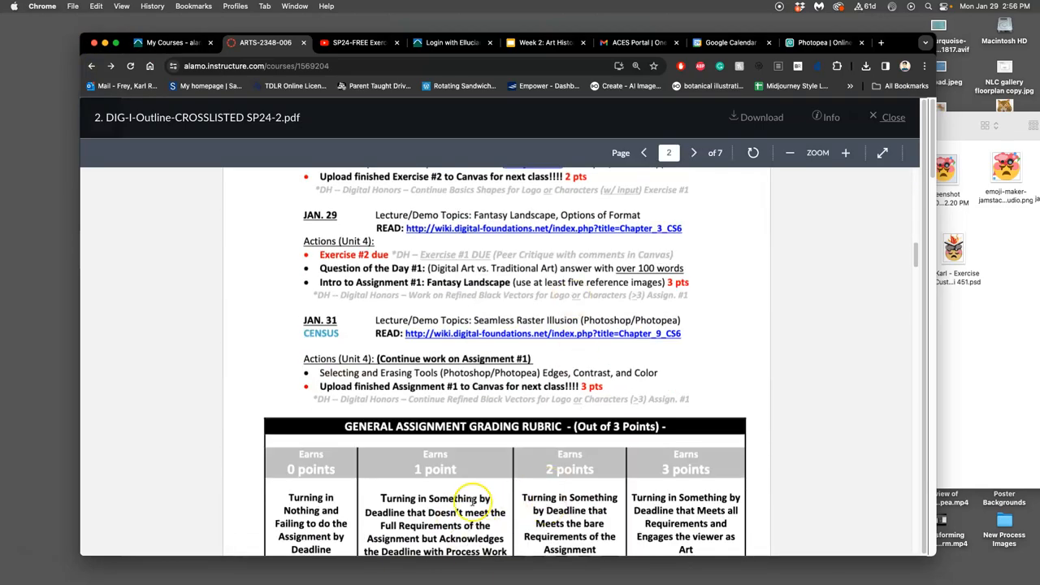
# - Scroll the course outline PDF to the Jan. 29 and Jan. 31 Assignment #1 entries and grading rubric
pyautogui.scroll(-3)
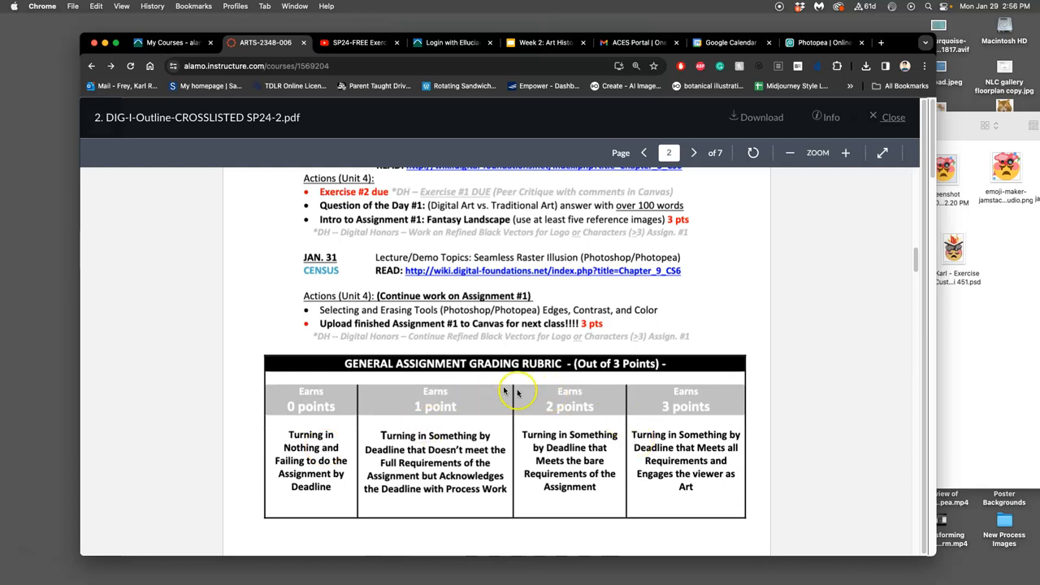
pyautogui.moveTo(557, 386)
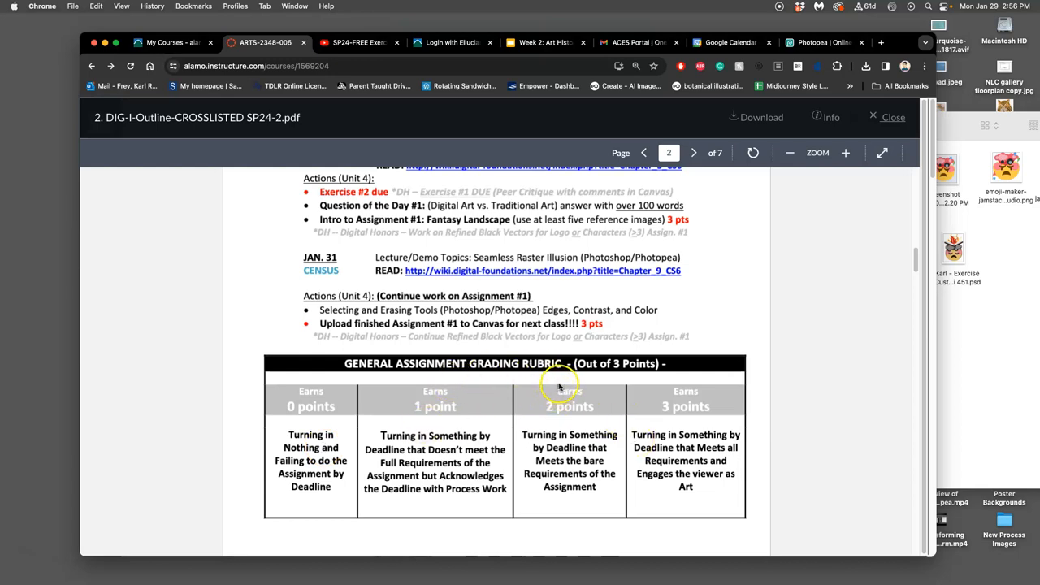
pyautogui.moveTo(346, 393)
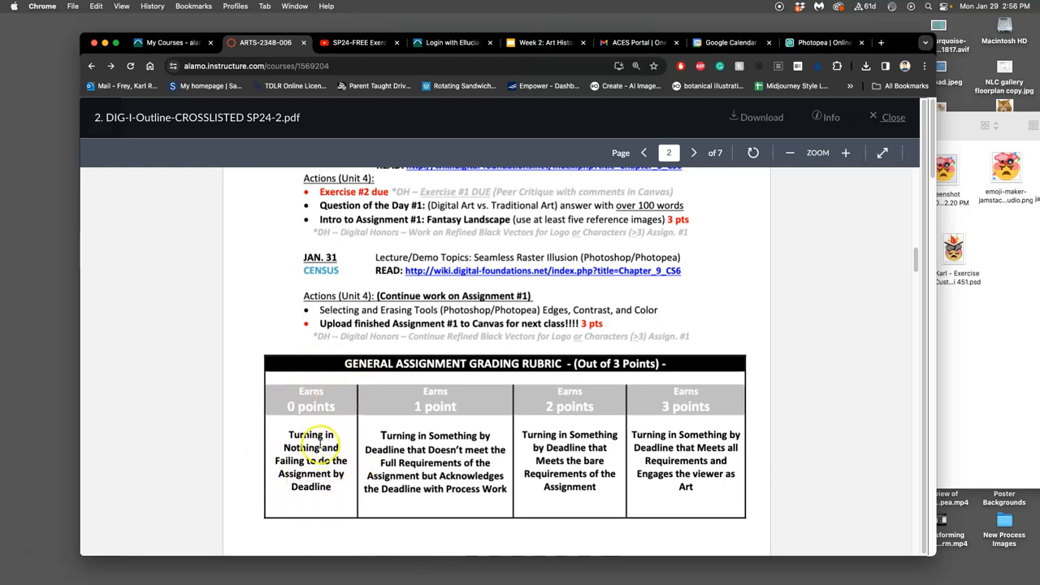
pyautogui.moveTo(312, 495)
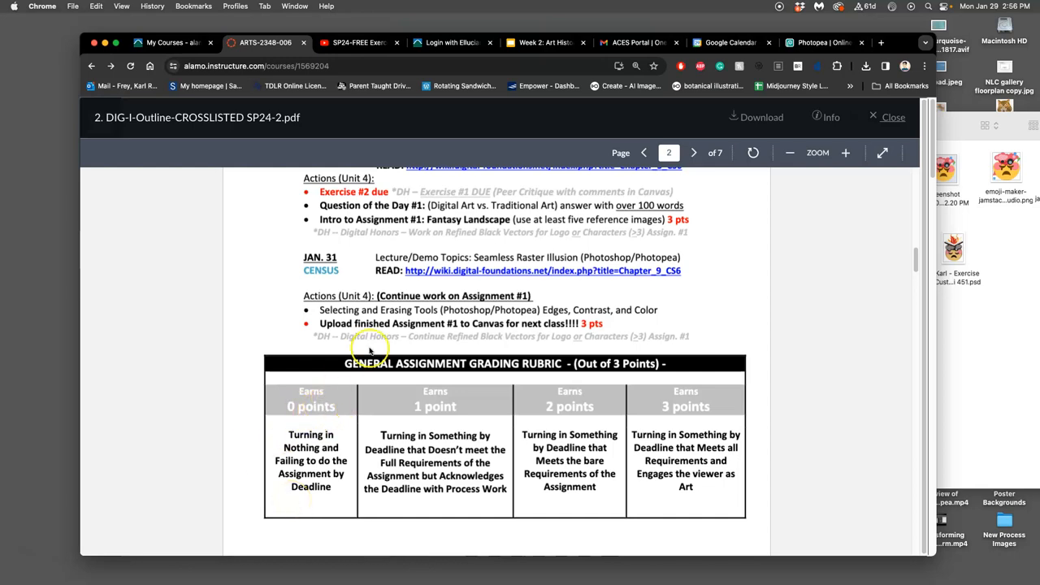
pyautogui.moveTo(255, 511)
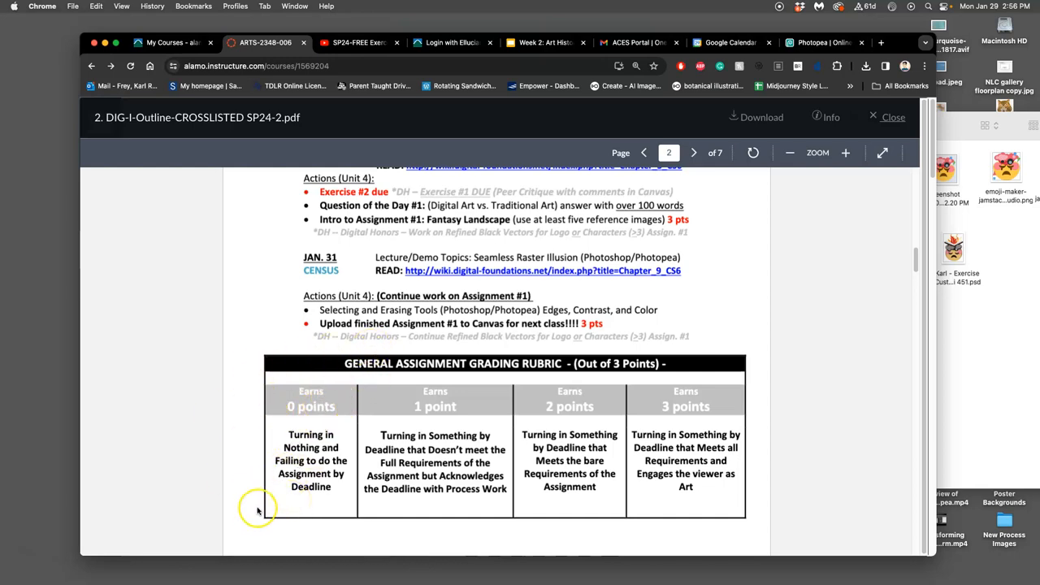
pyautogui.moveTo(441, 488)
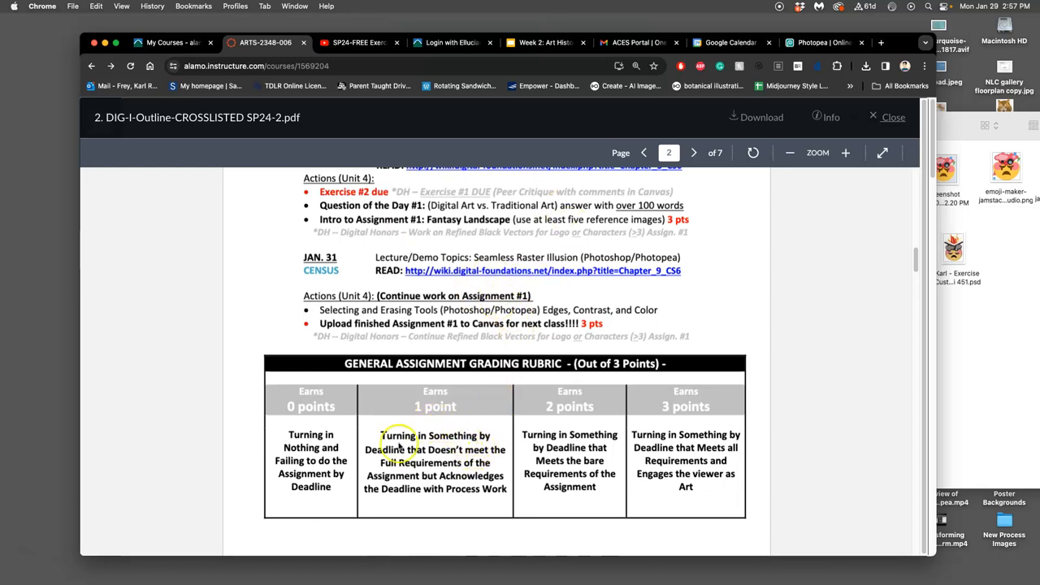
pyautogui.moveTo(441, 434)
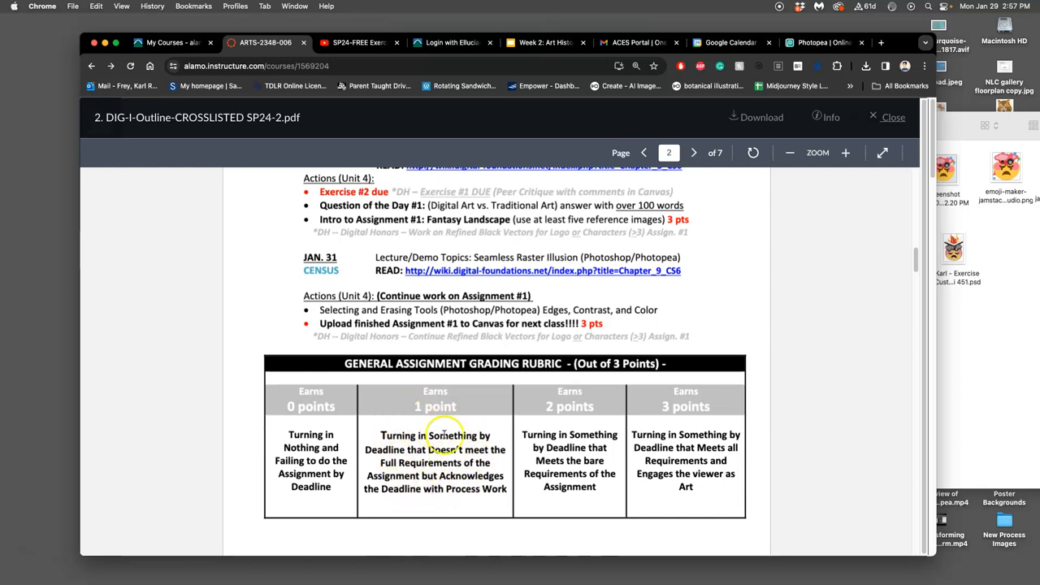
pyautogui.moveTo(440, 475)
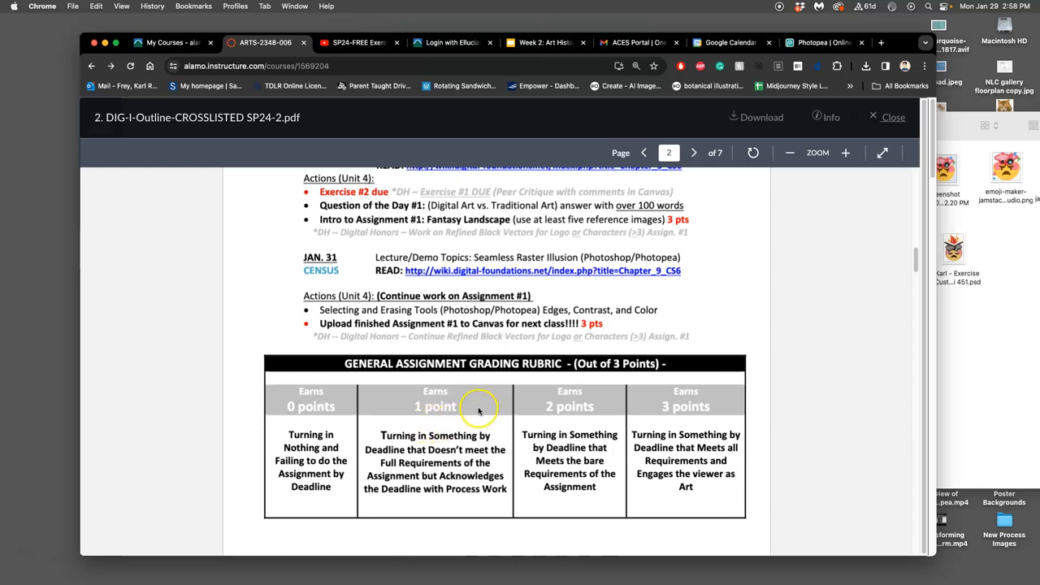
pyautogui.moveTo(426, 424)
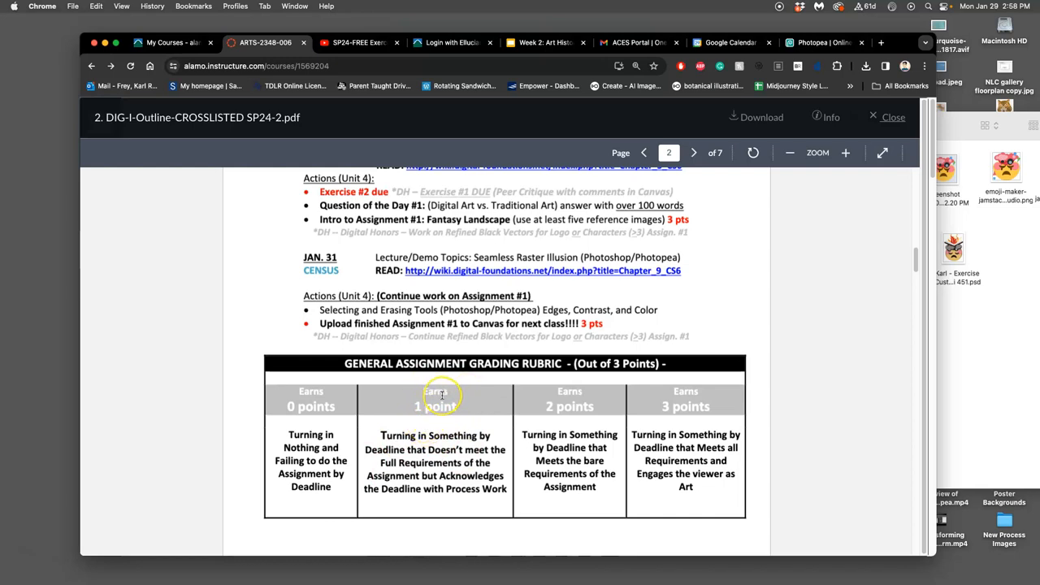
pyautogui.moveTo(439, 379)
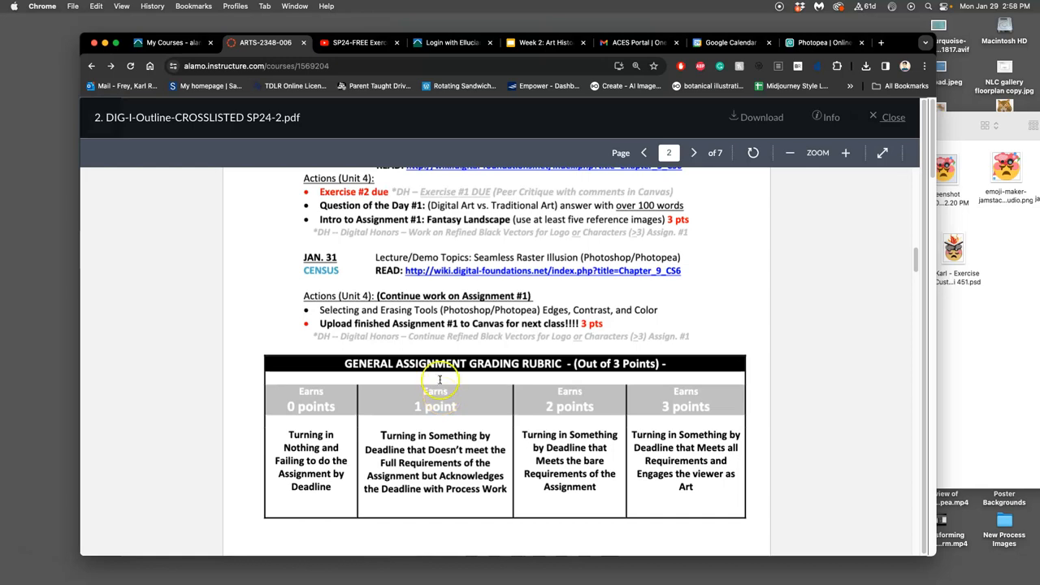
pyautogui.moveTo(731, 435)
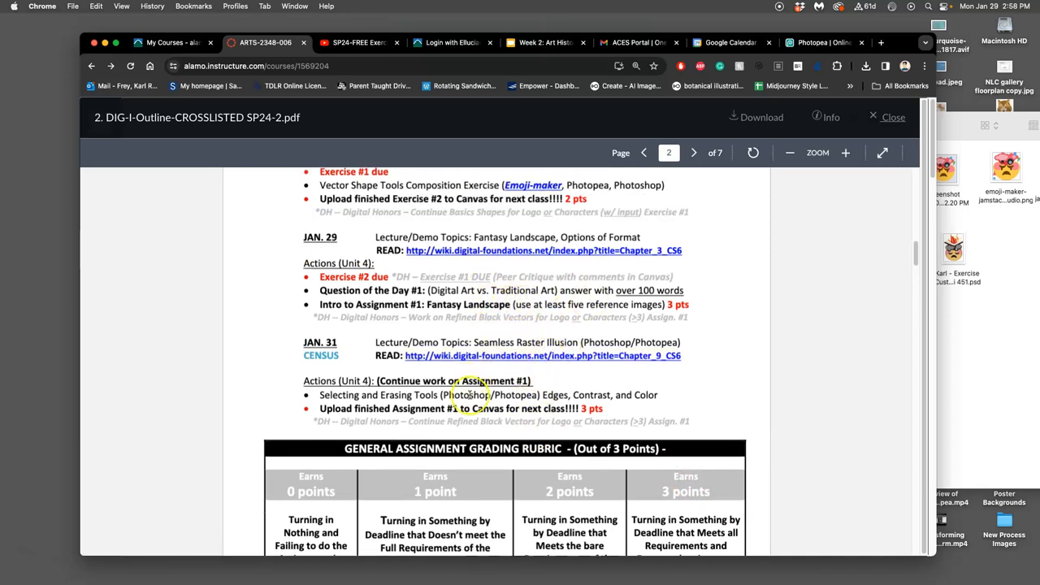
# - Scroll past the grading rubric, close the PDF preview and scroll down the course Home page
pyautogui.scroll(-3)
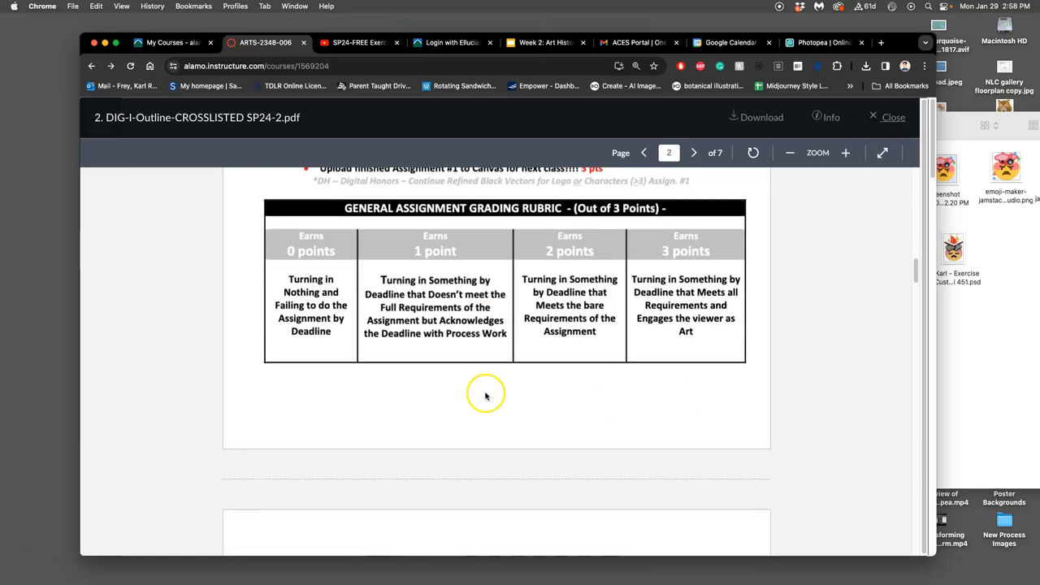
pyautogui.scroll(-3)
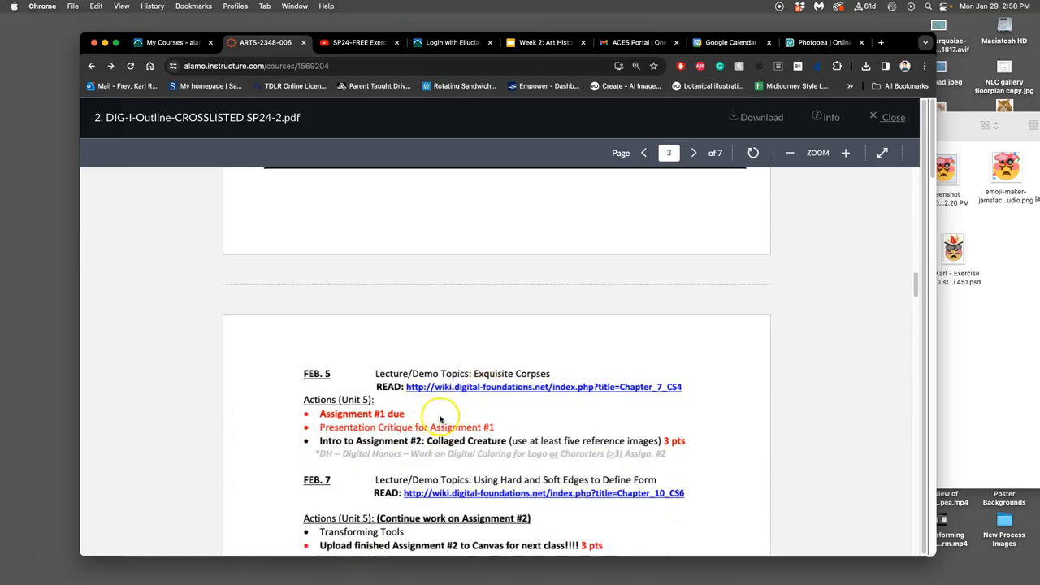
pyautogui.moveTo(450, 421)
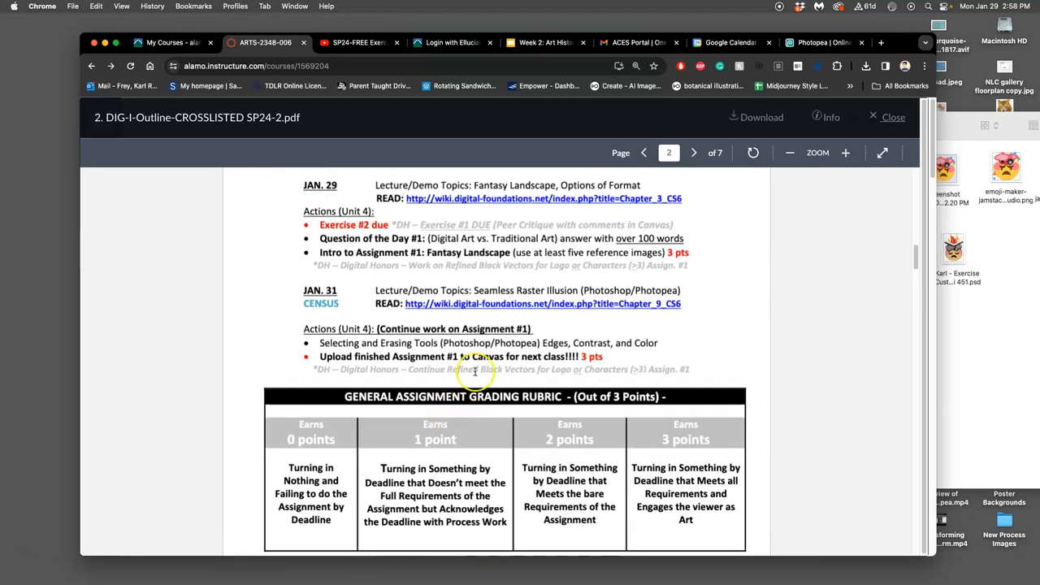
pyautogui.moveTo(486, 374)
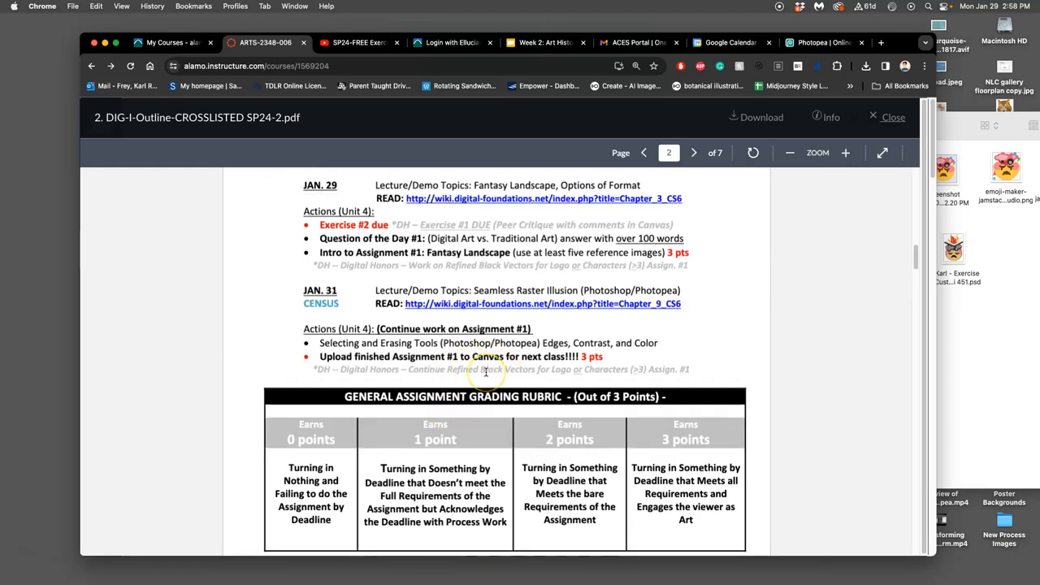
pyautogui.moveTo(504, 92)
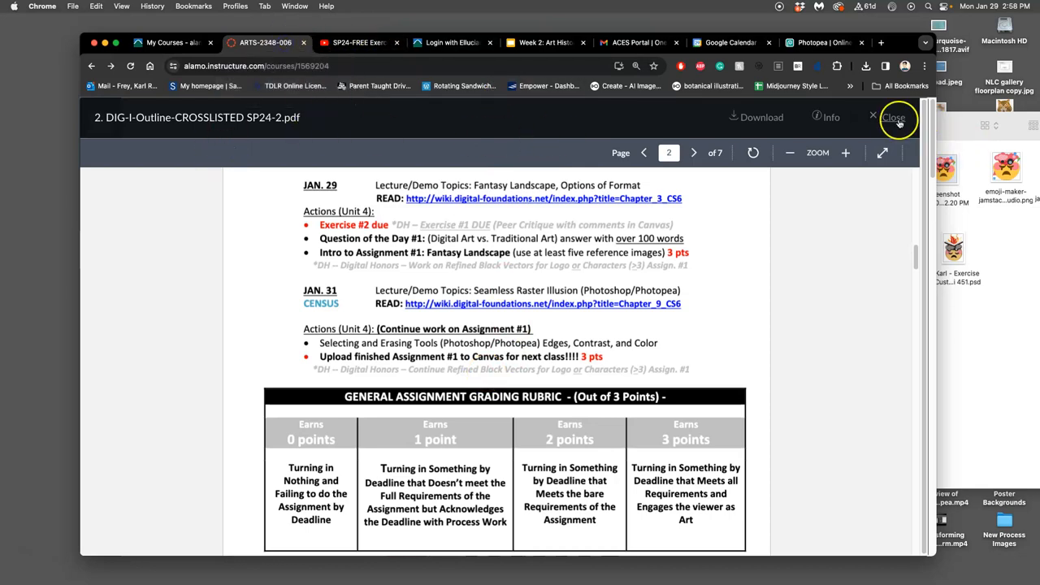
pyautogui.click(894, 117)
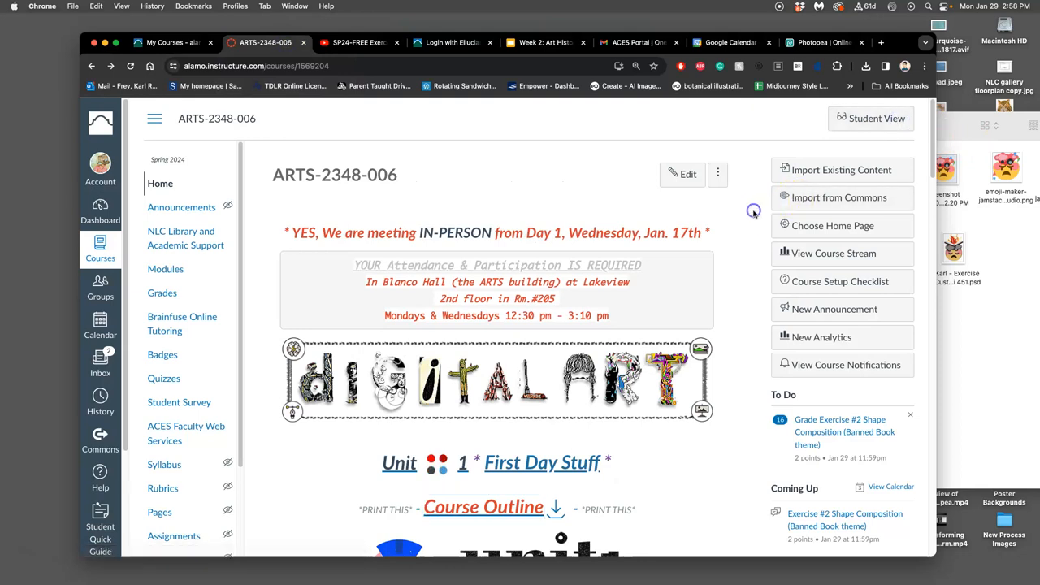
pyautogui.moveTo(752, 215)
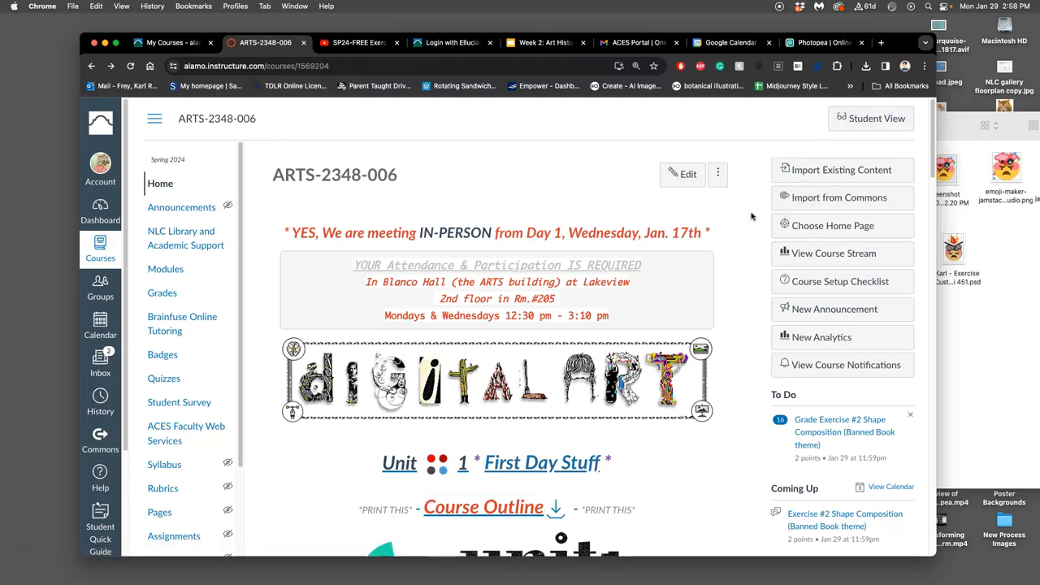
pyautogui.scroll(-3)
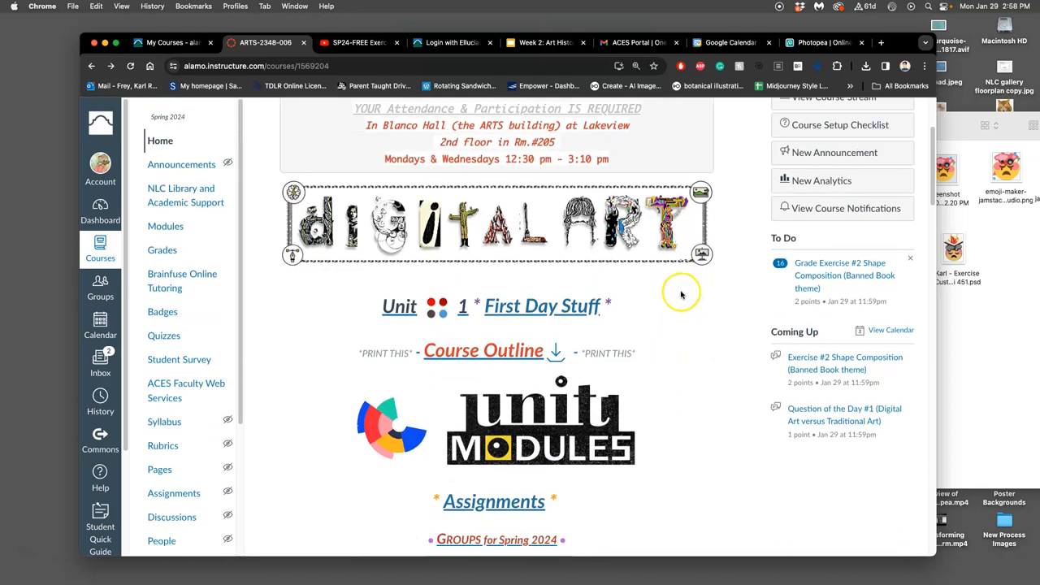
pyautogui.scroll(-3)
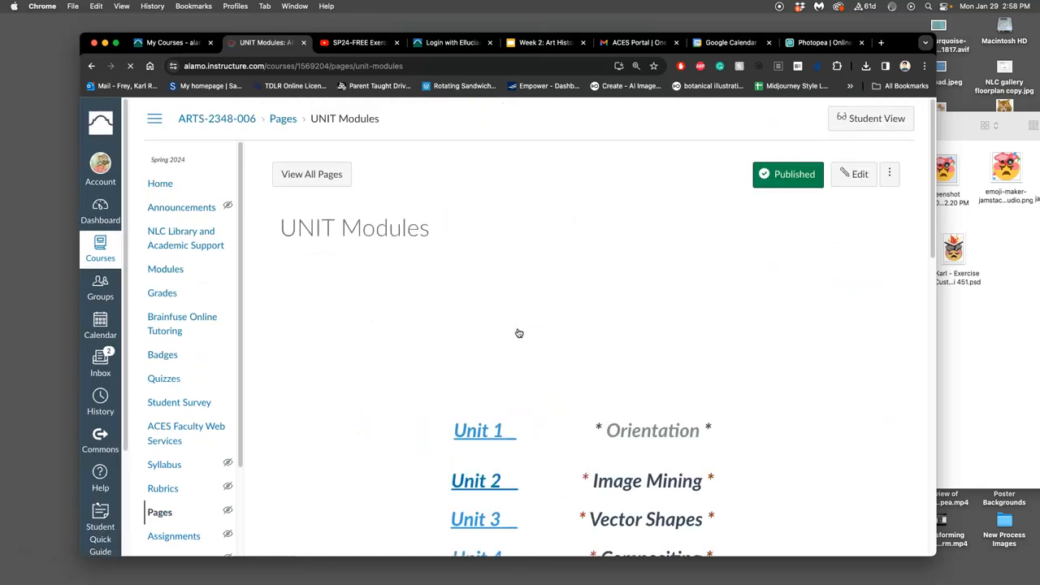
# - Open Unit 4 from the Unit Modules image and scroll through its objectives, tasks and deliverables
pyautogui.scroll(-3)
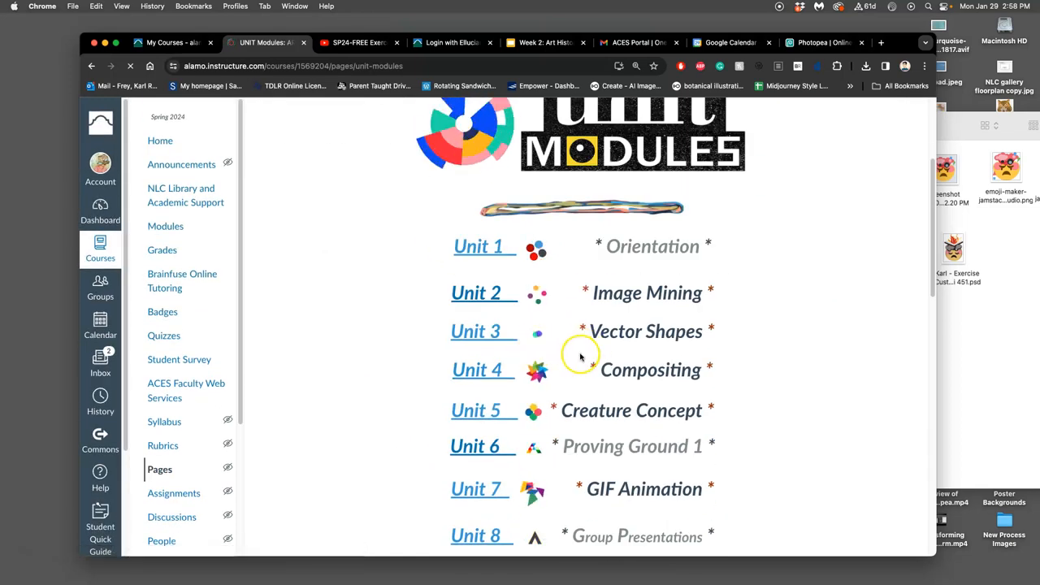
pyautogui.click(480, 370)
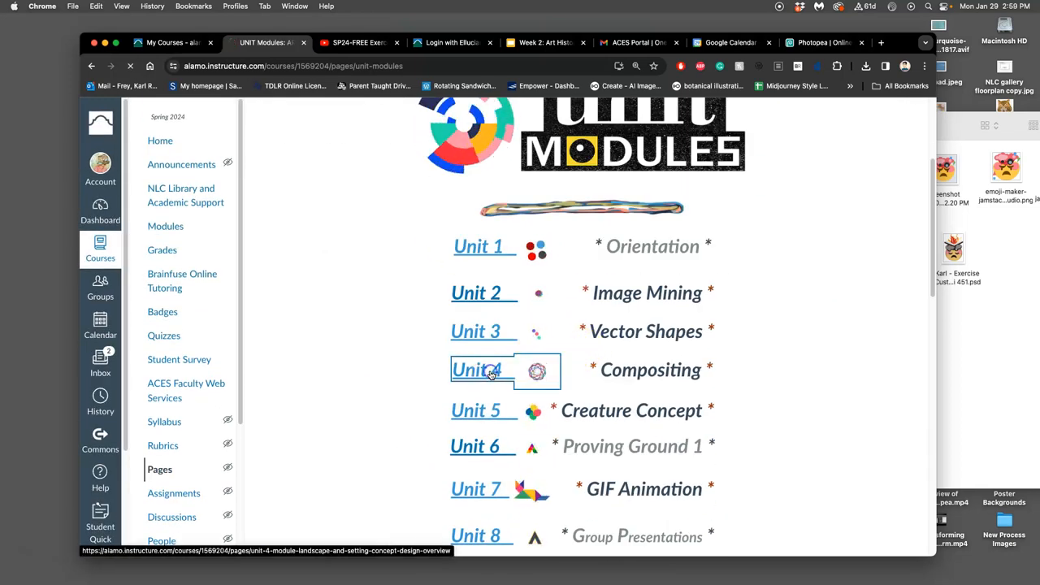
pyautogui.click(476, 369)
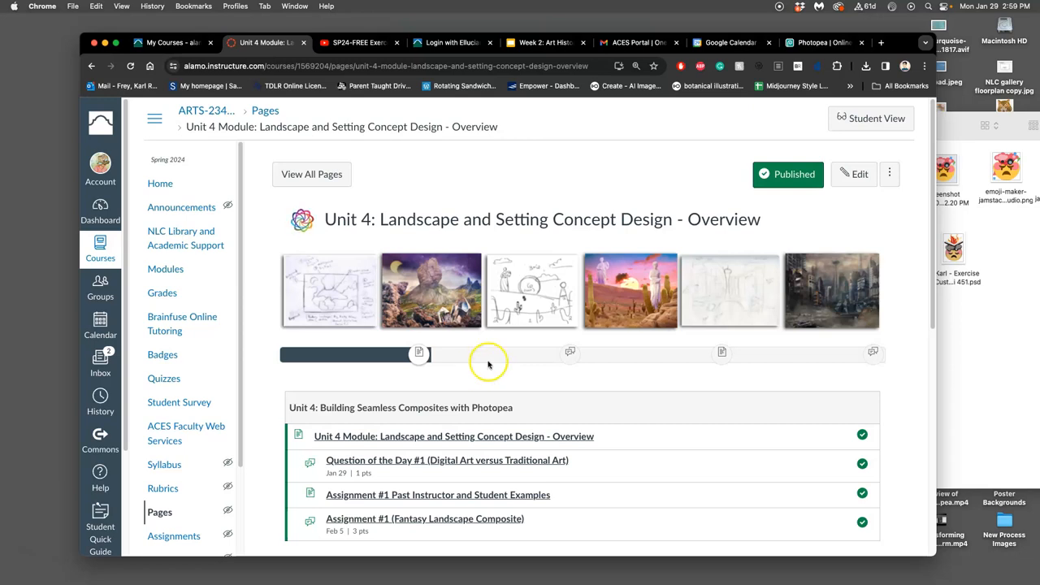
pyautogui.moveTo(531, 347)
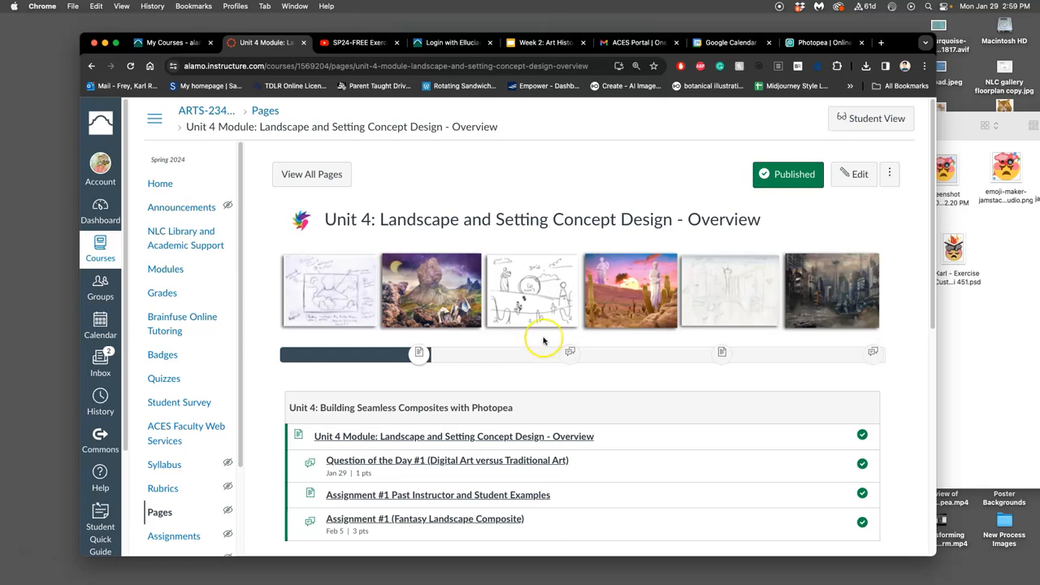
pyautogui.scroll(-3)
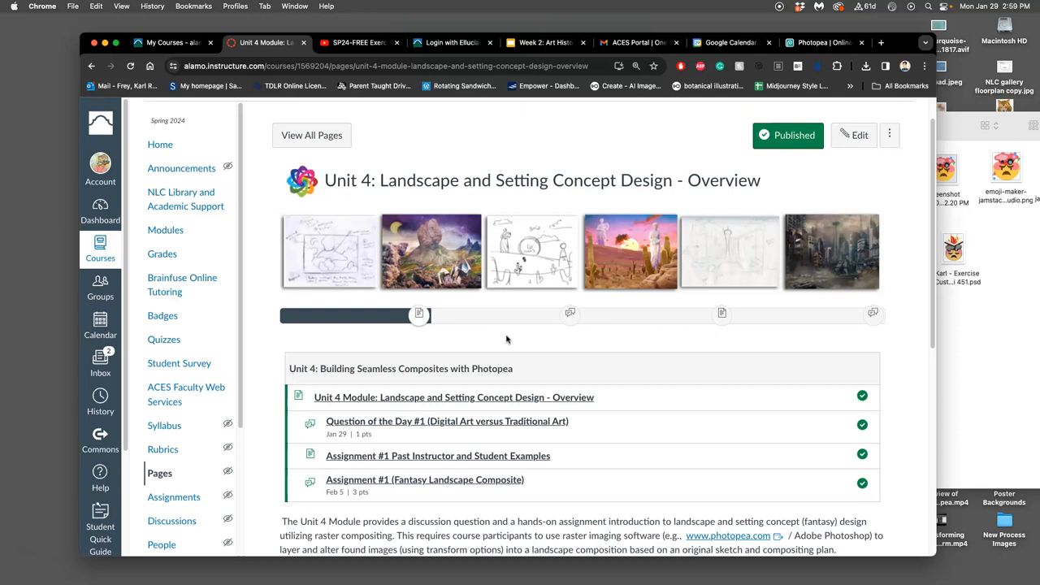
pyautogui.moveTo(507, 339)
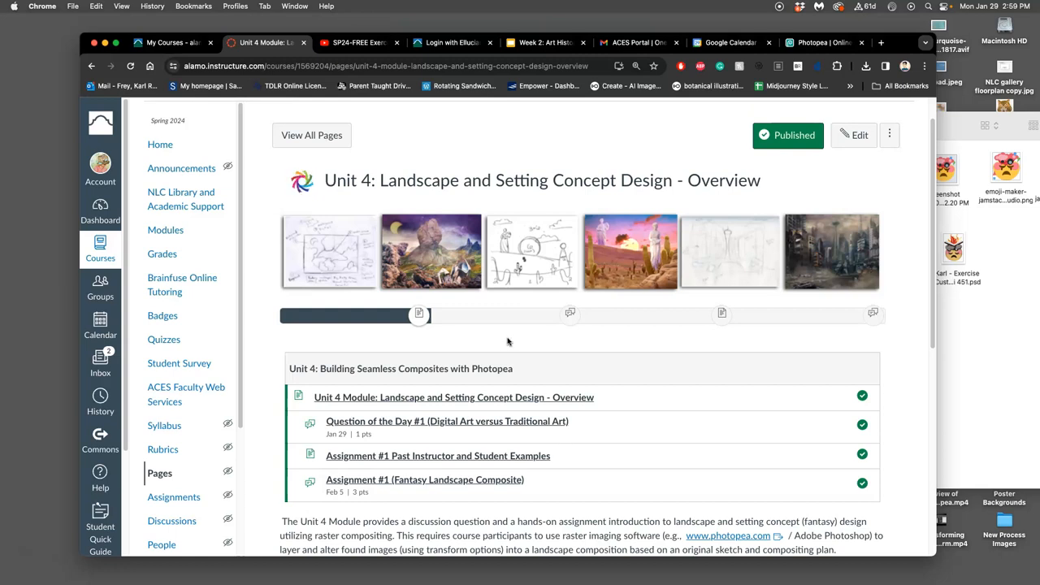
pyautogui.scroll(-3)
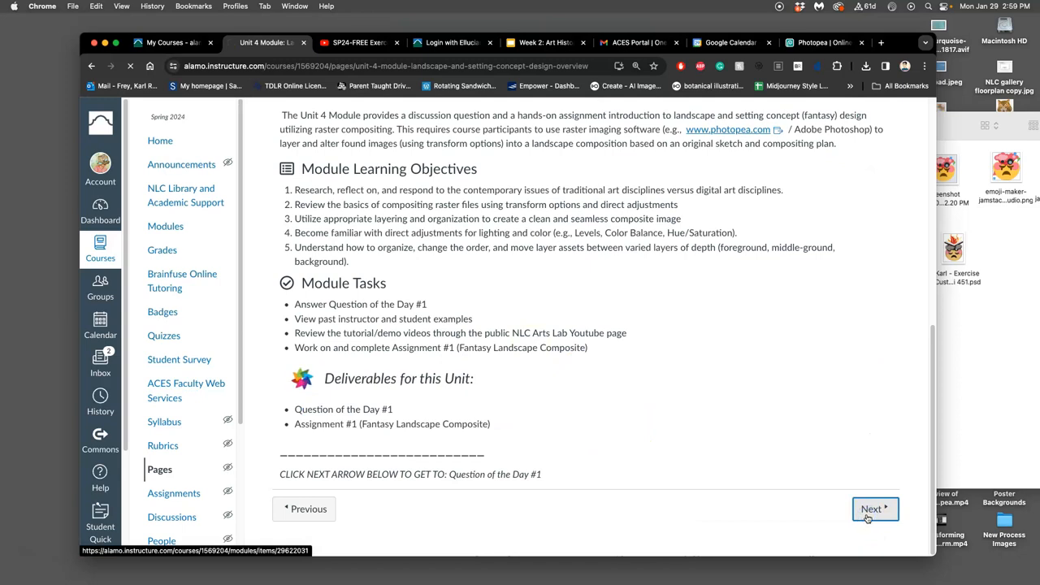
pyautogui.click(876, 509)
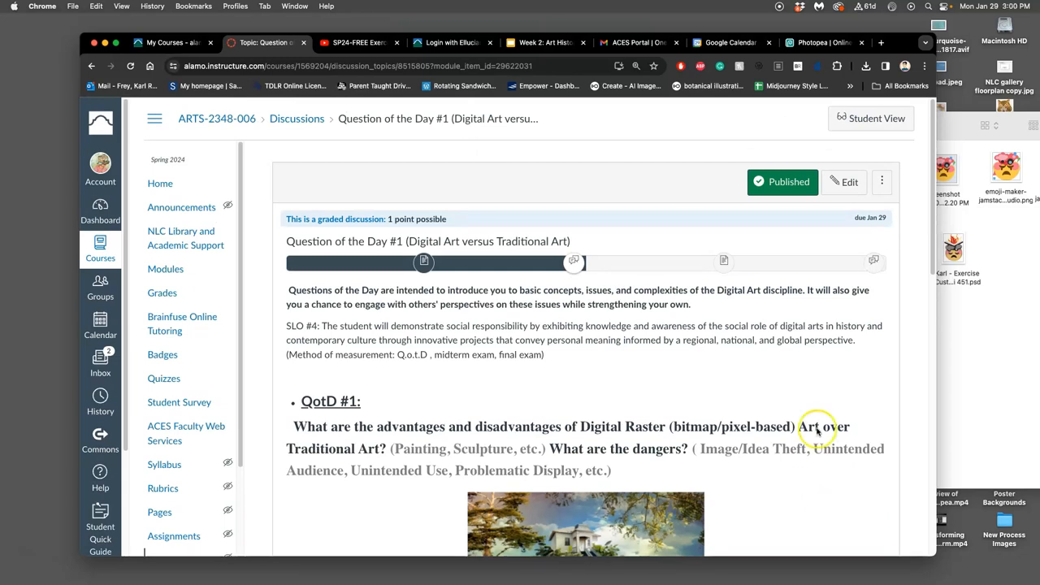
pyautogui.moveTo(634, 333)
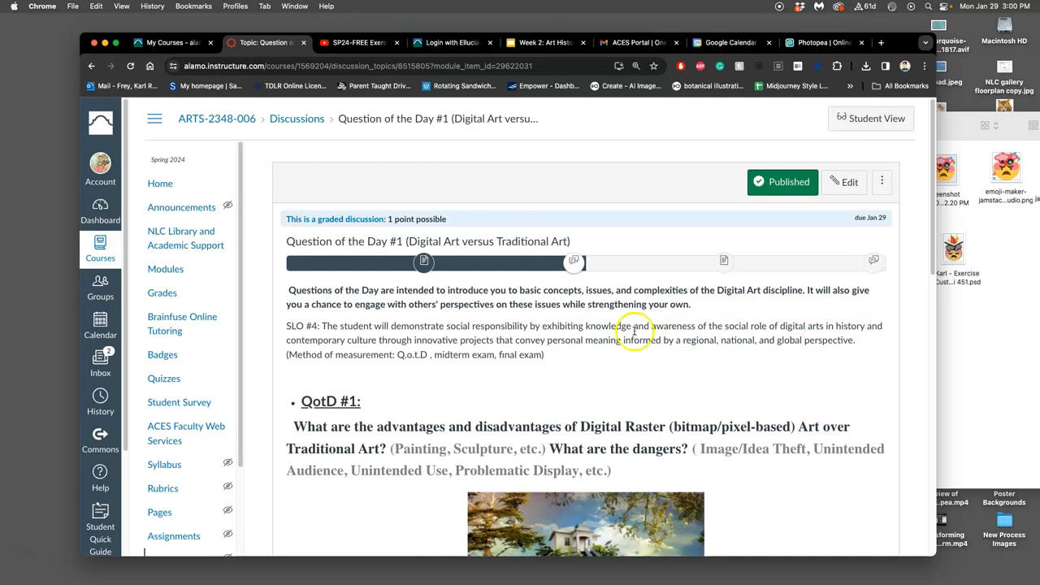
pyautogui.moveTo(661, 337)
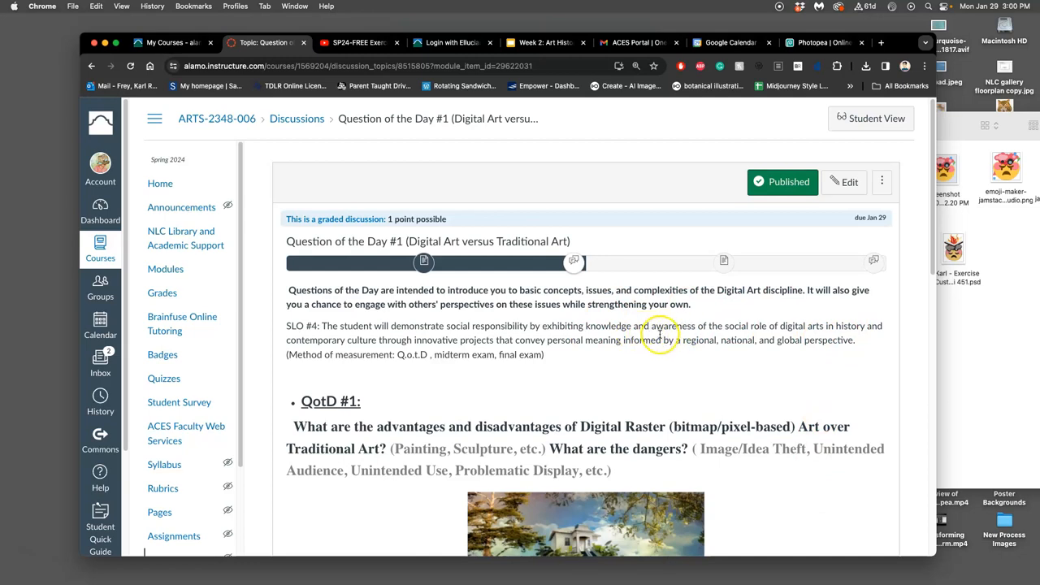
pyautogui.scroll(-3)
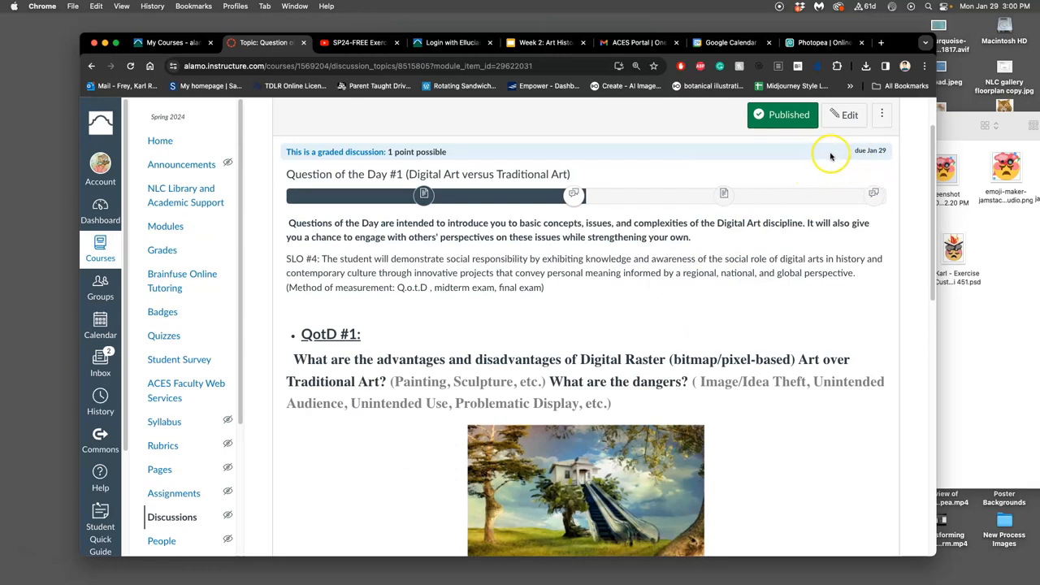
pyautogui.moveTo(829, 162)
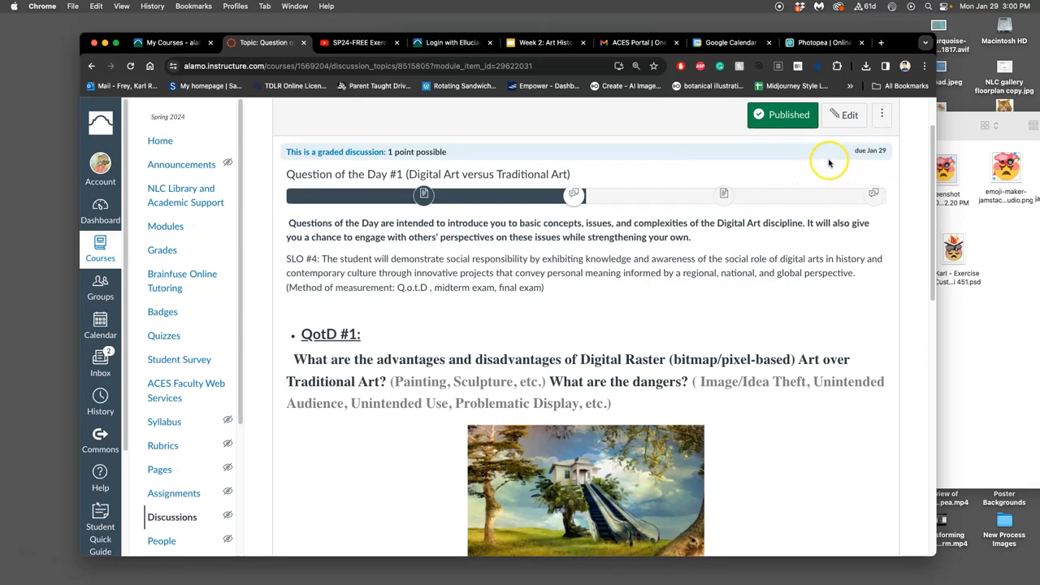
pyautogui.moveTo(816, 221)
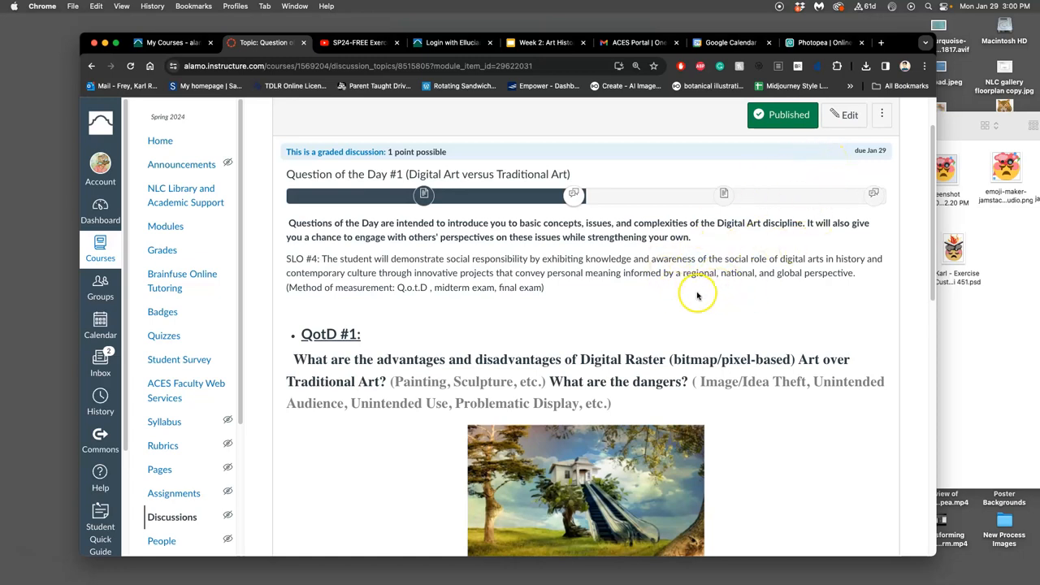
pyautogui.scroll(-3)
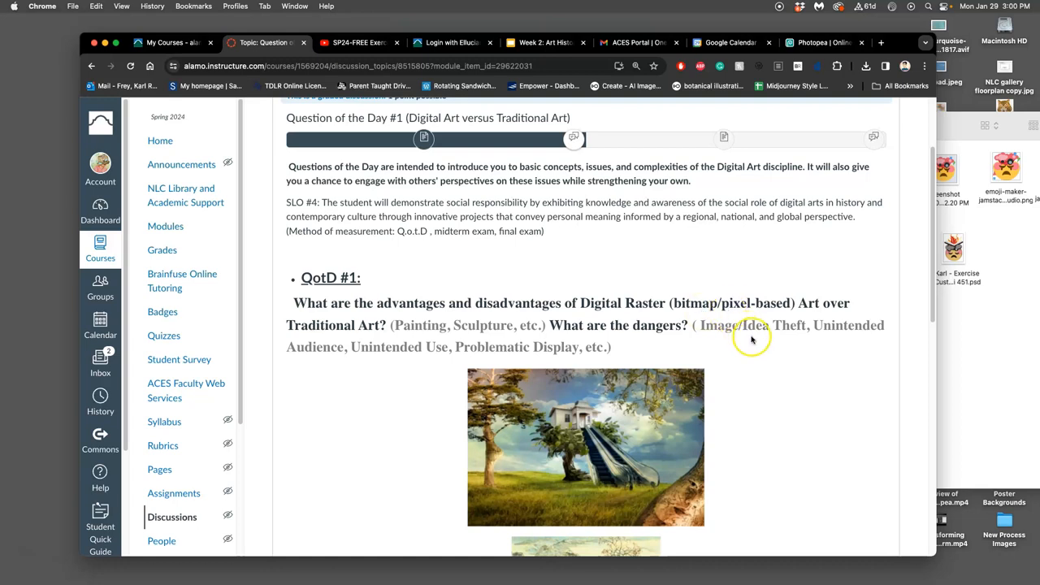
pyautogui.moveTo(706, 333)
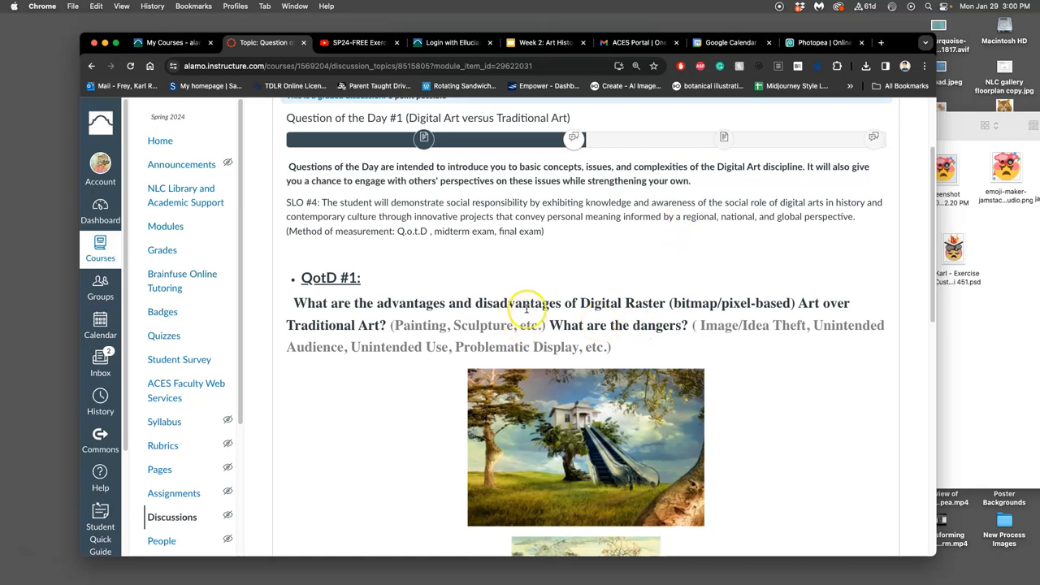
pyautogui.moveTo(586, 307)
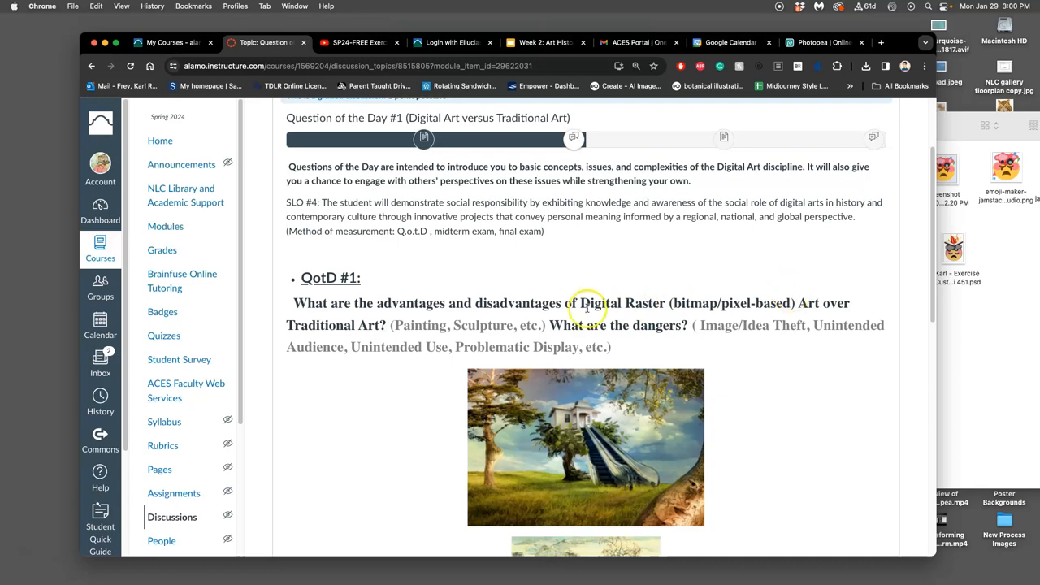
pyautogui.moveTo(640, 307)
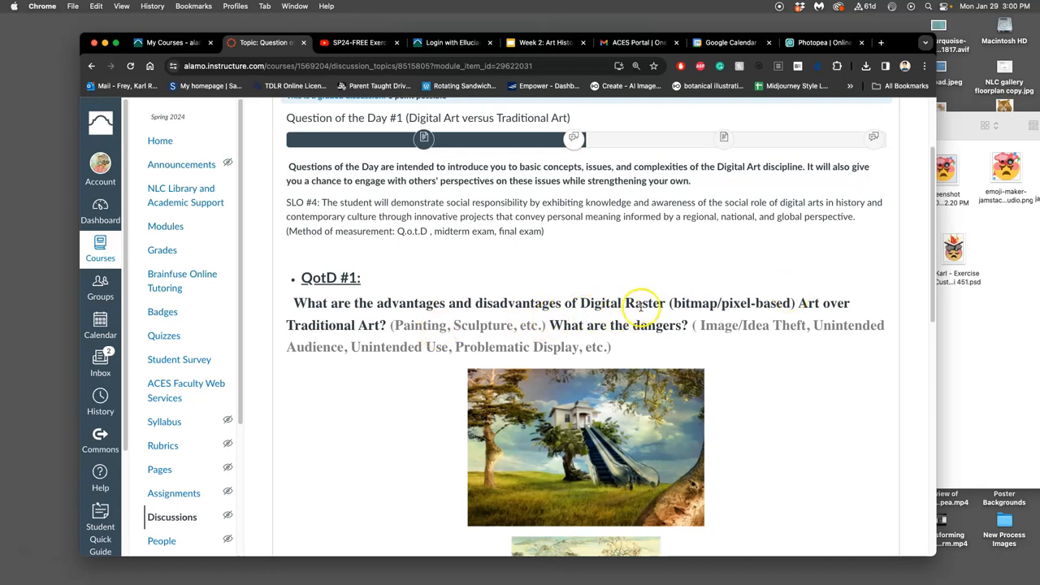
pyautogui.moveTo(771, 310)
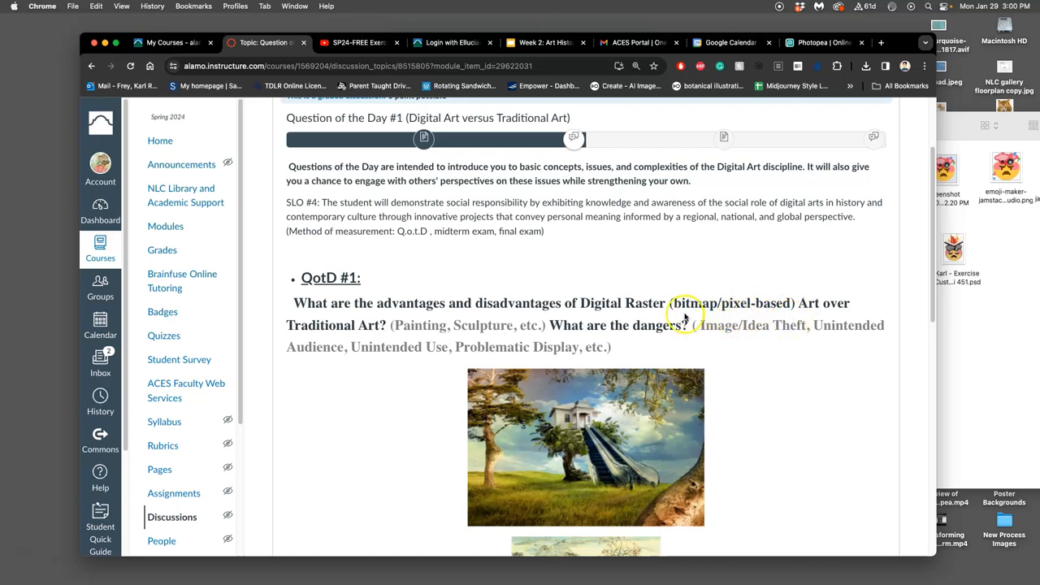
pyautogui.moveTo(547, 289)
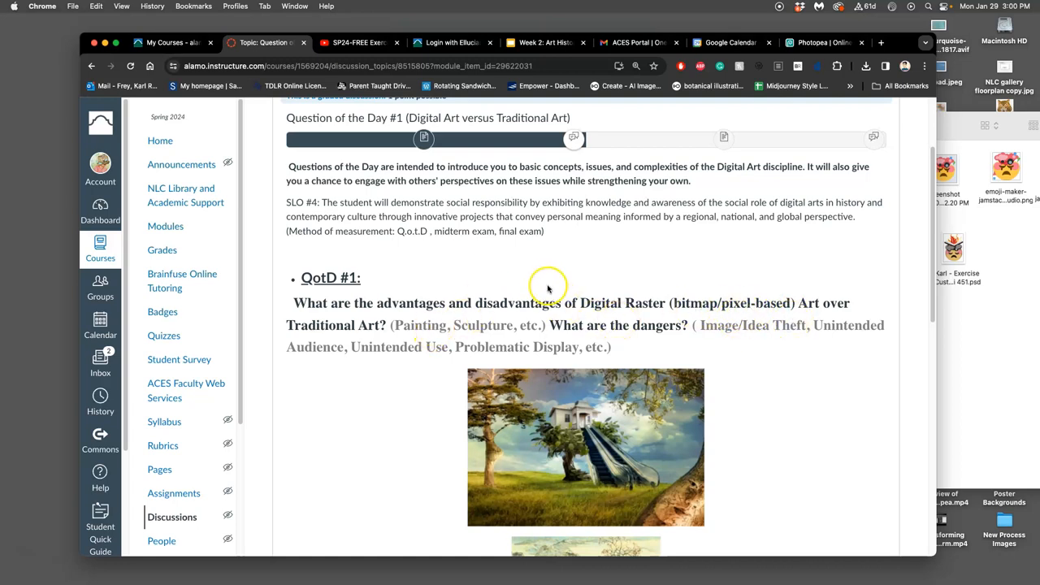
pyautogui.moveTo(546, 289)
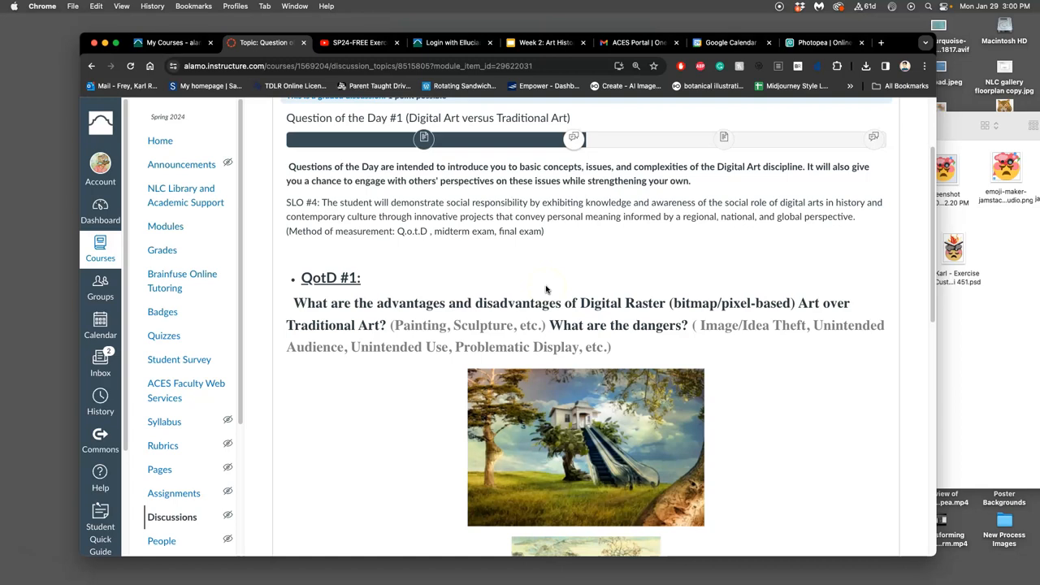
pyautogui.moveTo(551, 302)
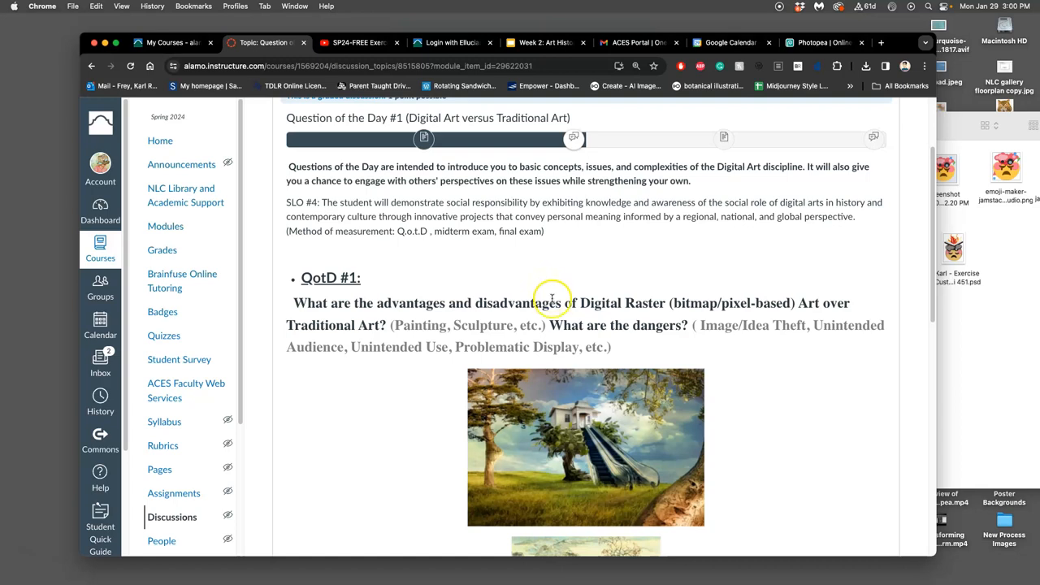
pyautogui.scroll(-3)
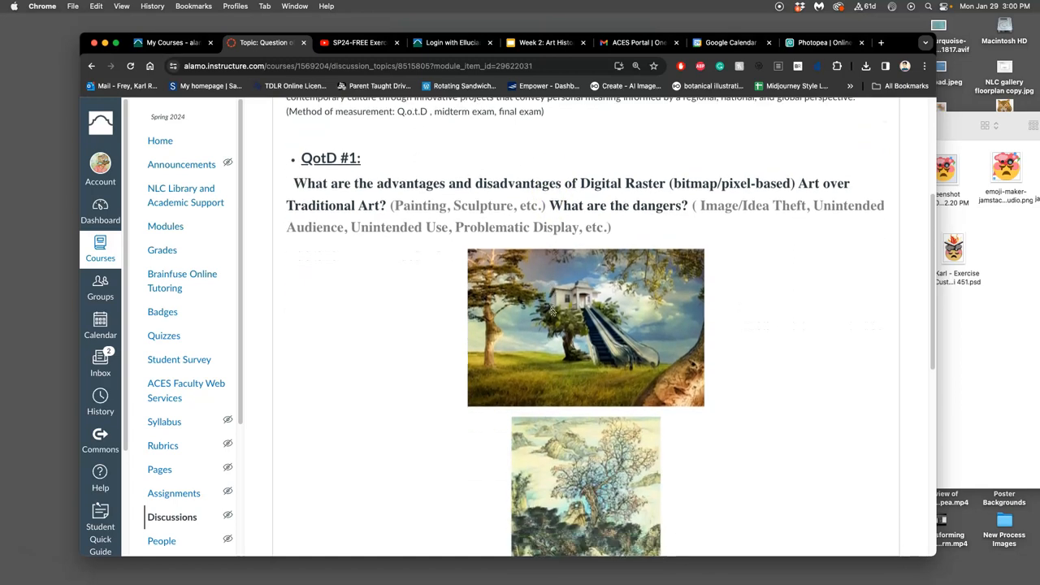
pyautogui.scroll(-3)
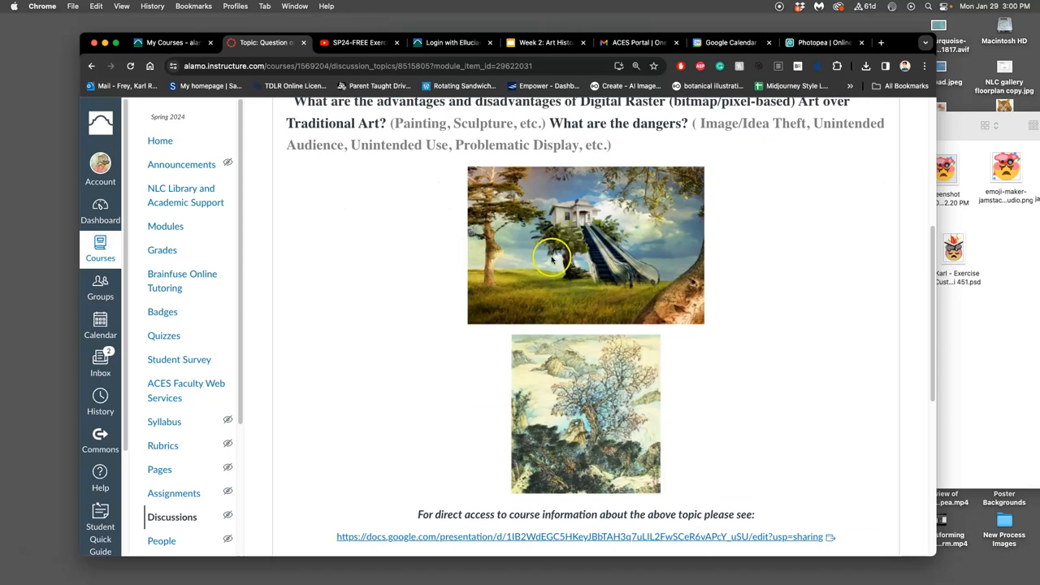
pyautogui.moveTo(626, 293)
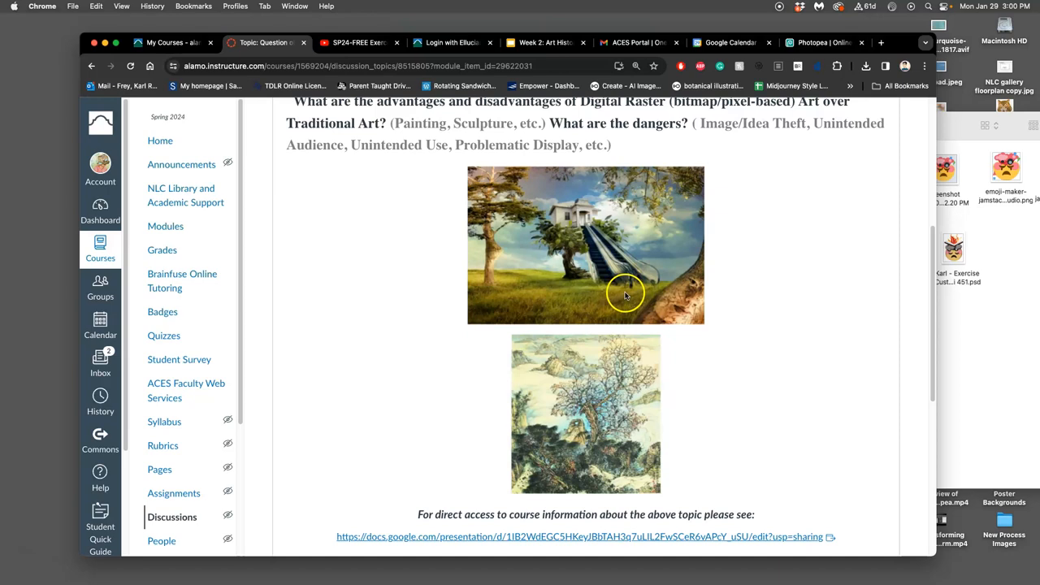
pyautogui.moveTo(688, 281)
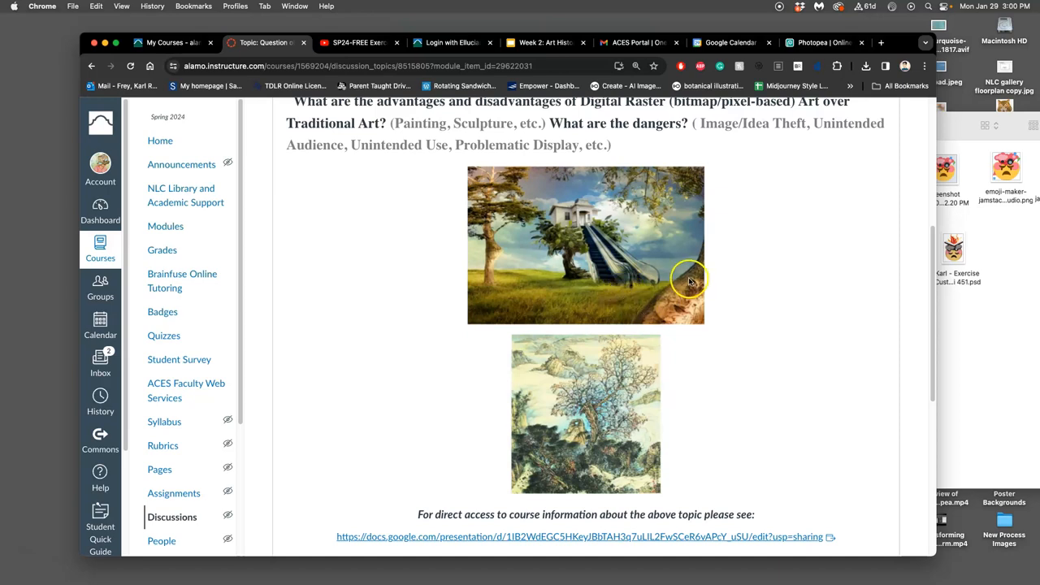
pyautogui.moveTo(675, 306)
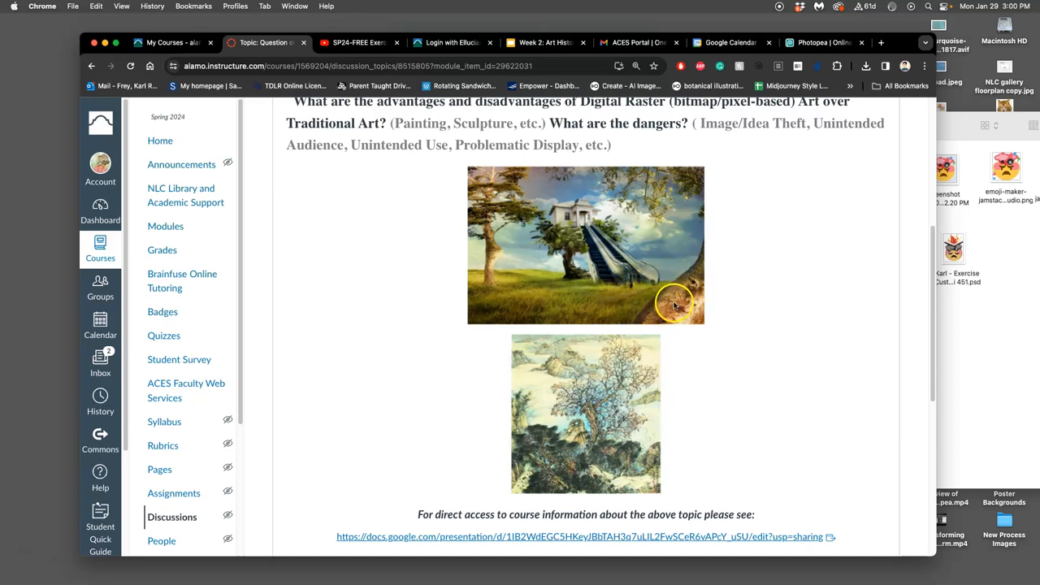
pyautogui.moveTo(494, 244)
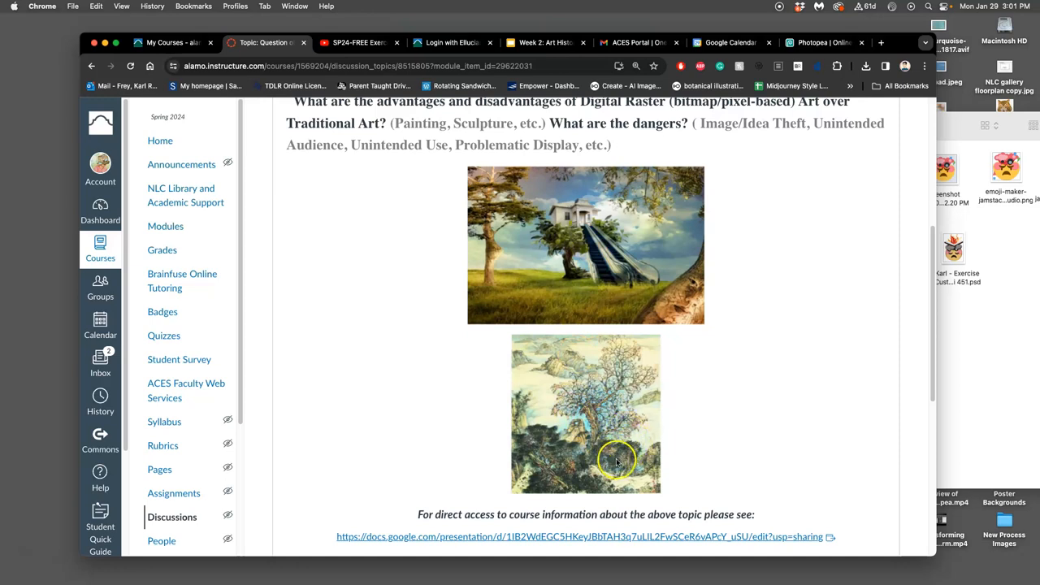
pyautogui.moveTo(611, 439)
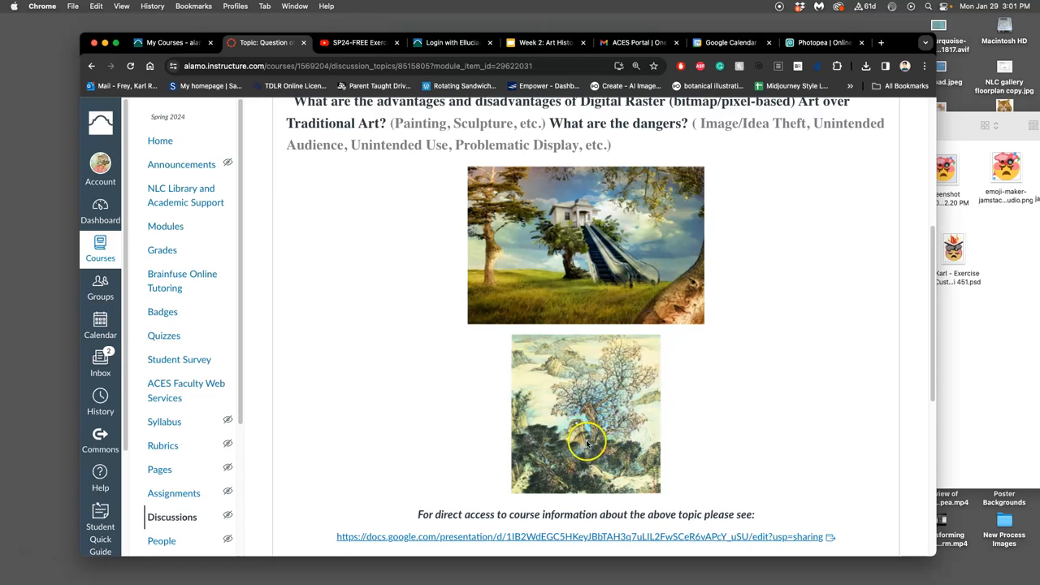
pyautogui.moveTo(619, 298)
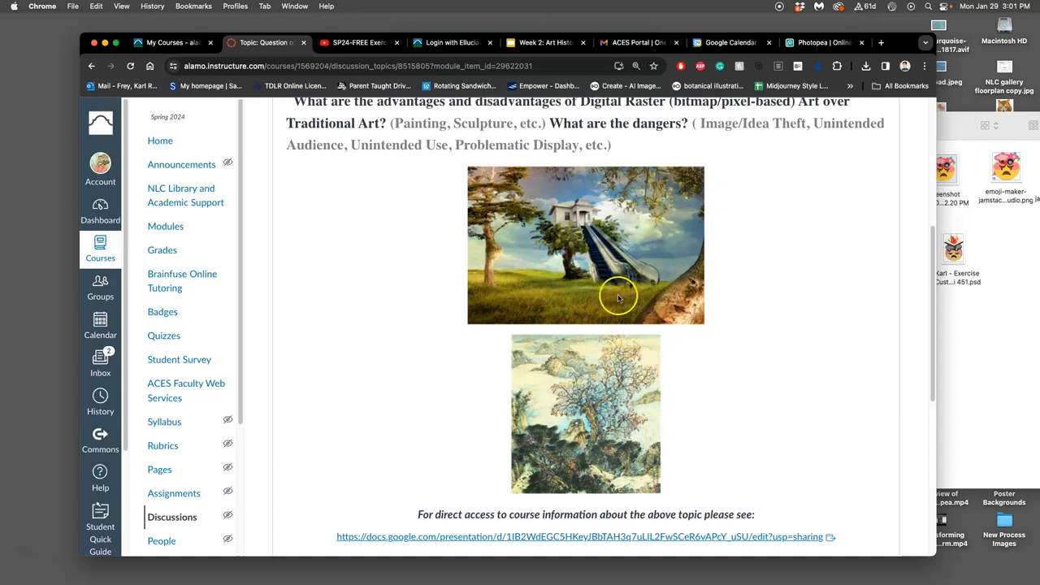
pyautogui.moveTo(620, 289)
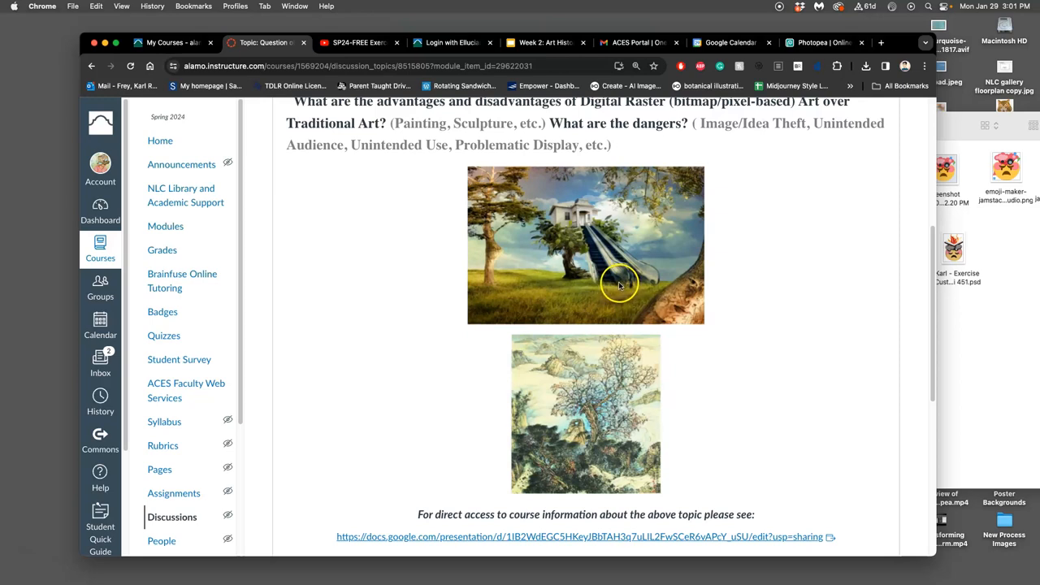
pyautogui.moveTo(563, 351)
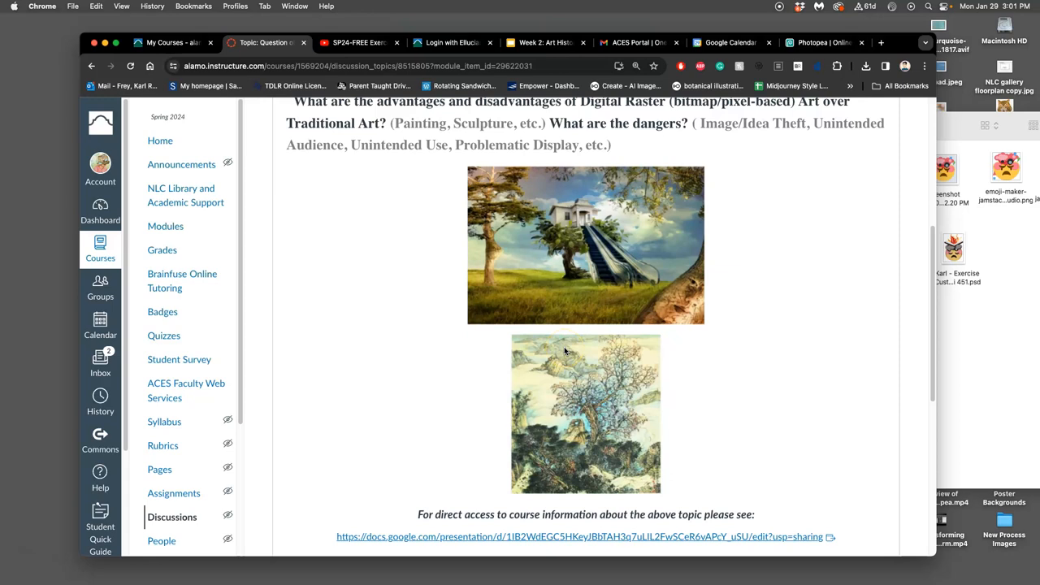
pyautogui.scroll(-3)
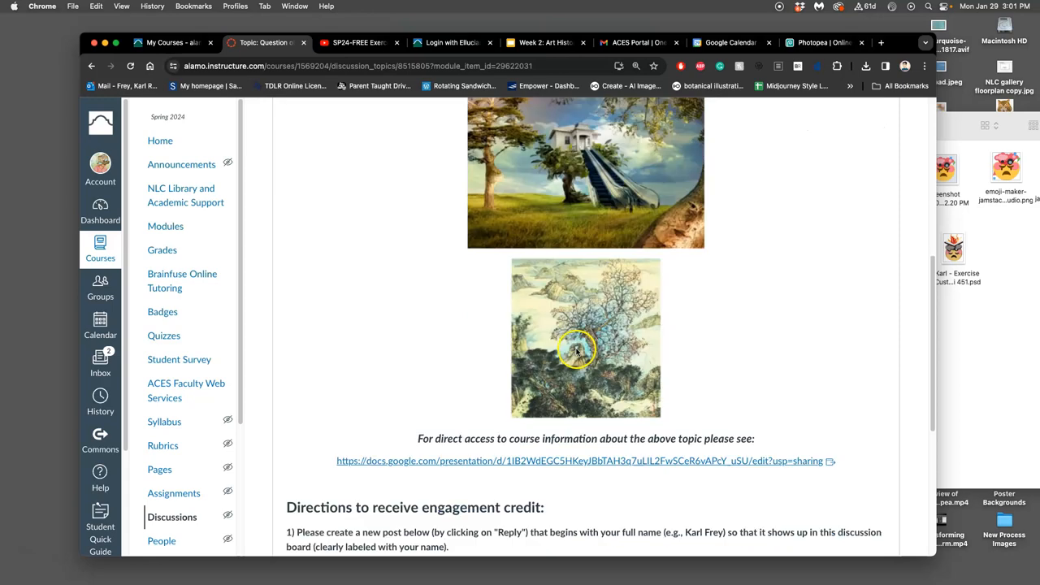
pyautogui.scroll(-3)
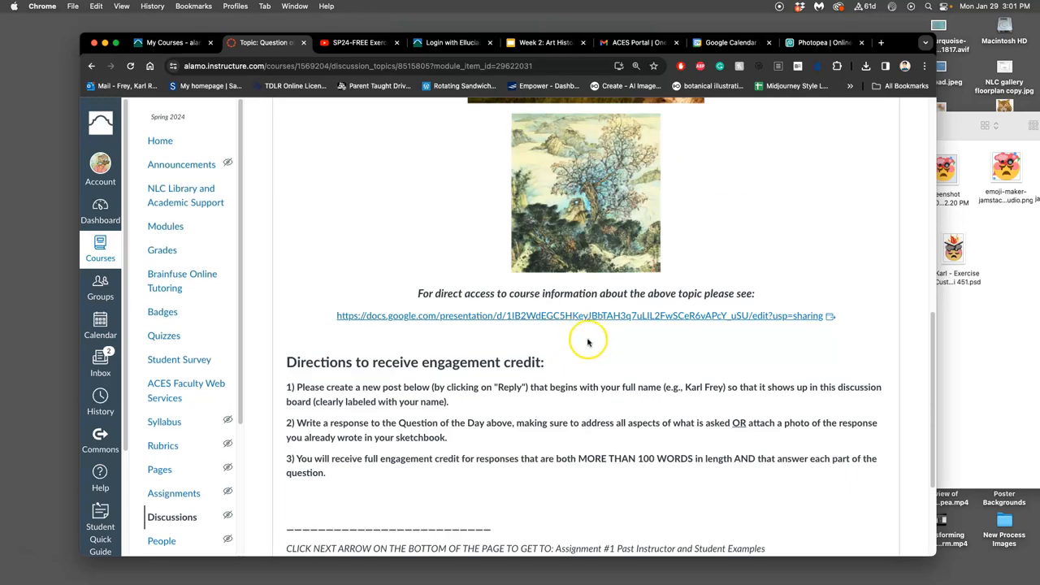
pyautogui.scroll(-3)
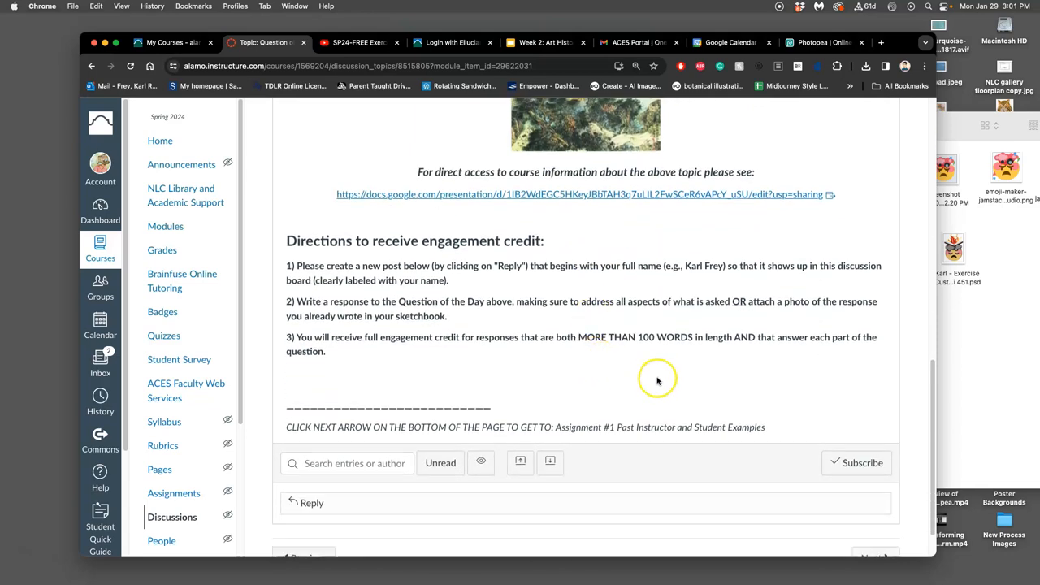
pyautogui.moveTo(491, 406)
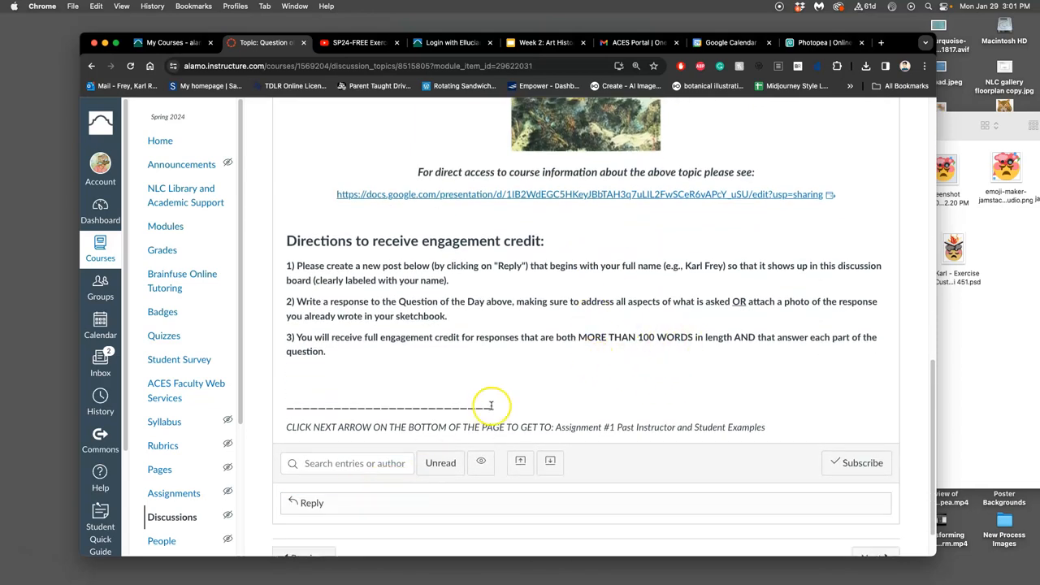
pyautogui.moveTo(653, 343)
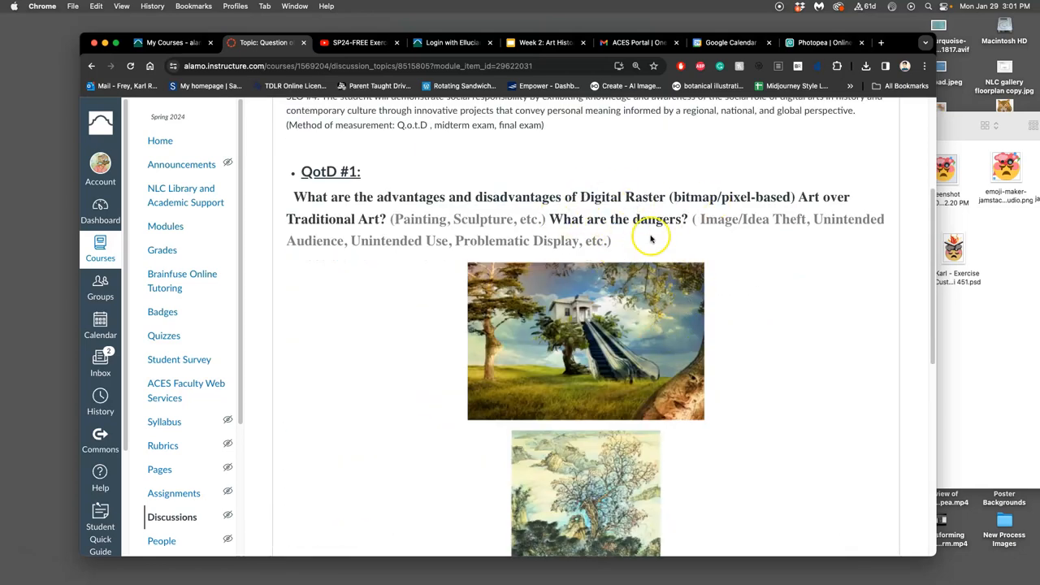
pyautogui.scroll(-3)
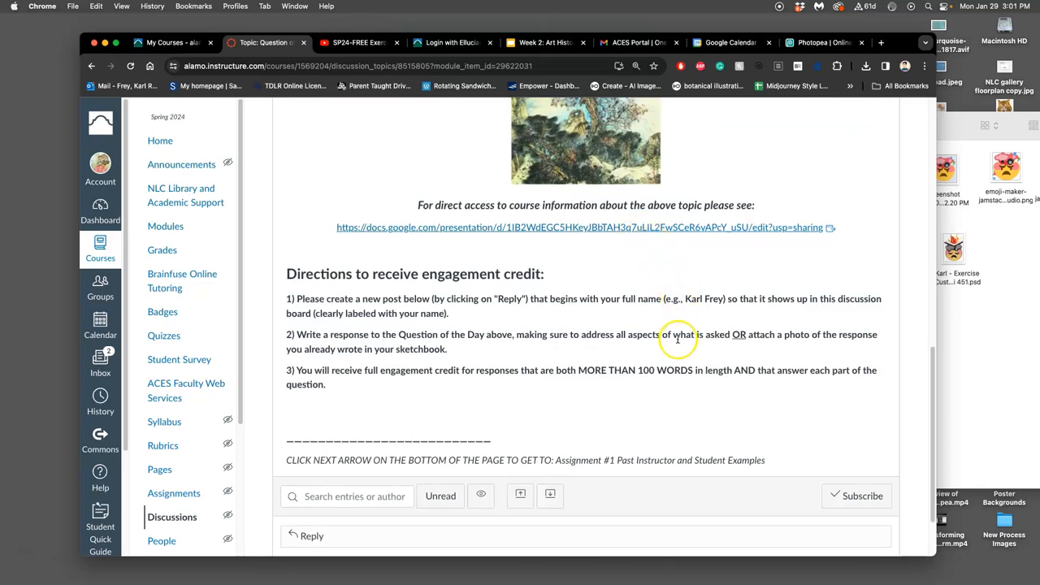
pyautogui.moveTo(728, 414)
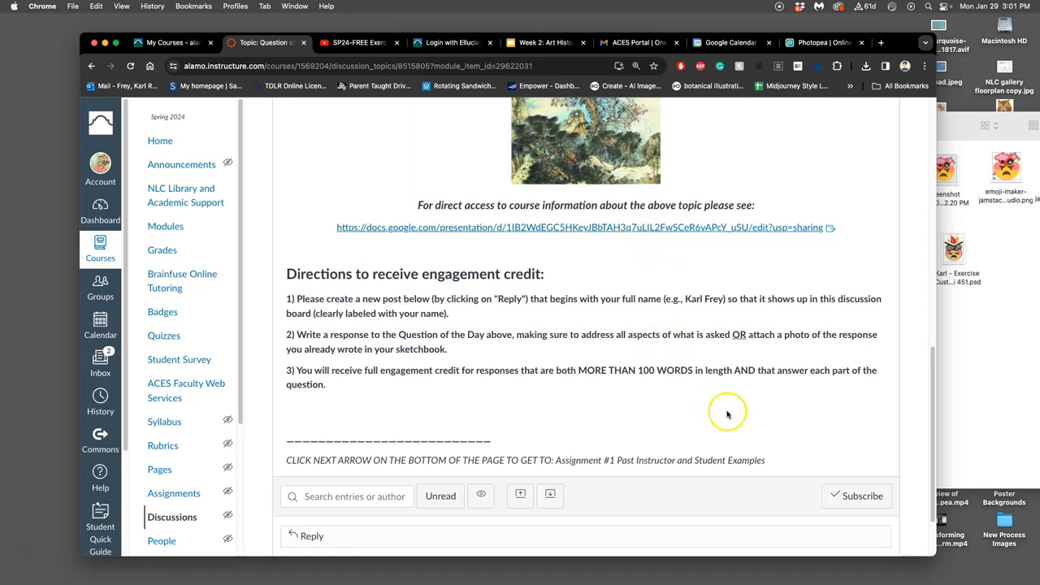
pyautogui.moveTo(629, 345)
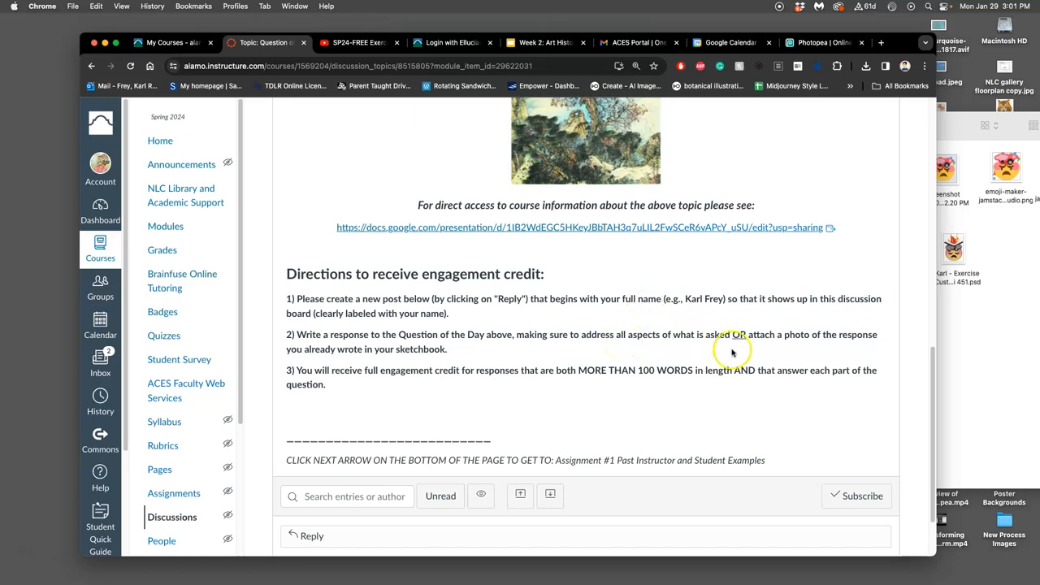
pyautogui.moveTo(675, 346)
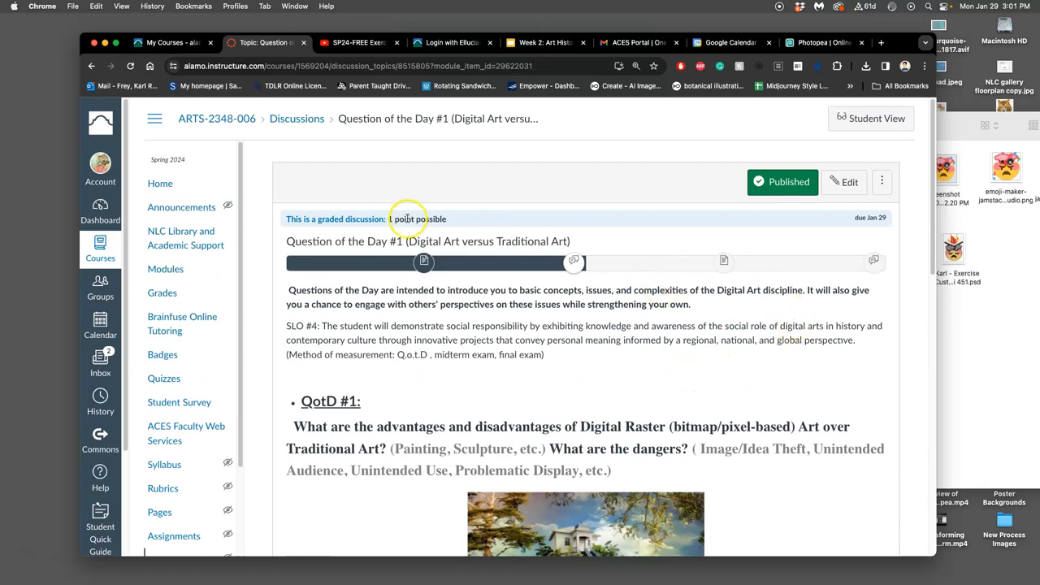
pyautogui.scroll(-3)
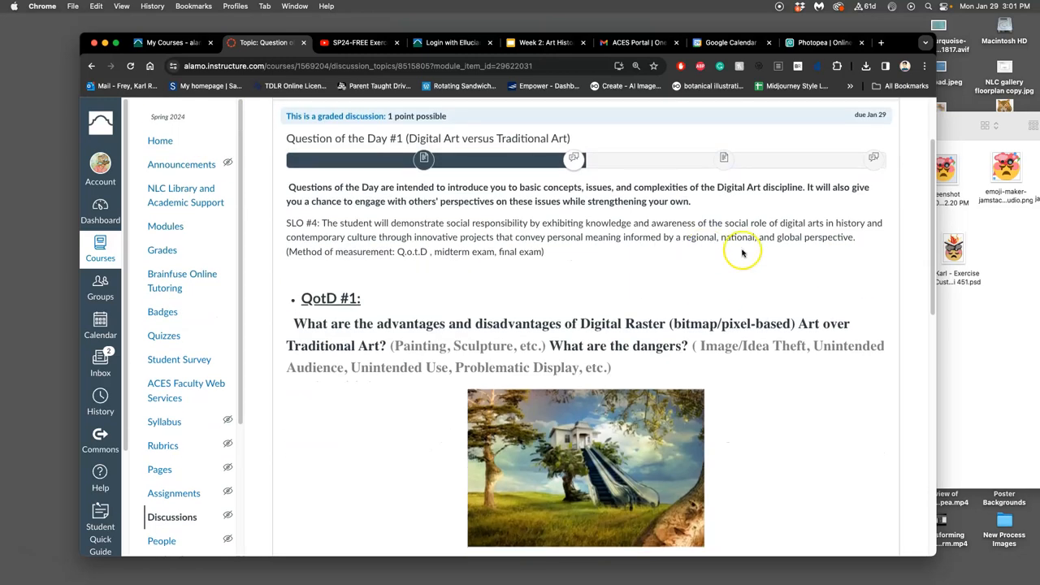
pyautogui.moveTo(719, 187)
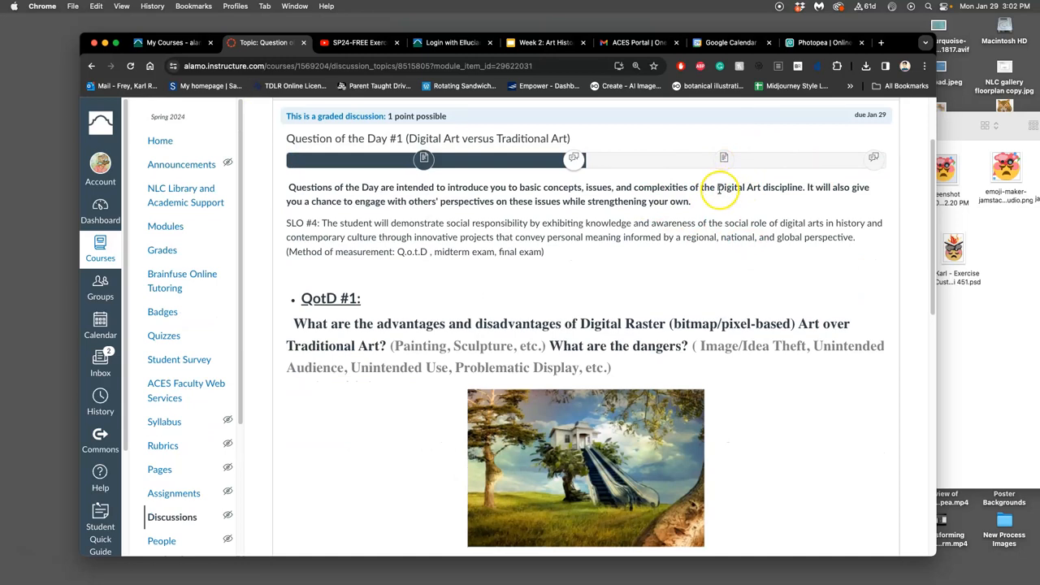
pyautogui.moveTo(715, 221)
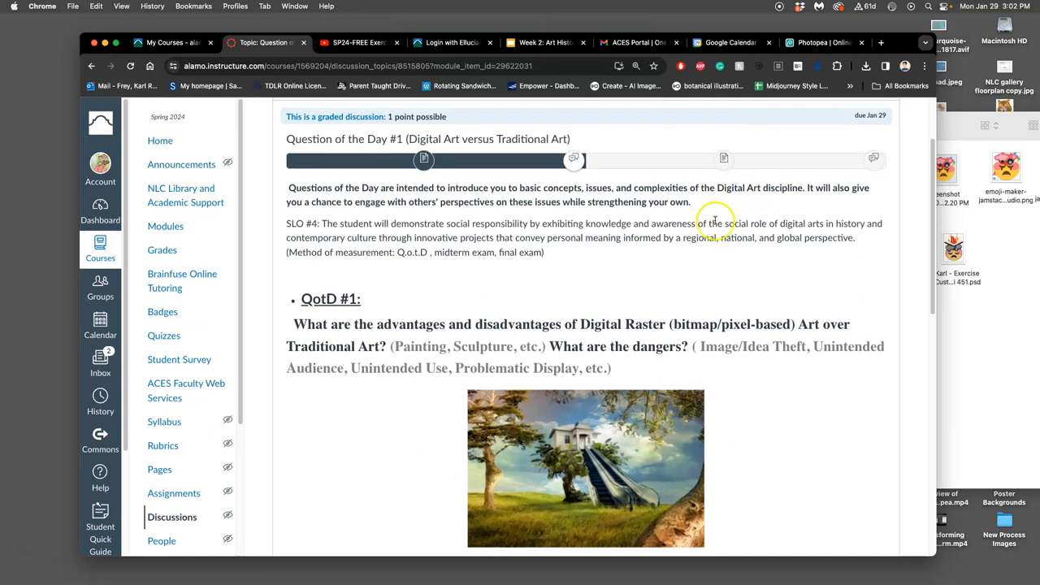
pyautogui.scroll(-3)
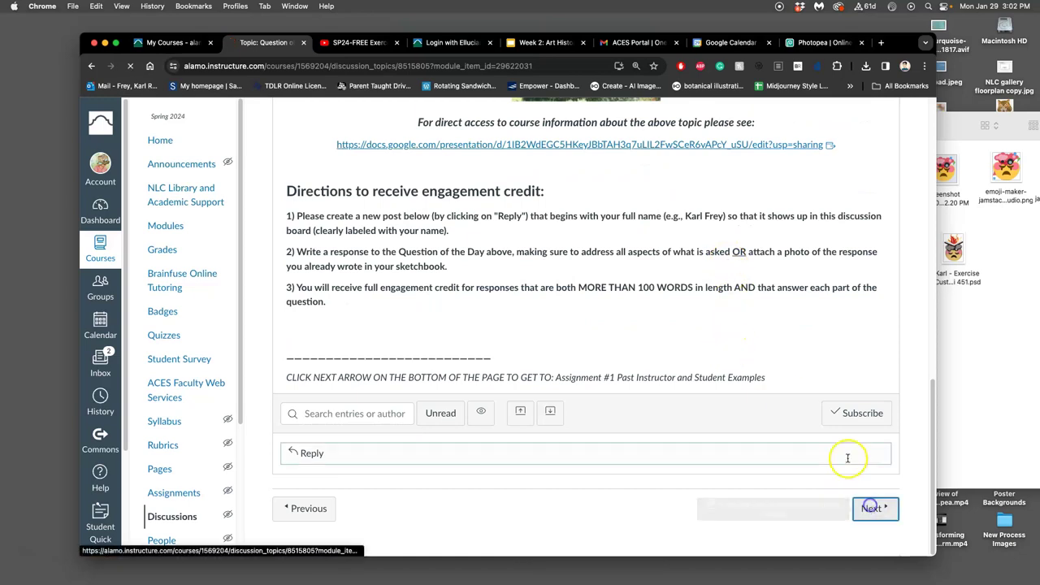
pyautogui.click(872, 507)
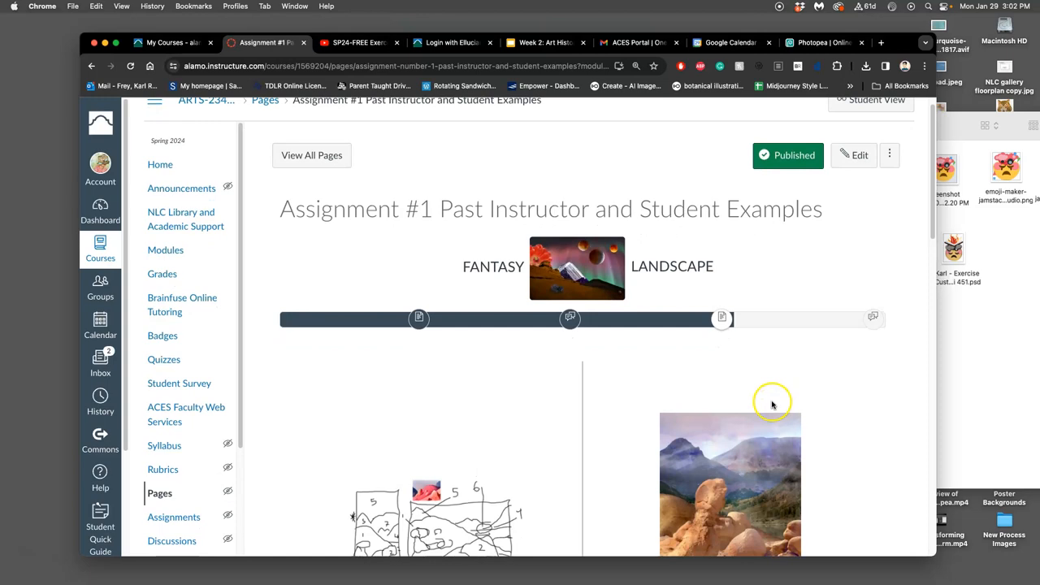
pyautogui.scroll(-3)
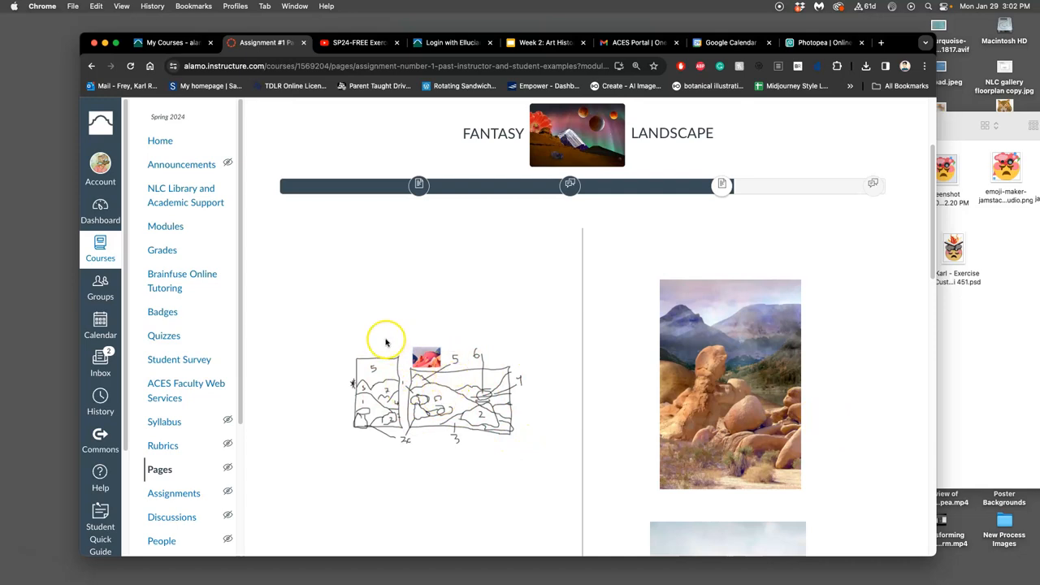
pyautogui.moveTo(363, 401)
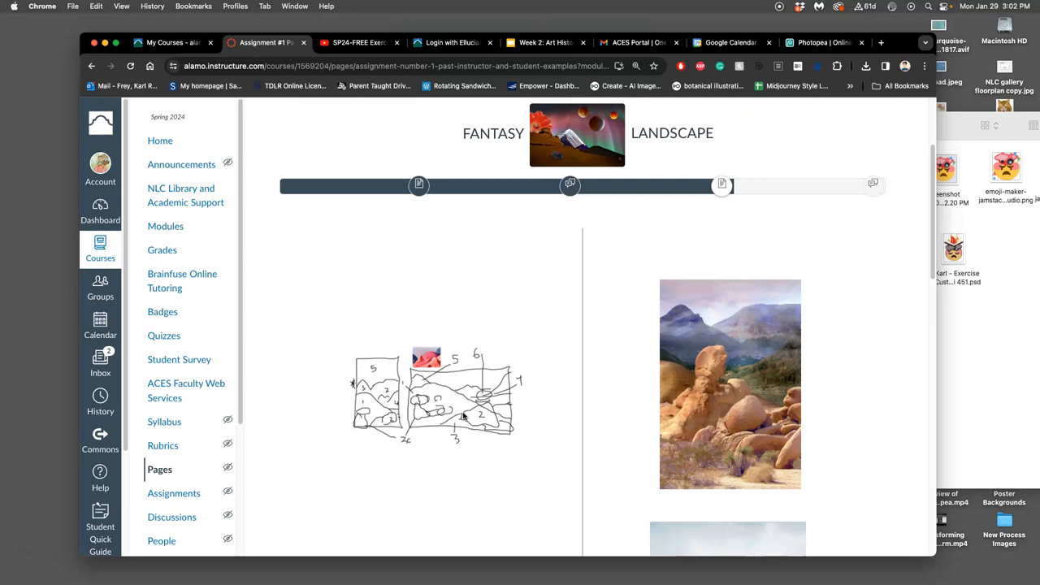
pyautogui.scroll(-3)
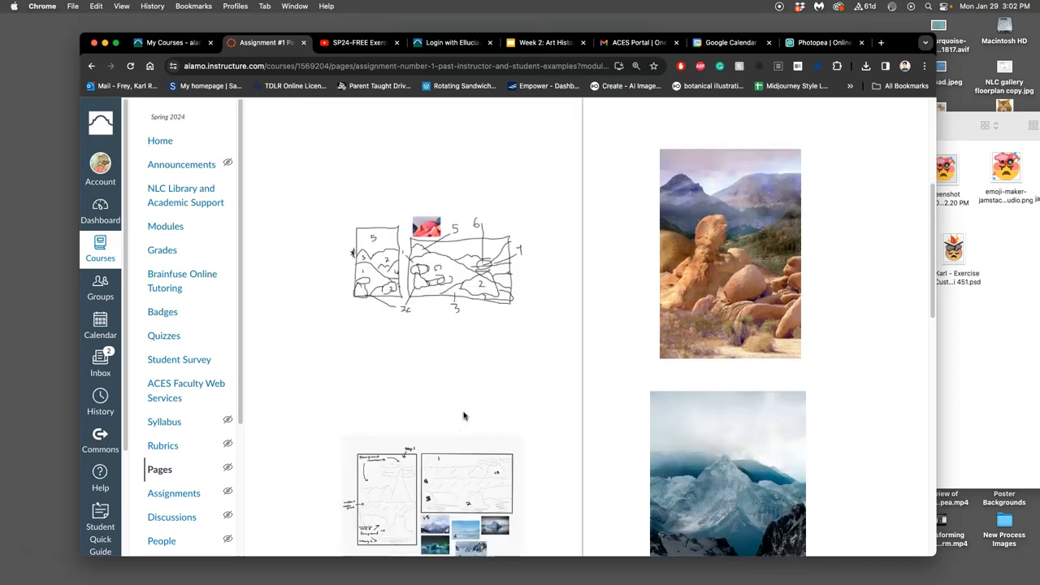
pyautogui.scroll(-3)
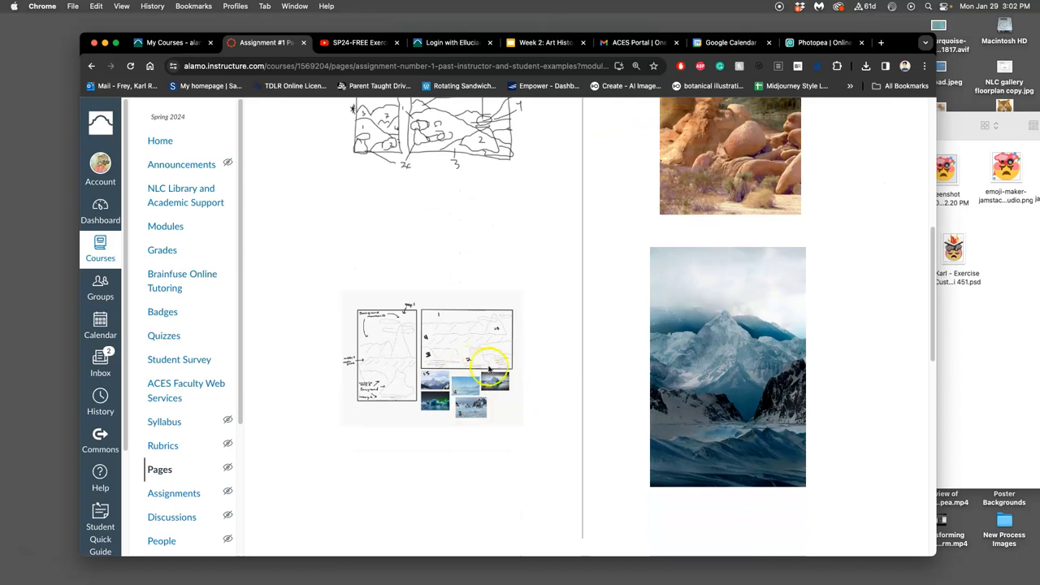
pyautogui.moveTo(719, 340)
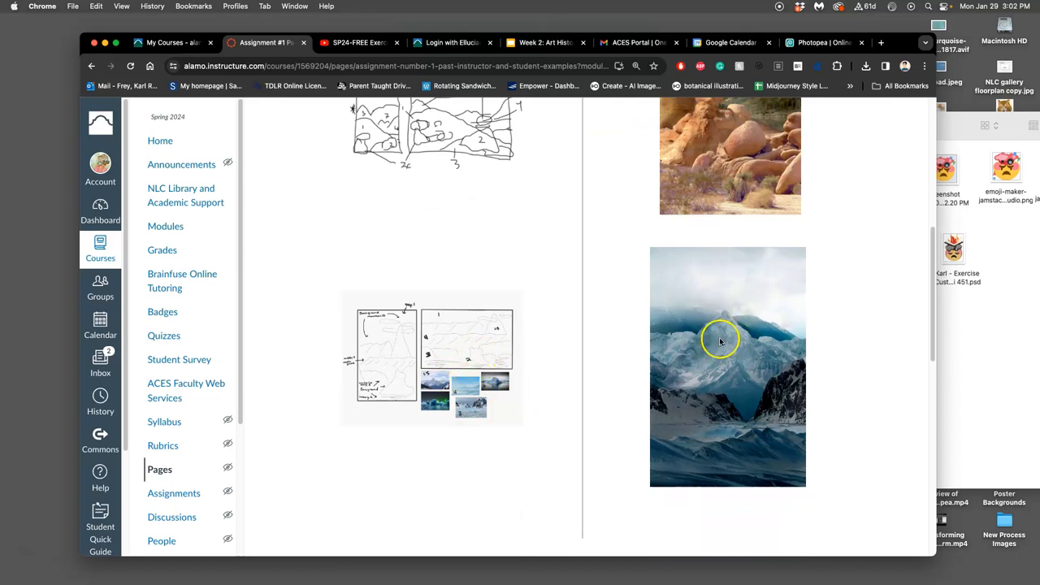
pyautogui.moveTo(685, 348)
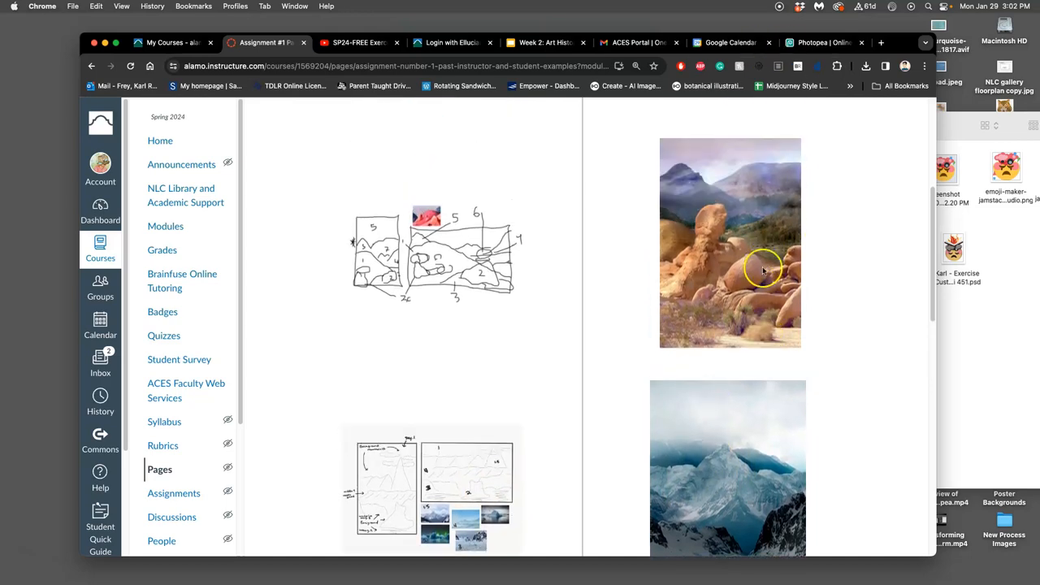
pyautogui.scroll(-3)
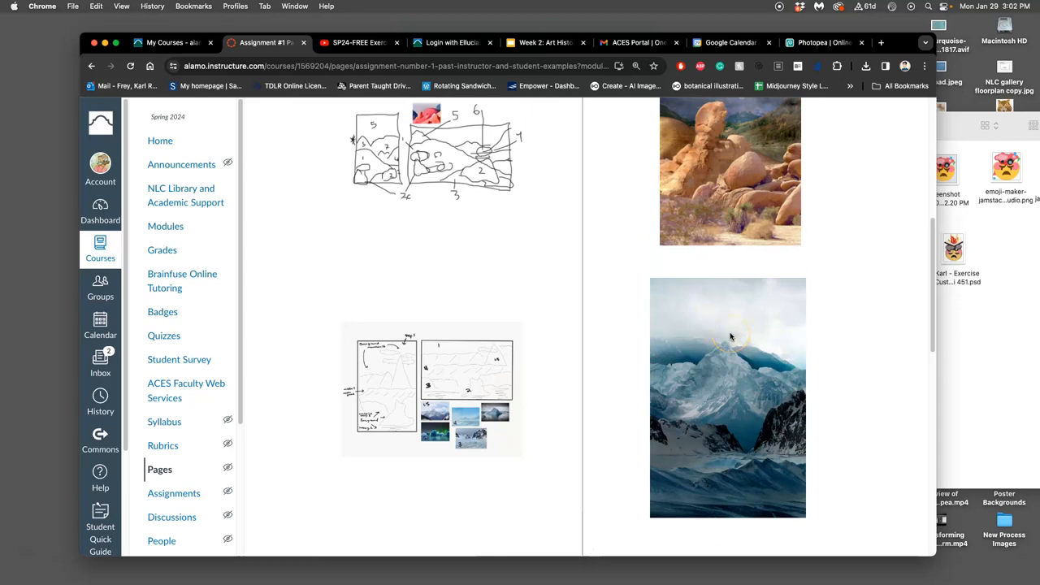
pyautogui.scroll(-3)
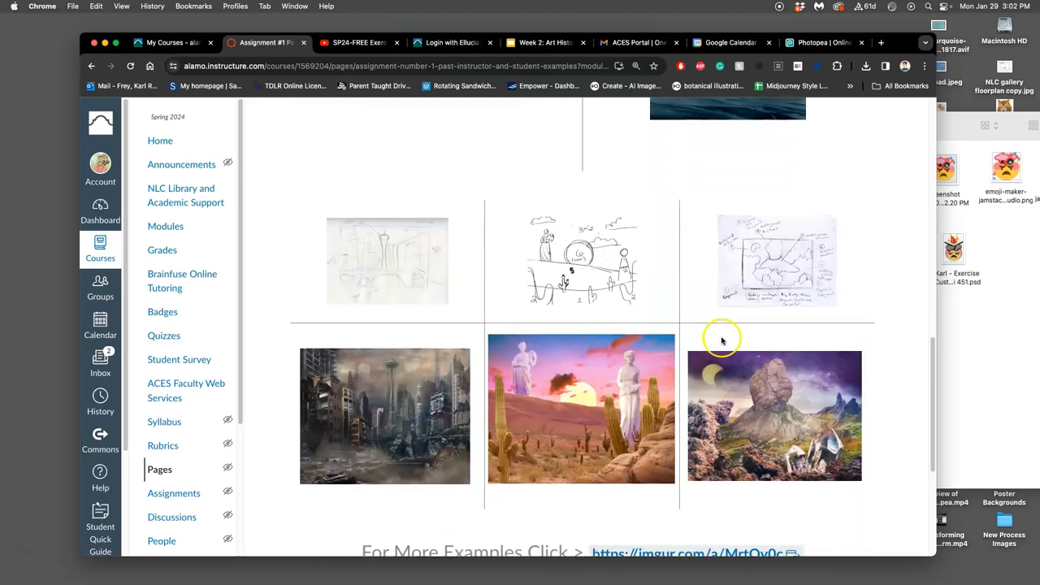
pyautogui.moveTo(423, 286)
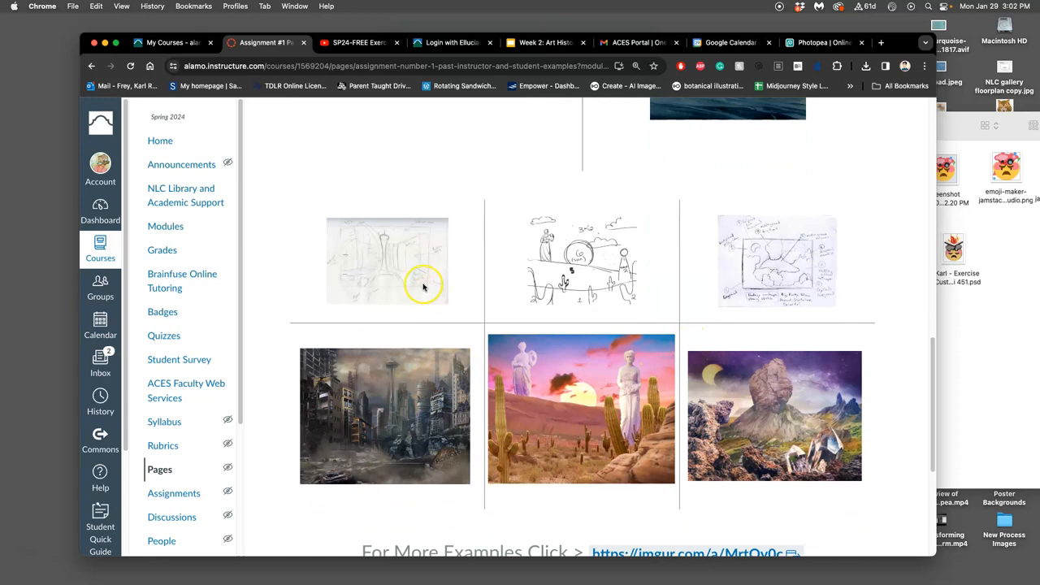
pyautogui.moveTo(407, 388)
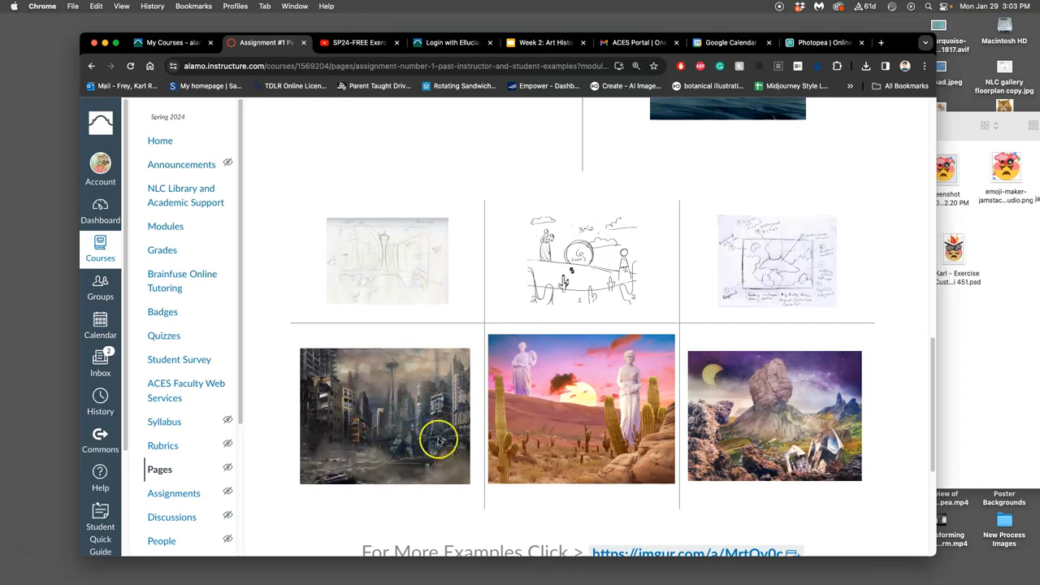
pyautogui.moveTo(417, 445)
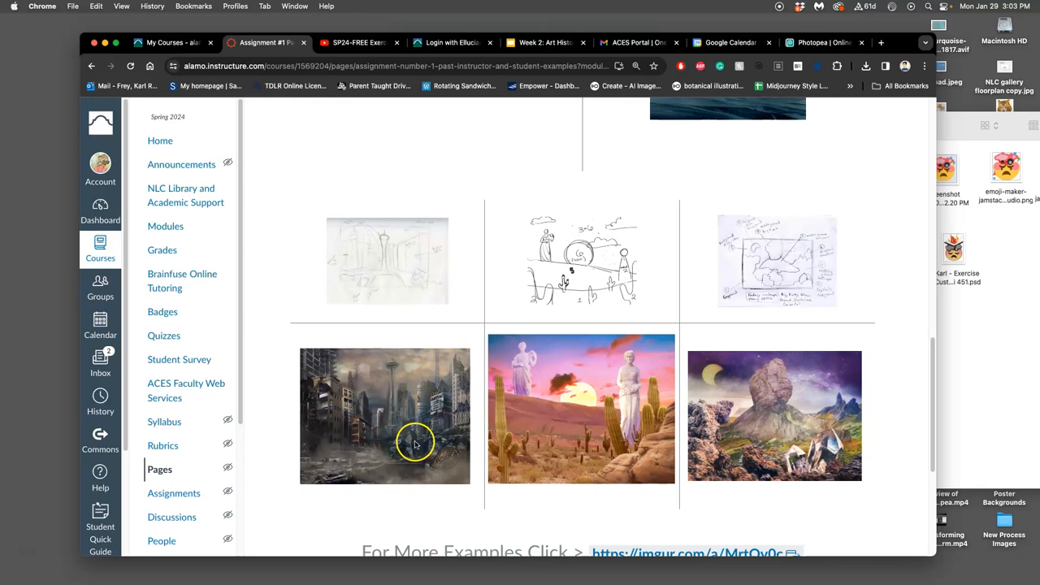
pyautogui.moveTo(724, 453)
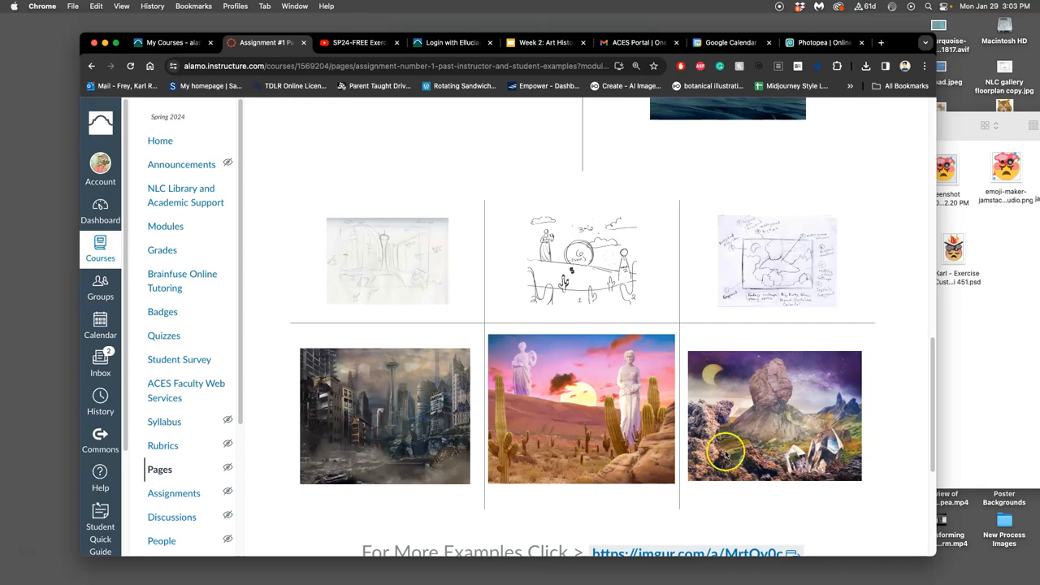
pyautogui.scroll(-3)
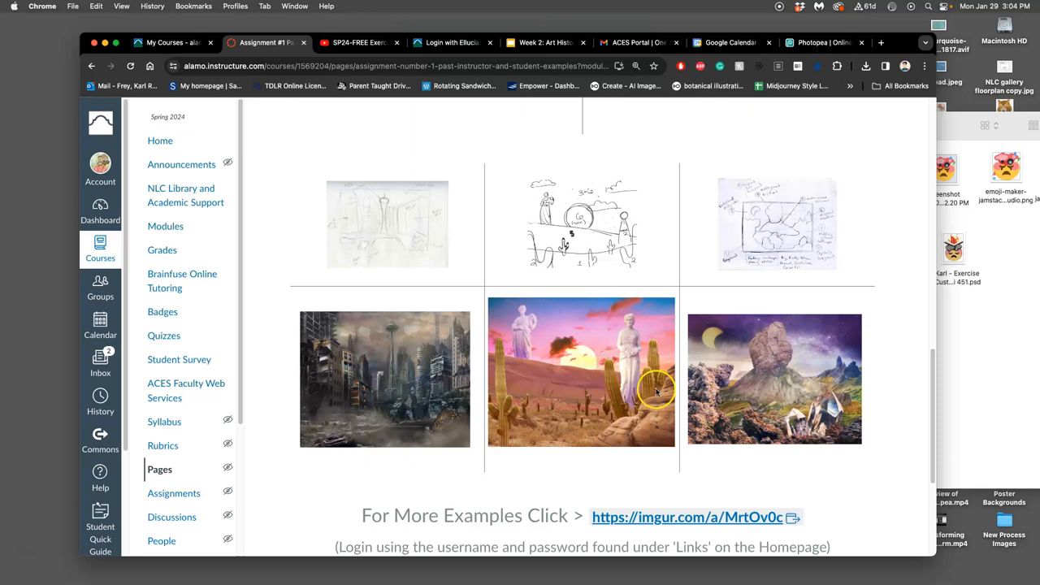
pyautogui.moveTo(632, 389)
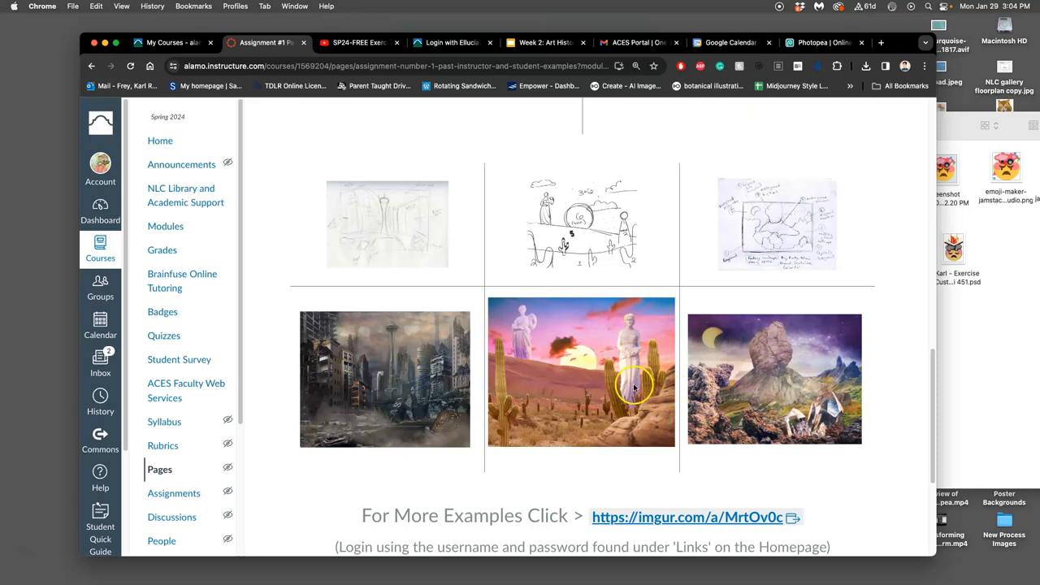
pyautogui.moveTo(622, 365)
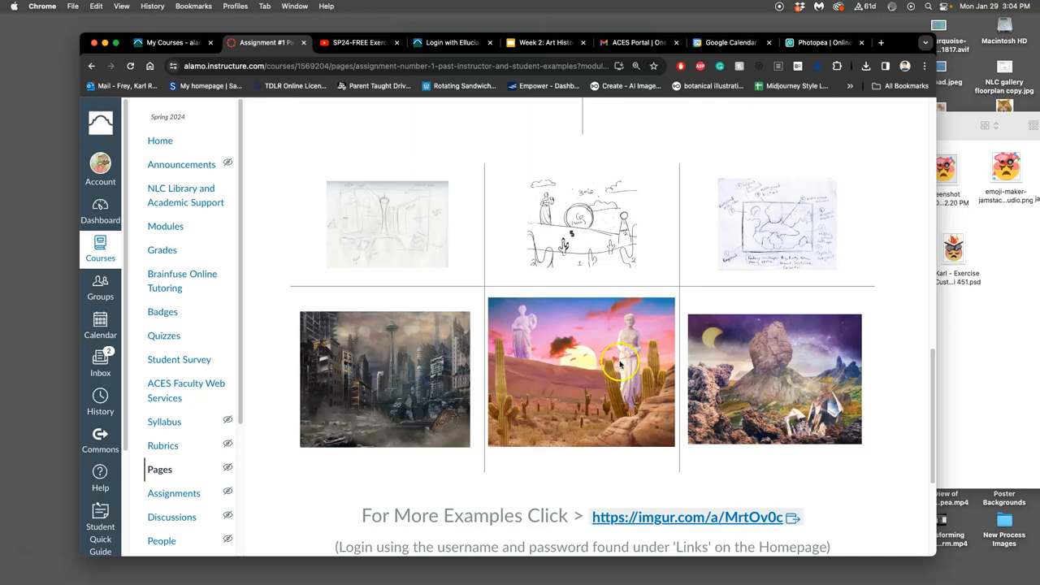
pyautogui.moveTo(337, 432)
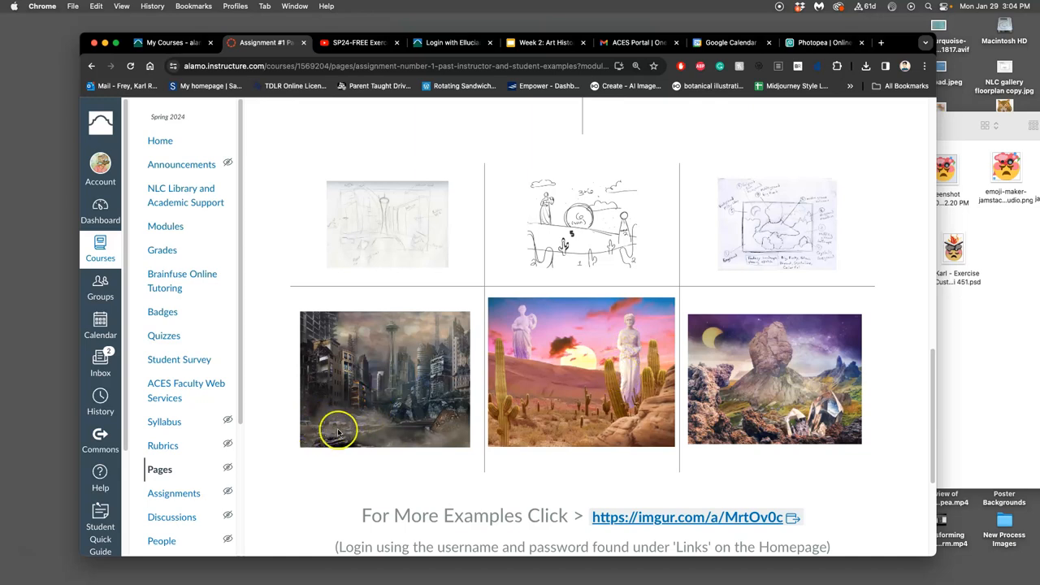
pyautogui.moveTo(327, 427)
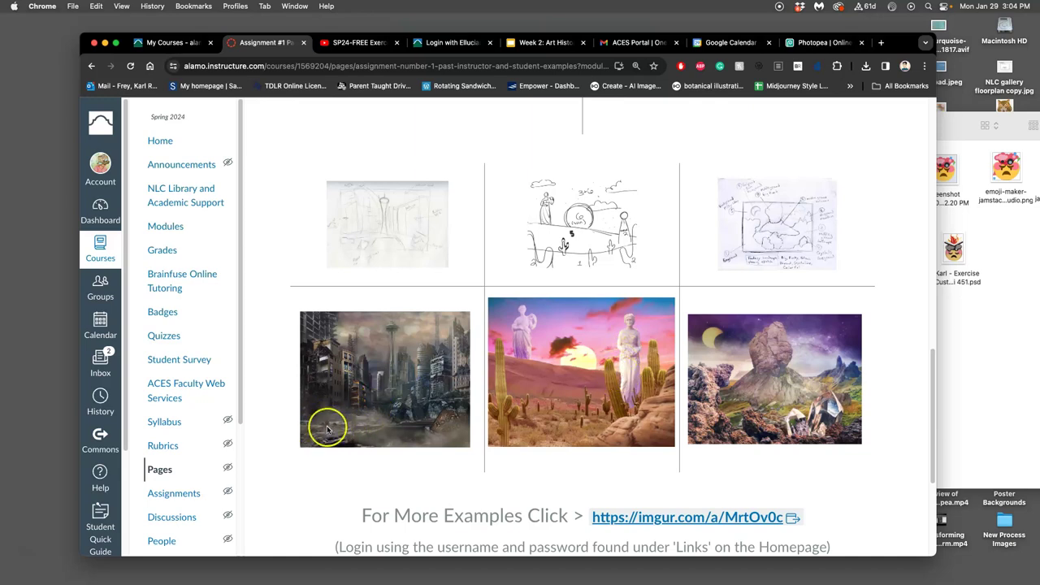
pyautogui.scroll(-3)
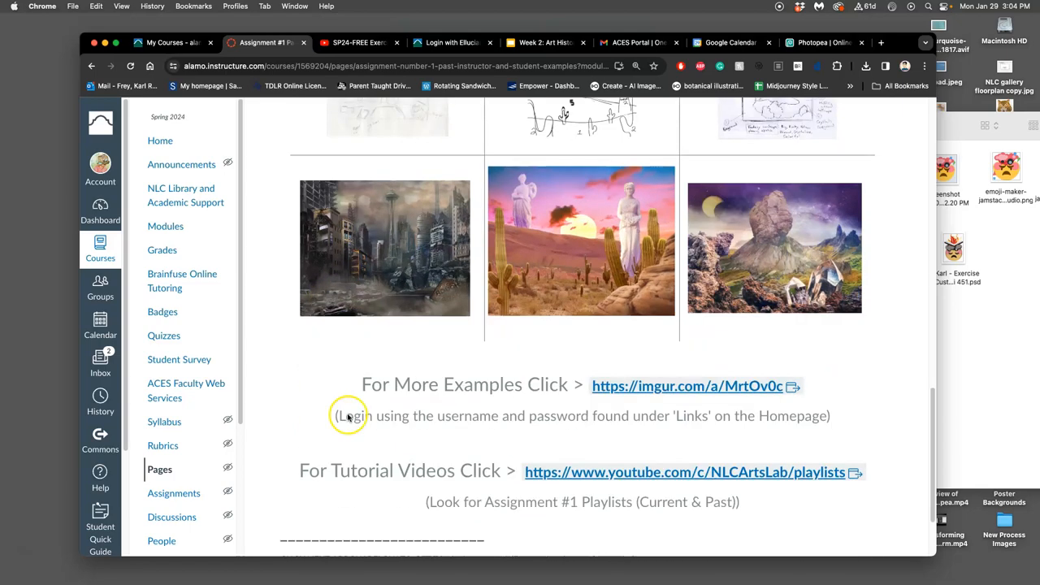
pyautogui.scroll(-3)
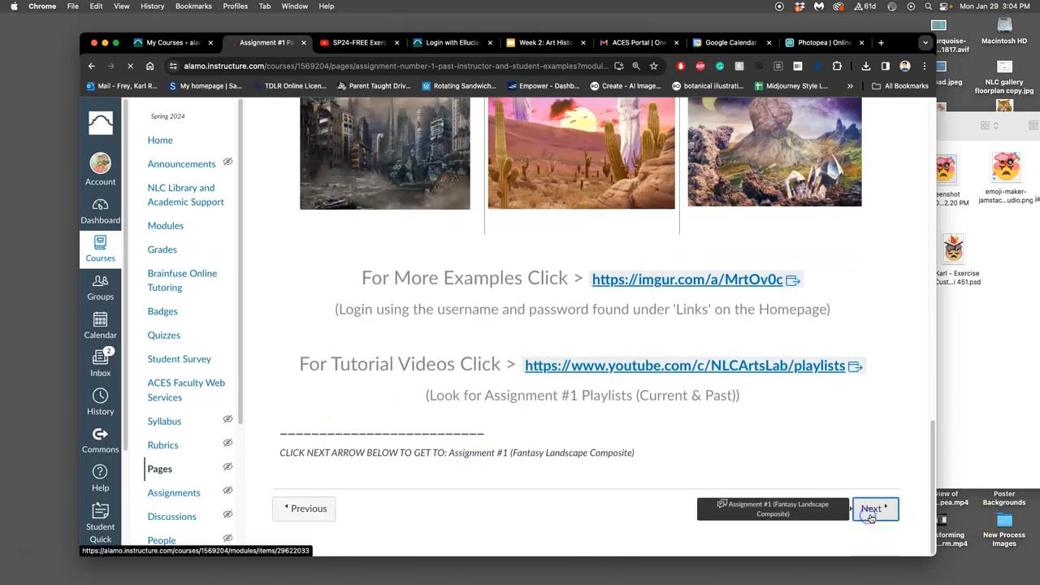
# - Go to the Assignment #1 Fantasy Landscape Composite page and open the Pixabay landscape images in a new tab
pyautogui.click(875, 508)
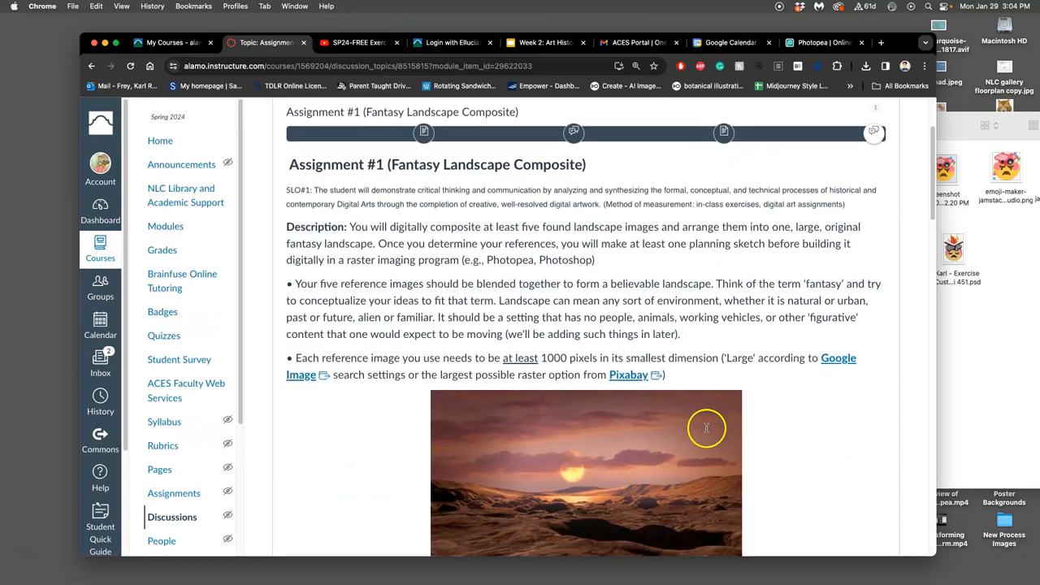
pyautogui.scroll(-3)
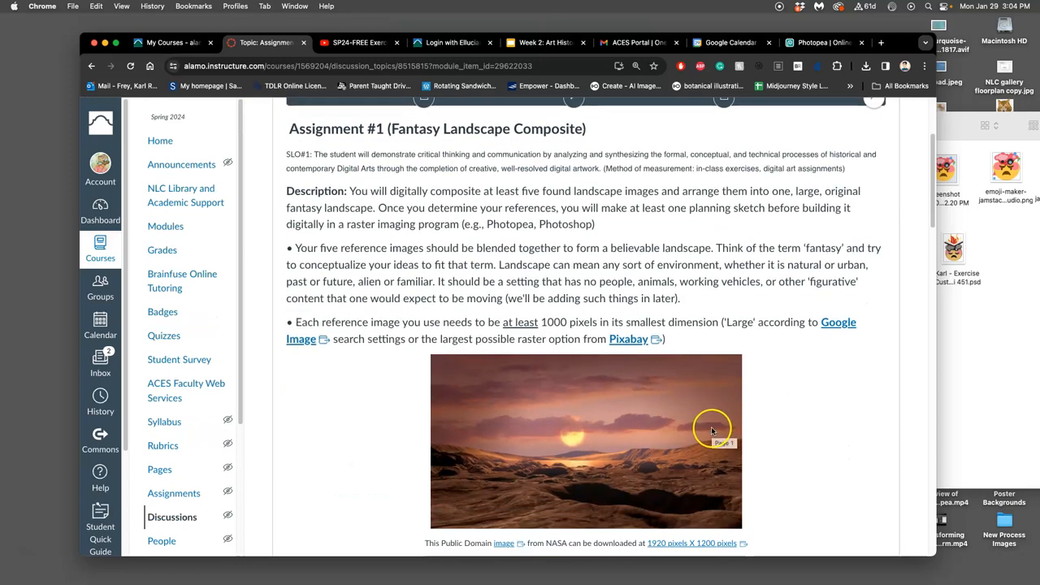
pyautogui.moveTo(714, 430)
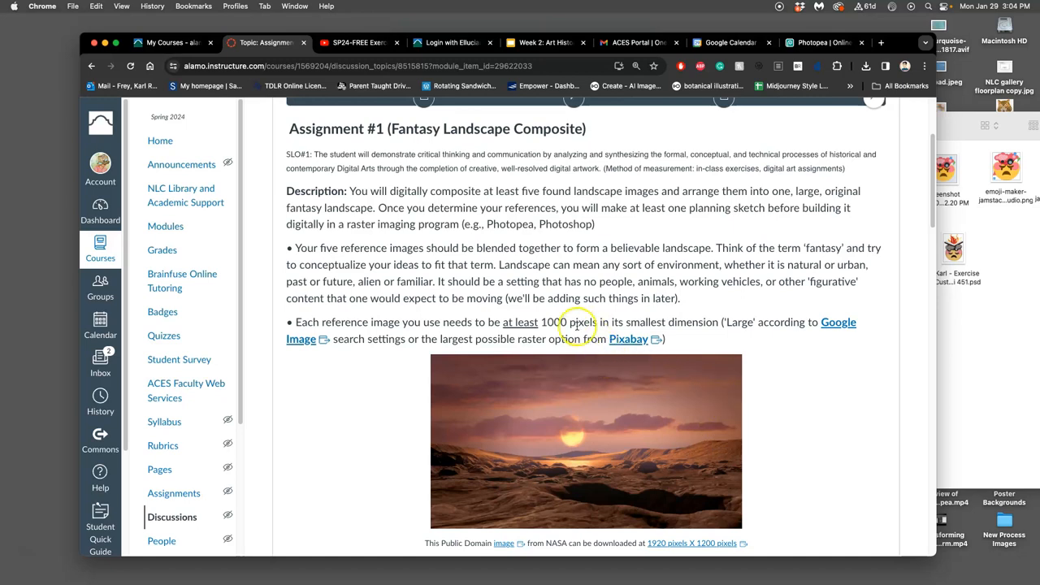
pyautogui.moveTo(871, 325)
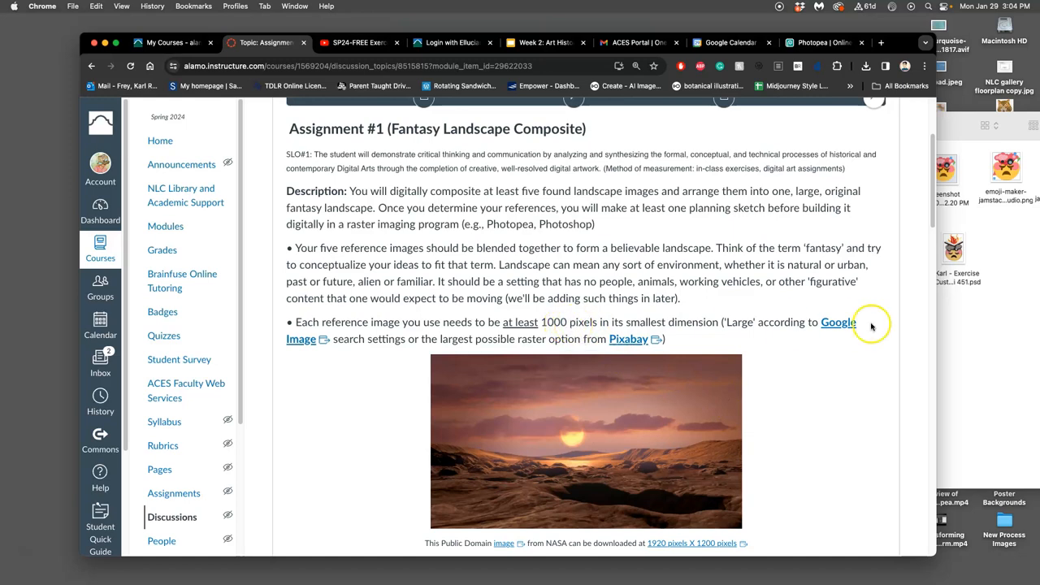
pyautogui.rightClick(627, 339)
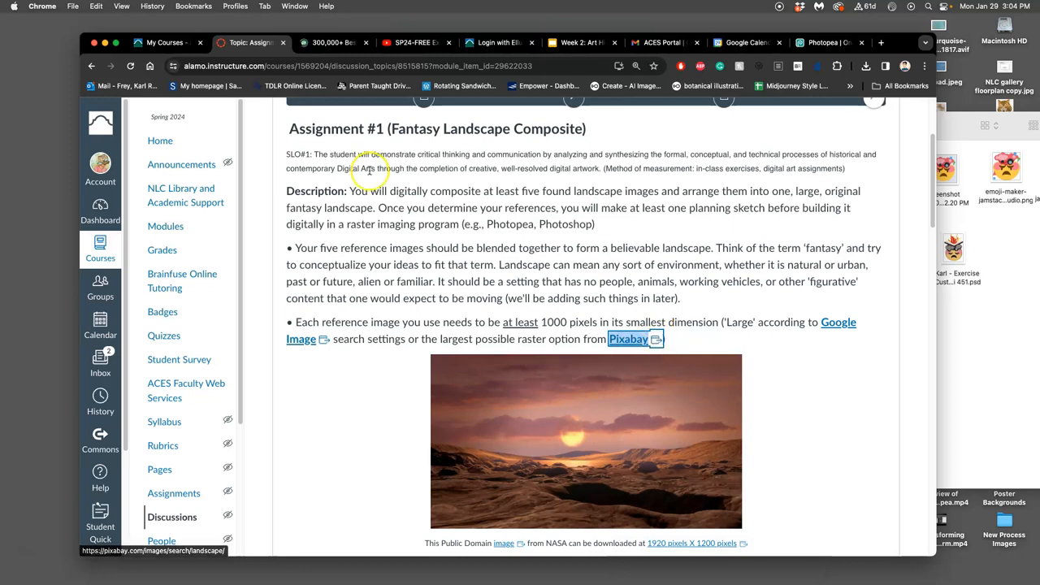
pyautogui.moveTo(333, 43)
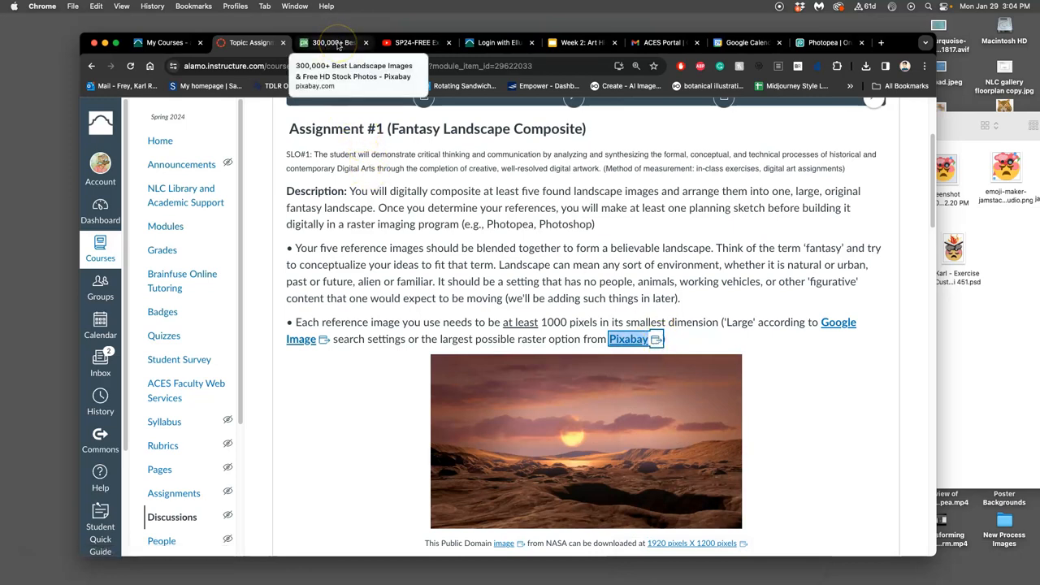
# - Scroll down the assignment page and open the full-size NASA 1920x1200 sunset image
pyautogui.scroll(-3)
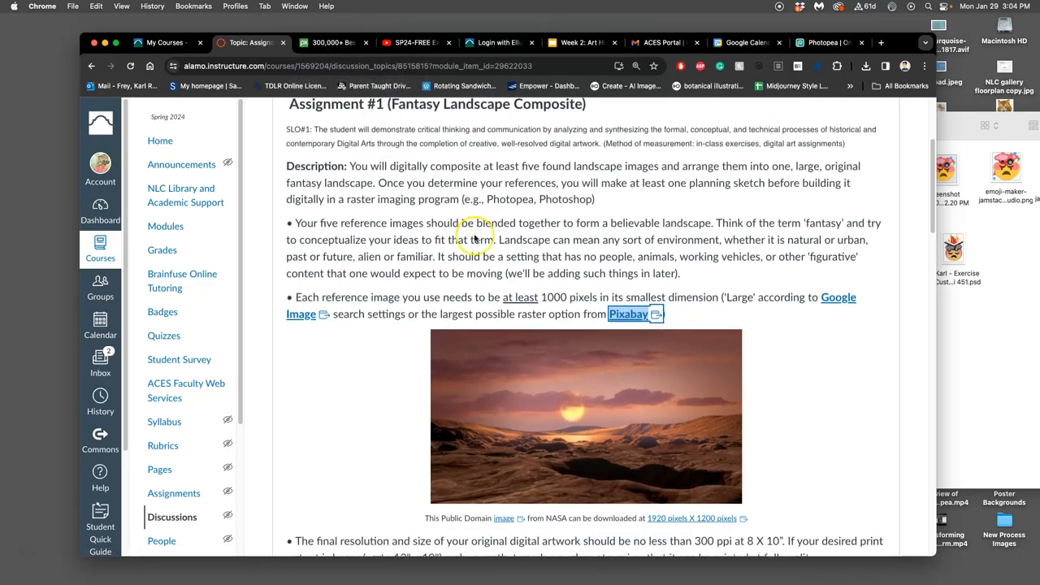
pyautogui.scroll(-3)
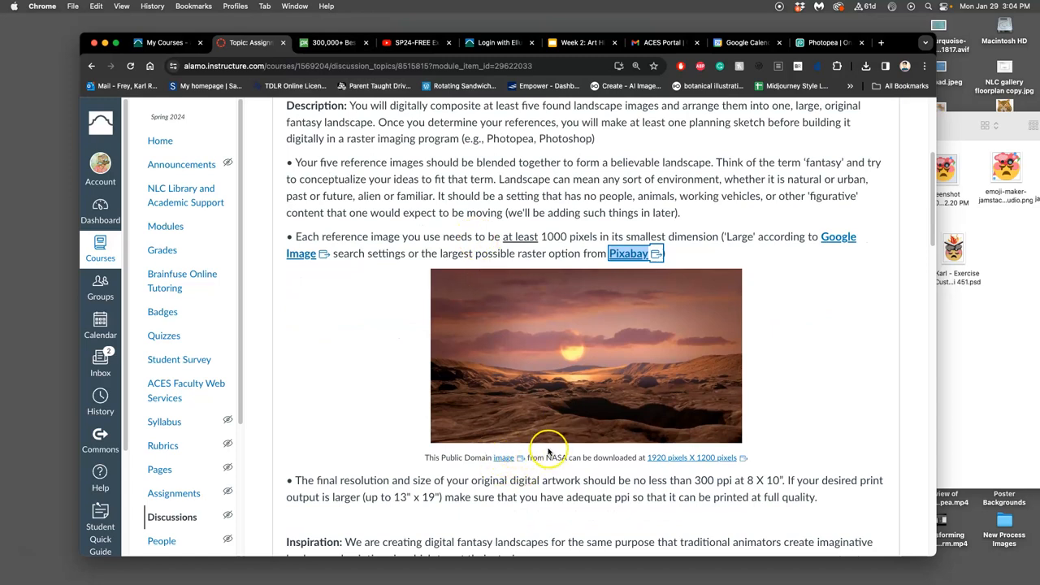
pyautogui.moveTo(553, 414)
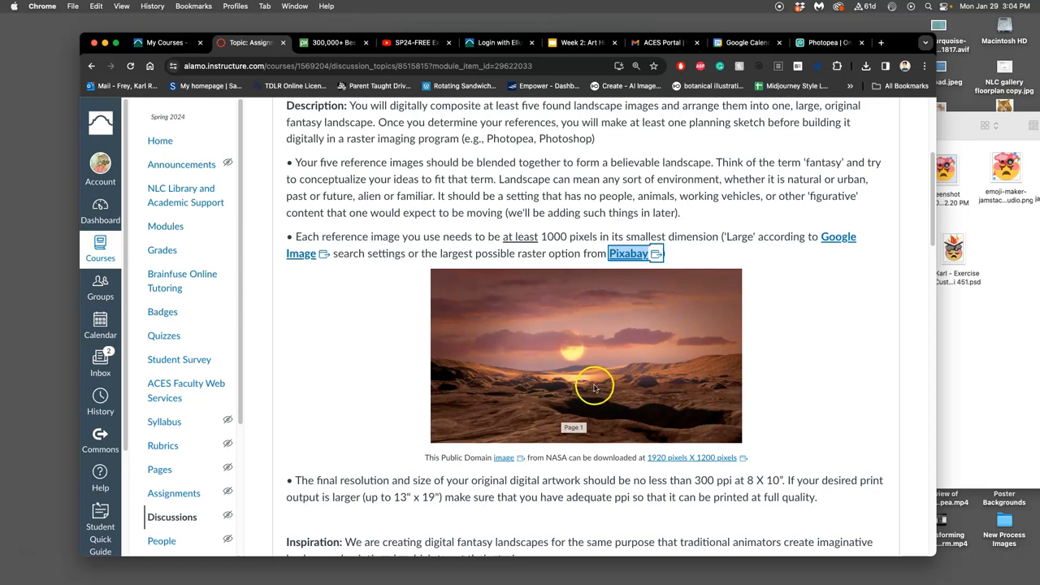
pyautogui.moveTo(604, 385)
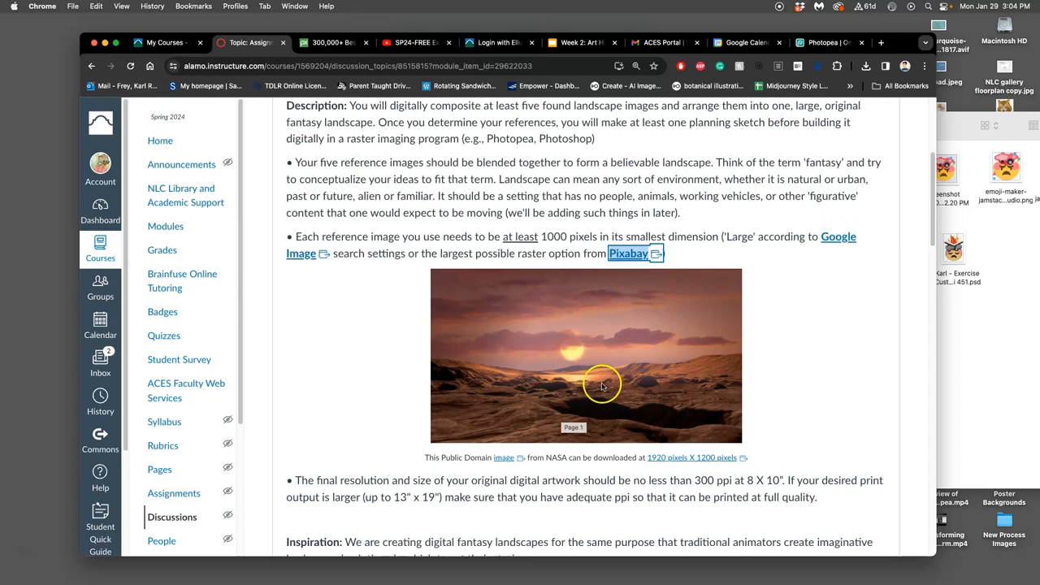
pyautogui.moveTo(619, 383)
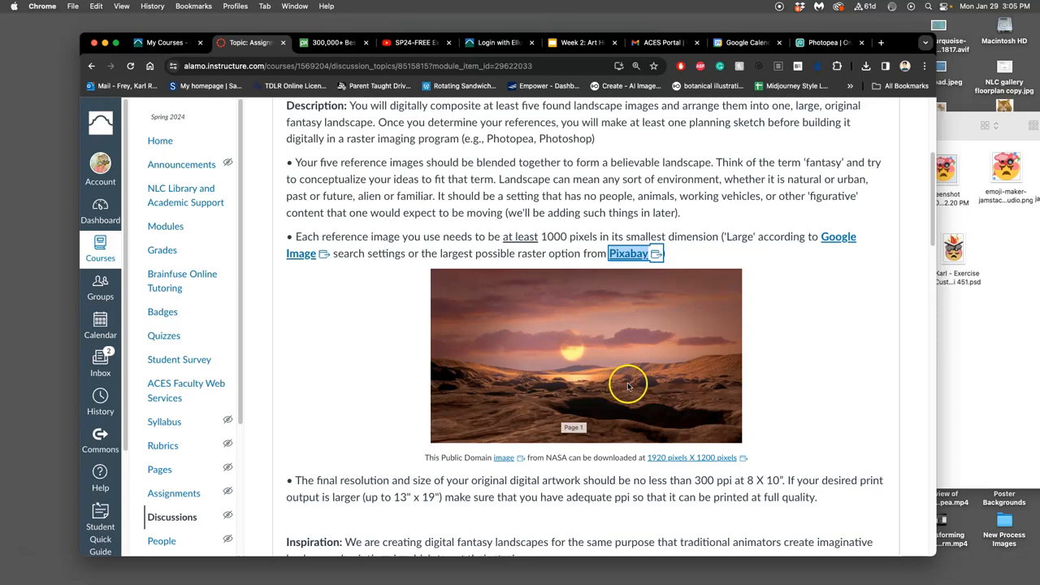
pyautogui.rightClick(666, 457)
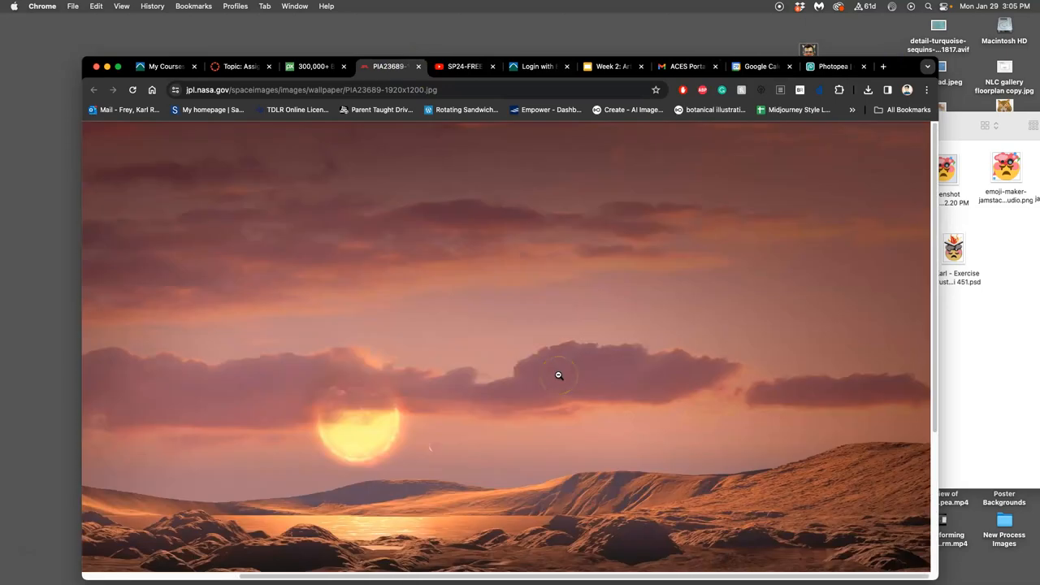
# - Leave the NASA sunset wallpaper and return to the Assignment #1 Fantasy Landscape Composite page
pyautogui.scroll(-3)
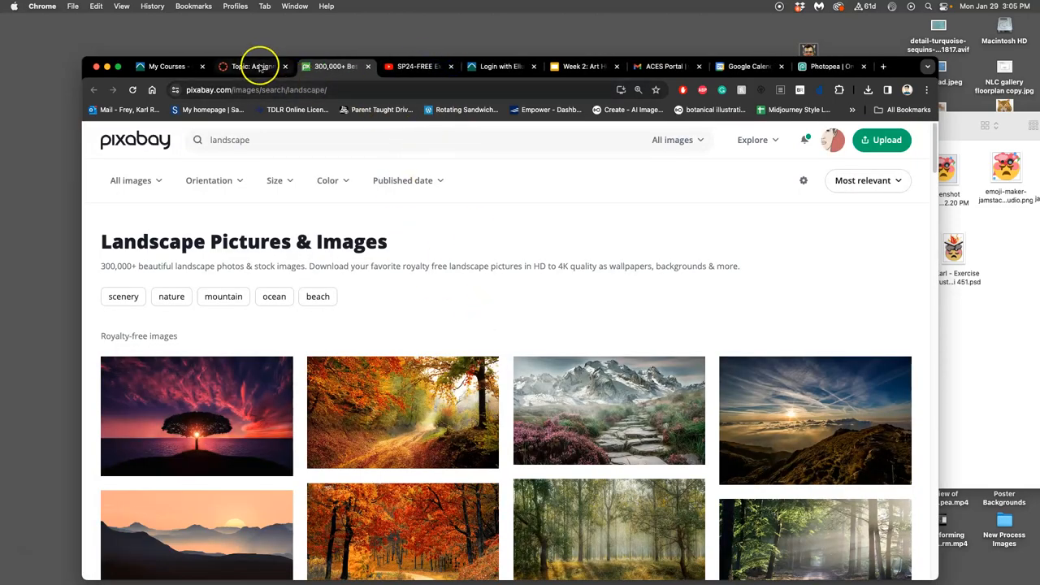
pyautogui.click(253, 66)
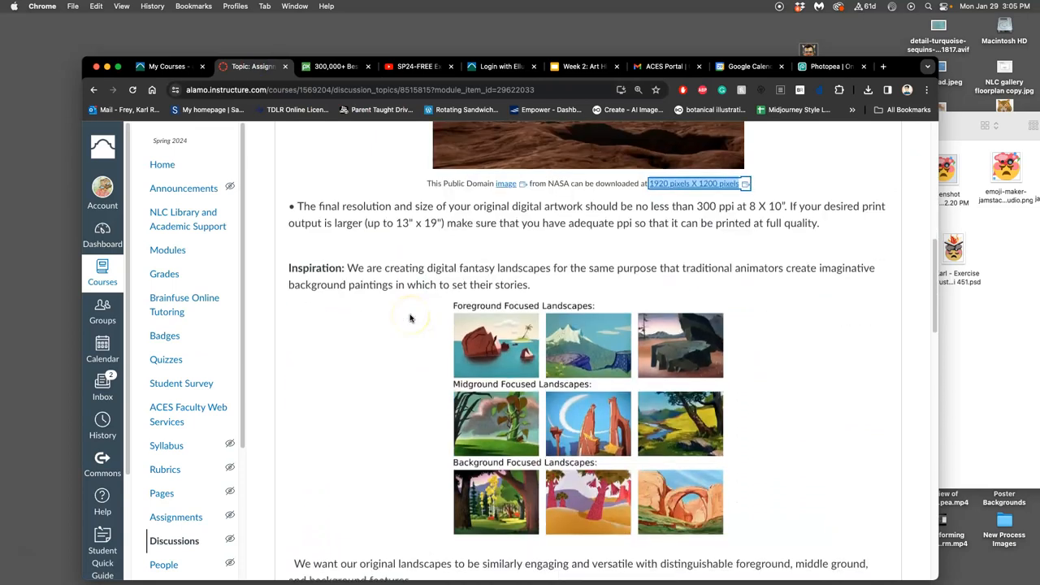
# - Scroll through the foreground, midground and background inspiration landscapes down to the scoring rubric and past student example
pyautogui.scroll(-3)
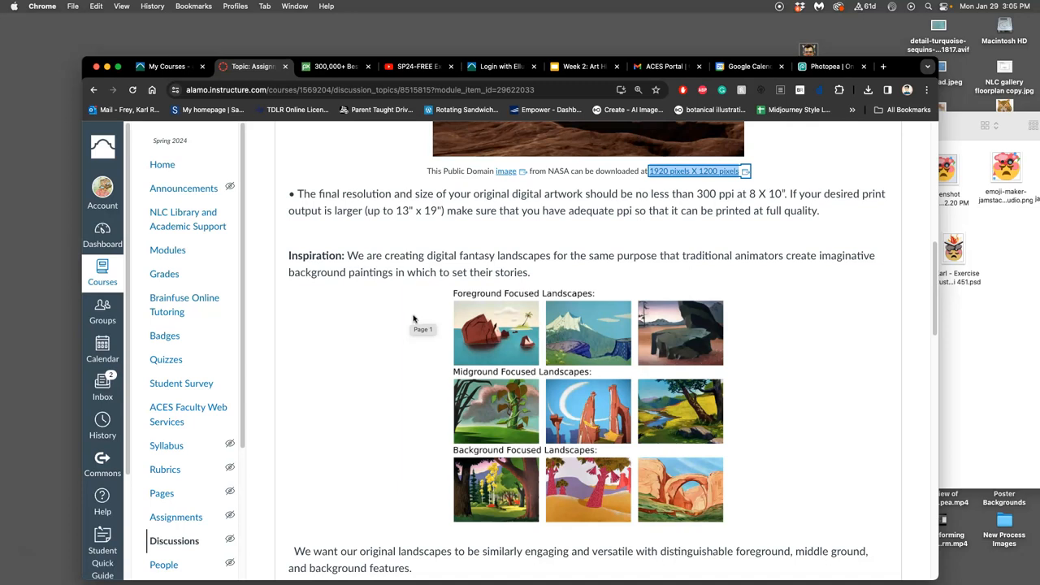
pyautogui.scroll(-3)
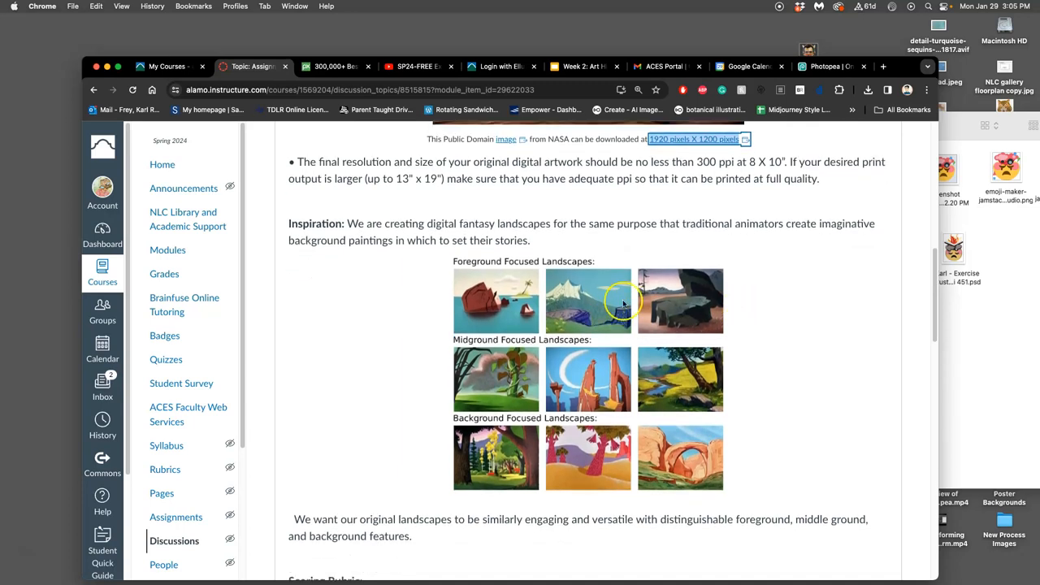
pyautogui.moveTo(604, 389)
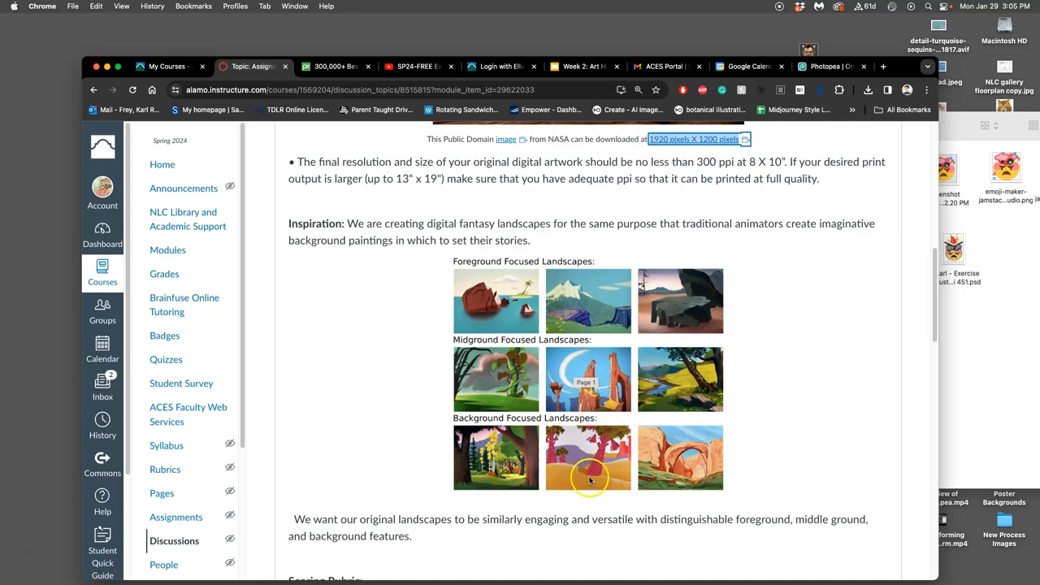
pyautogui.moveTo(615, 445)
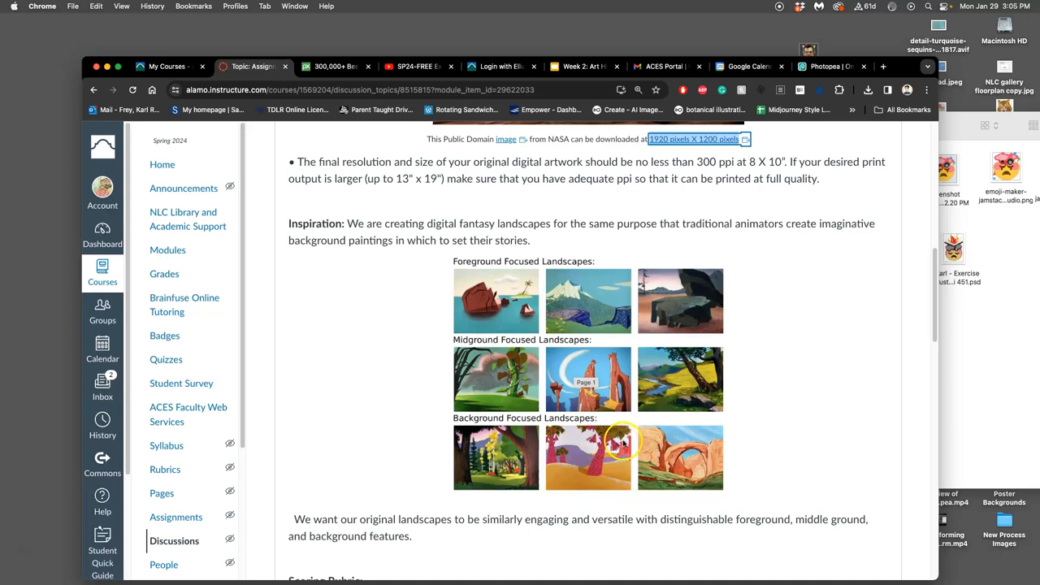
pyautogui.moveTo(413, 387)
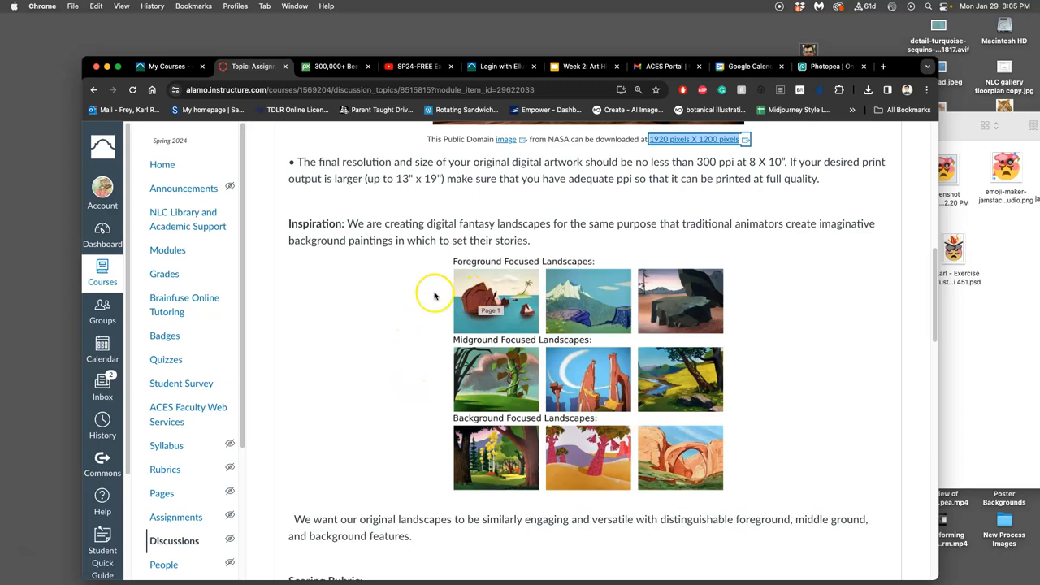
pyautogui.moveTo(420, 295)
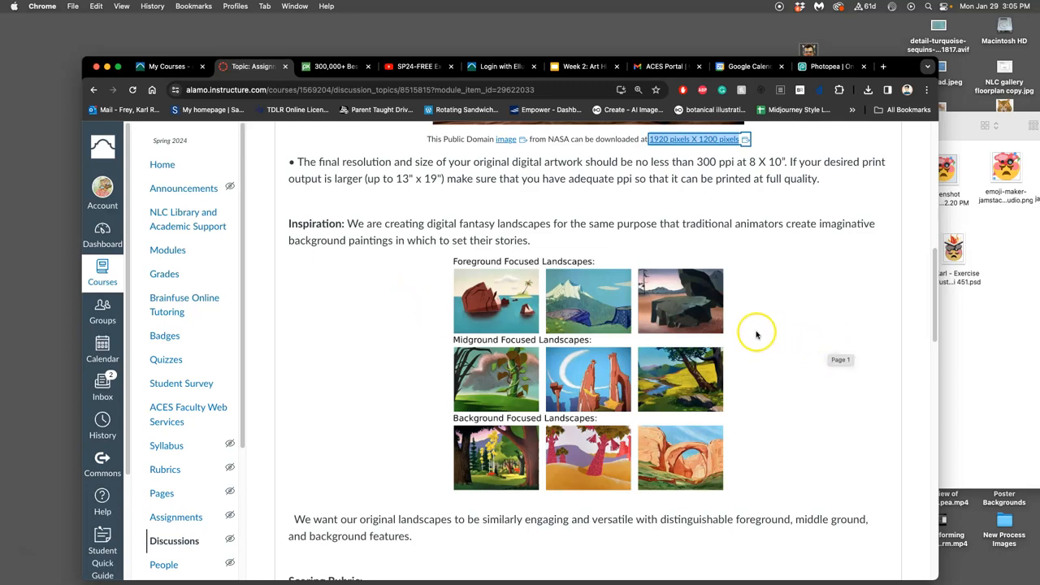
pyautogui.moveTo(762, 336)
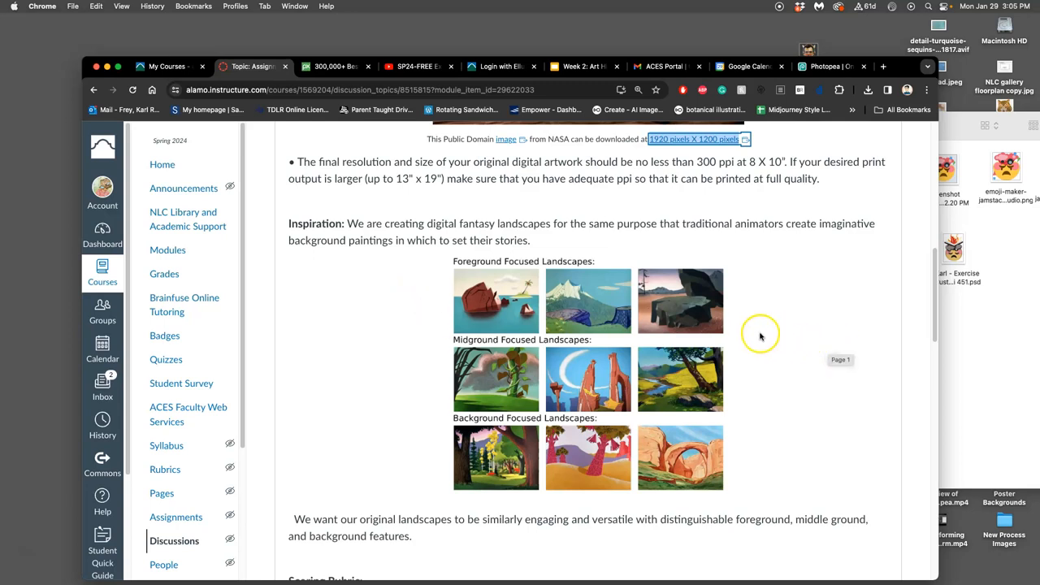
pyautogui.moveTo(759, 338)
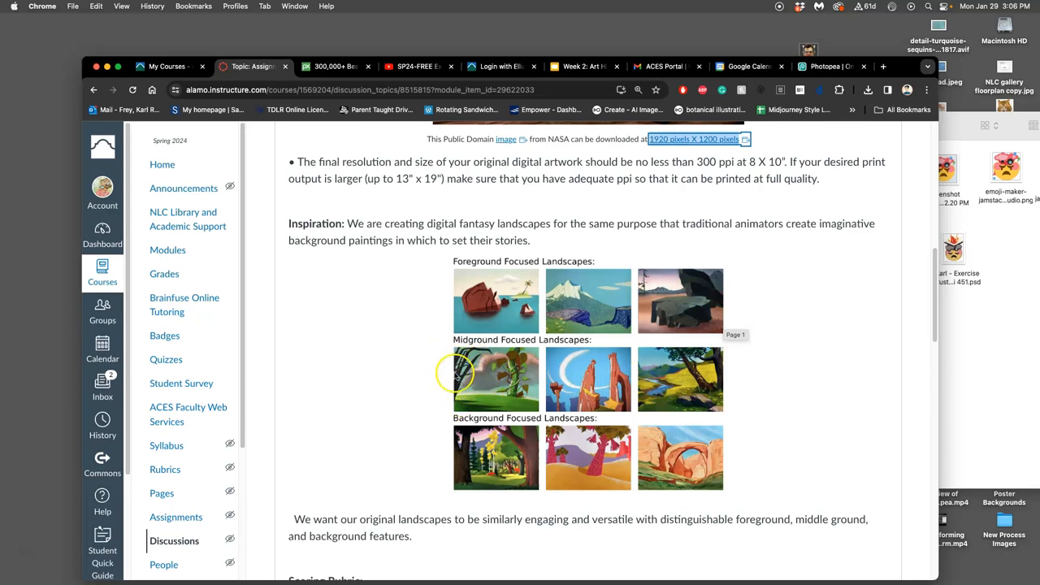
pyautogui.moveTo(459, 380)
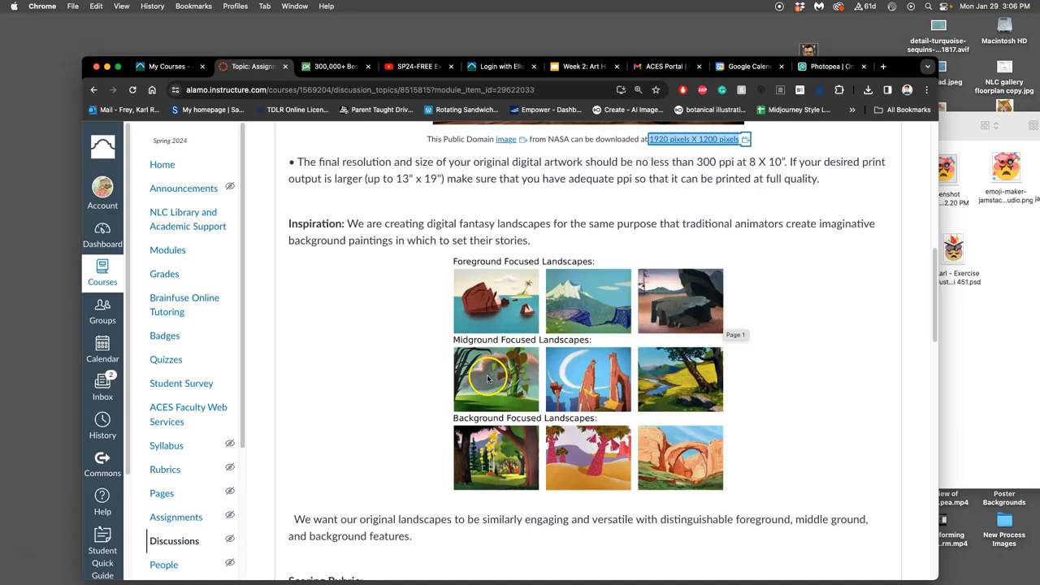
pyautogui.moveTo(495, 465)
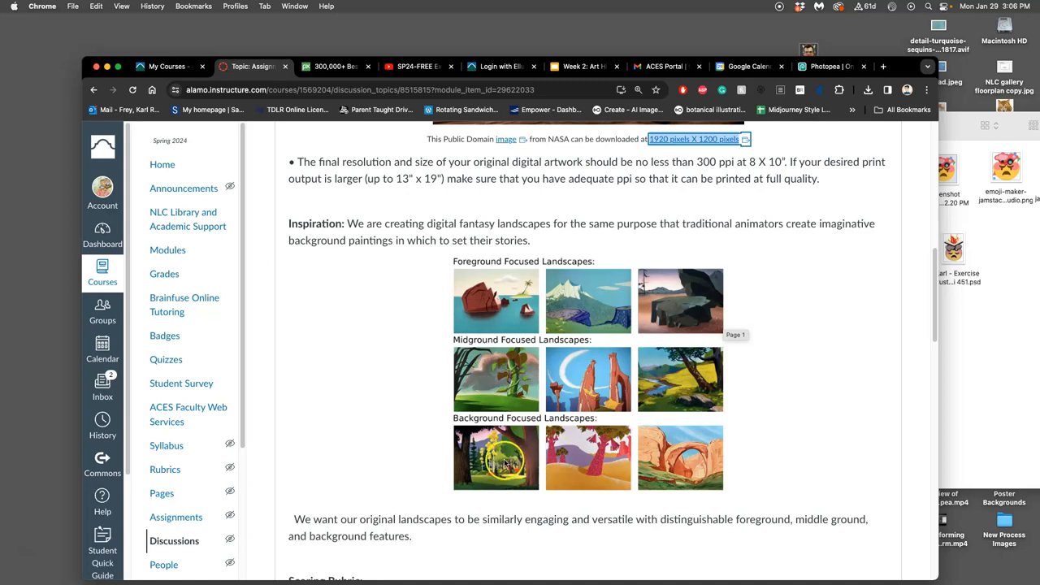
pyautogui.moveTo(542, 339)
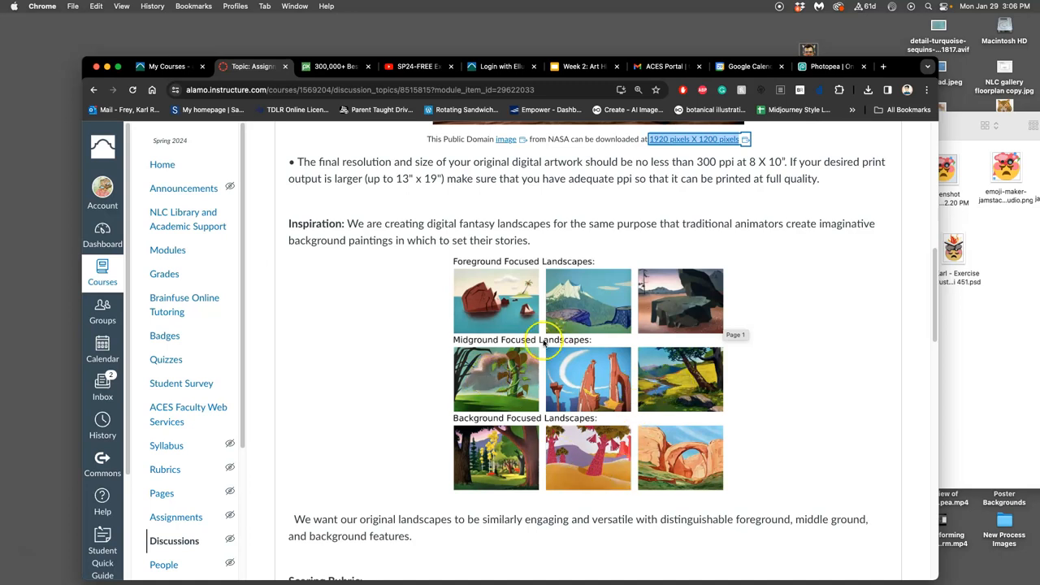
pyautogui.moveTo(678, 385)
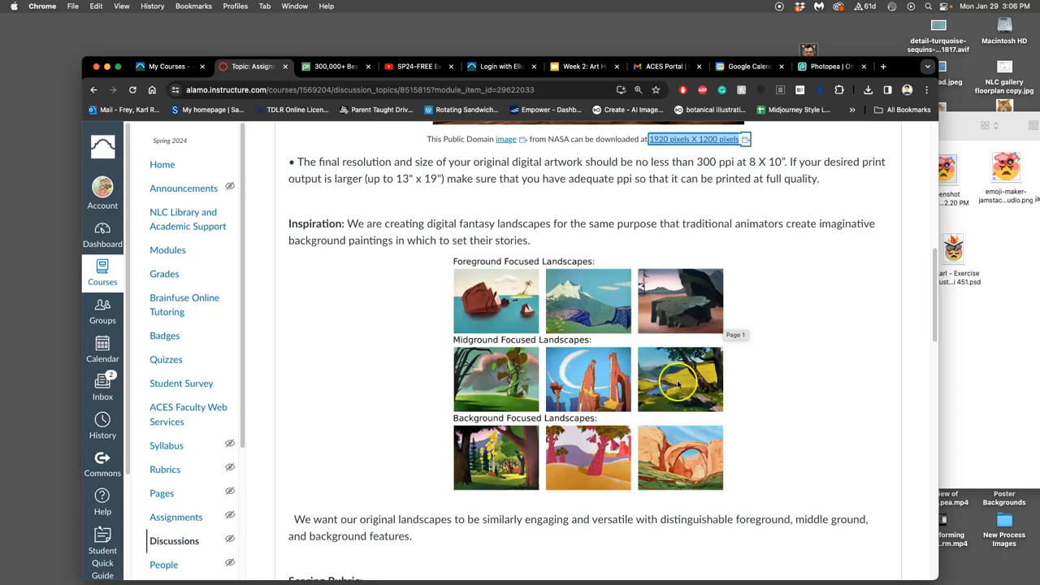
pyautogui.moveTo(744, 412)
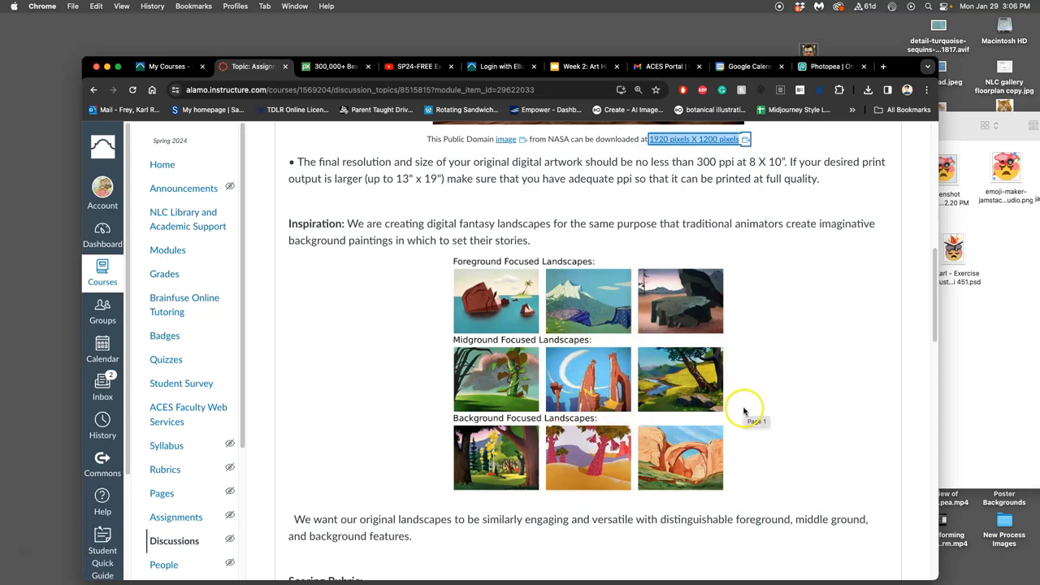
pyautogui.scroll(-3)
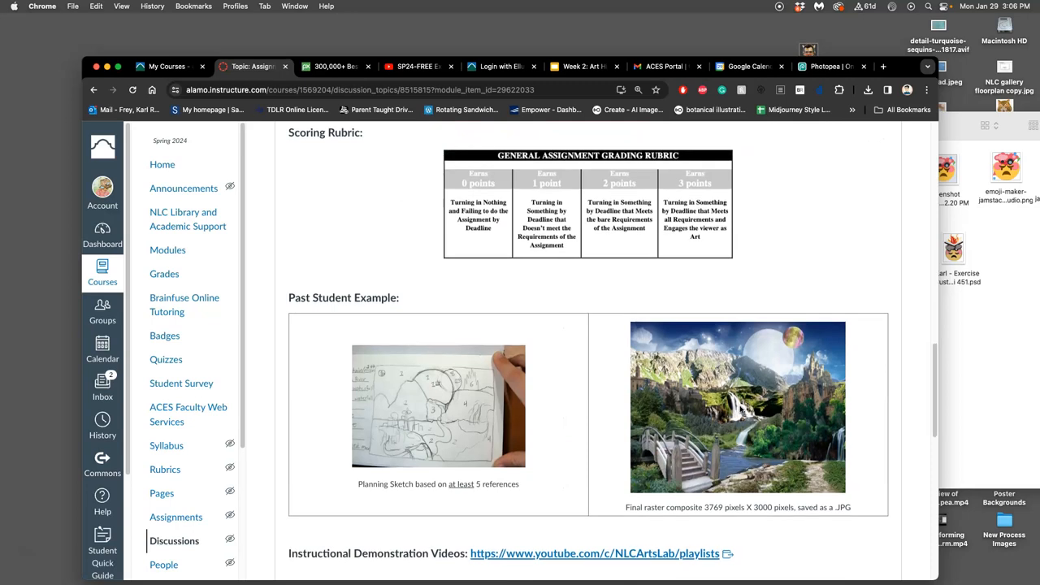
# - Scroll past the description, NASA image and rubric to the 'To Get Credit for your Work' submission directions
pyautogui.scroll(-3)
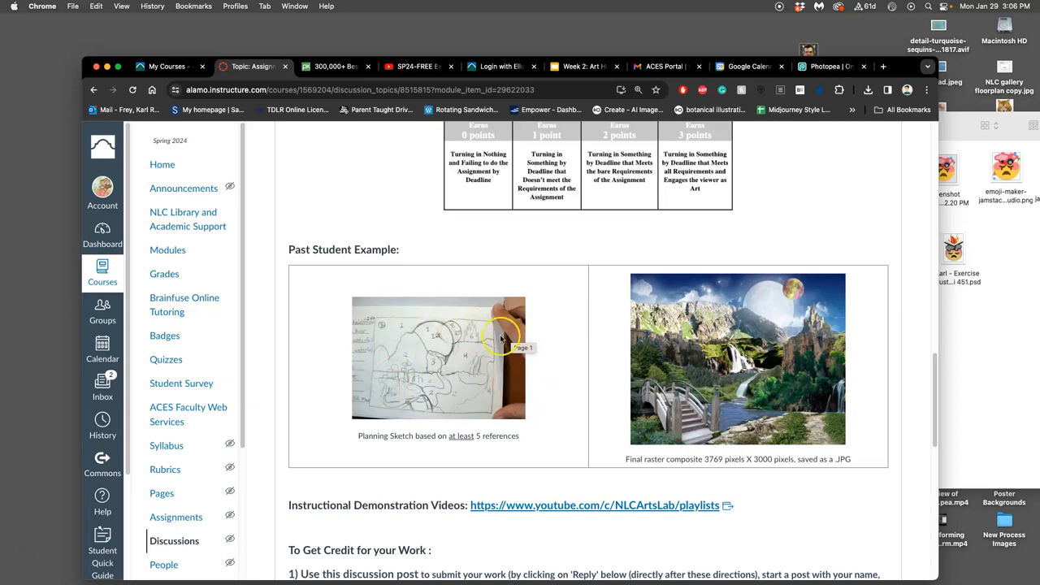
pyautogui.moveTo(779, 393)
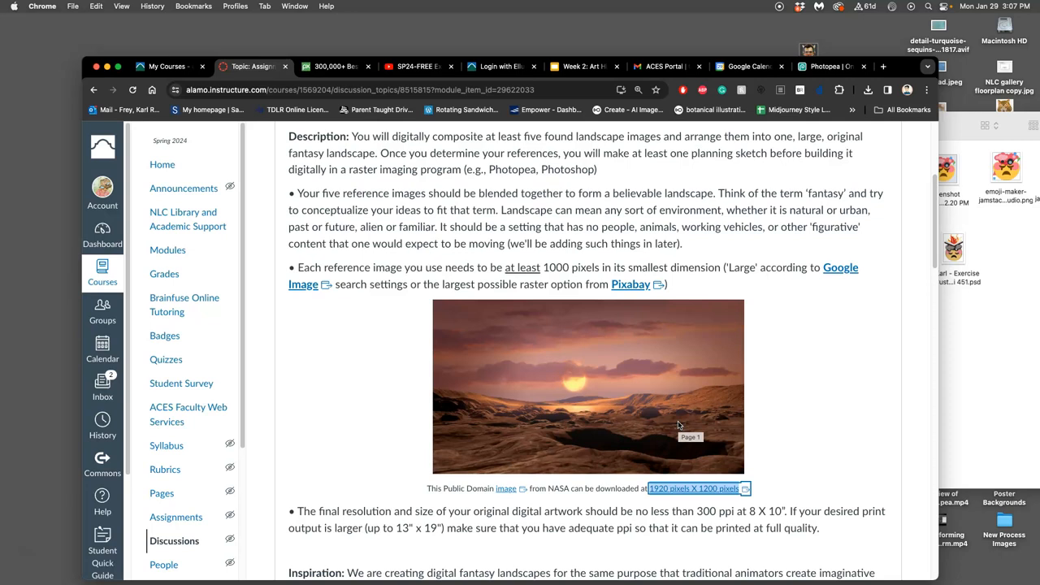
pyautogui.scroll(-3)
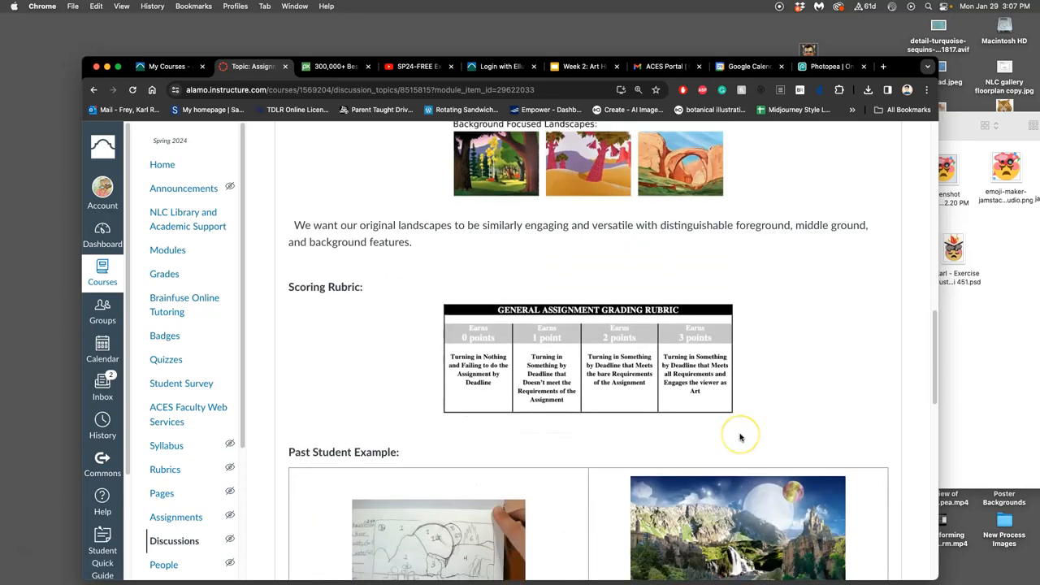
pyautogui.scroll(-3)
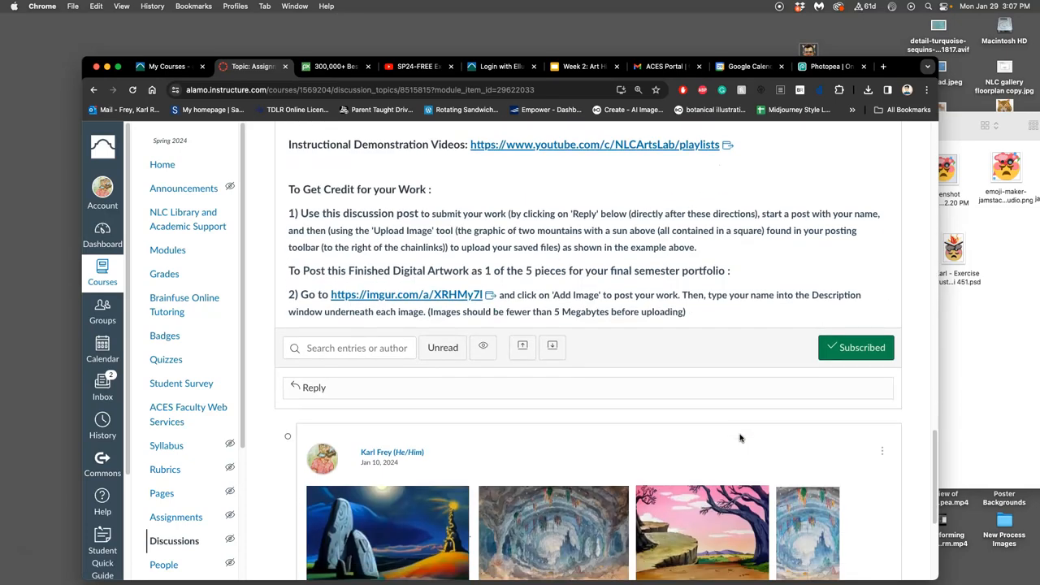
# - Scroll to Karl Frey's instructor inspiration post of surreal set-design and animation background images
pyautogui.scroll(-3)
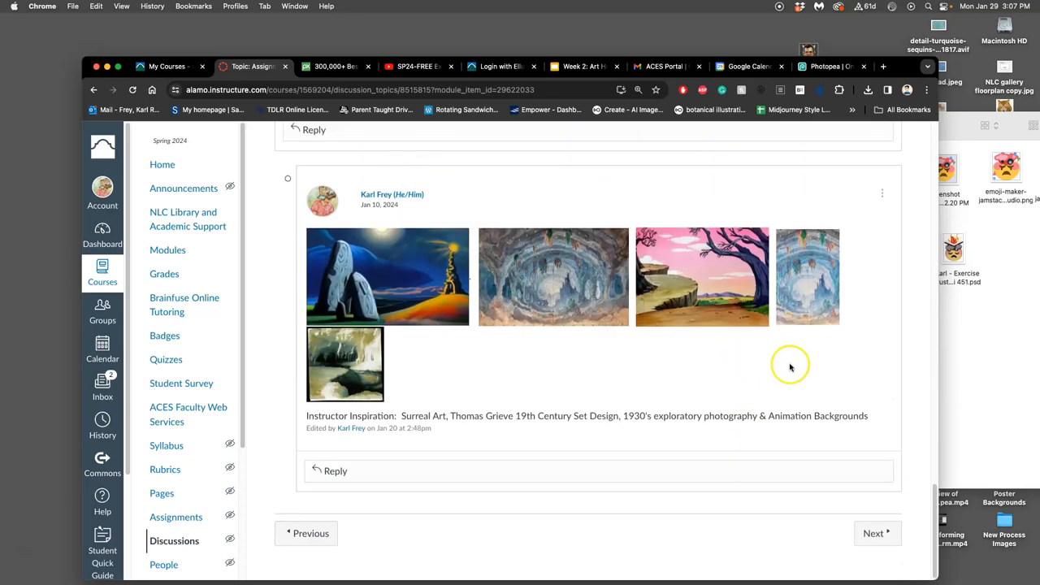
pyautogui.moveTo(787, 370)
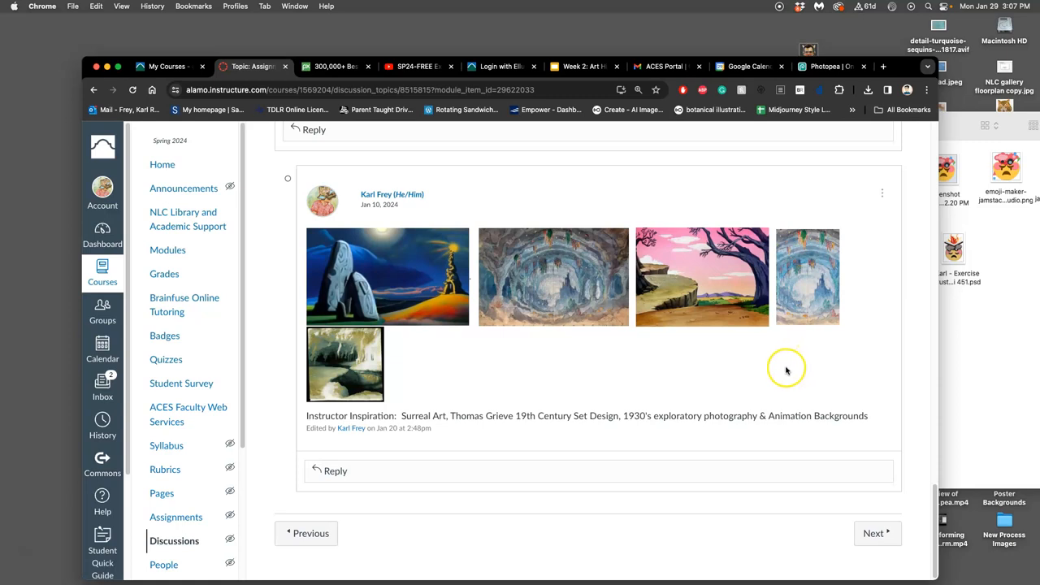
pyautogui.moveTo(767, 363)
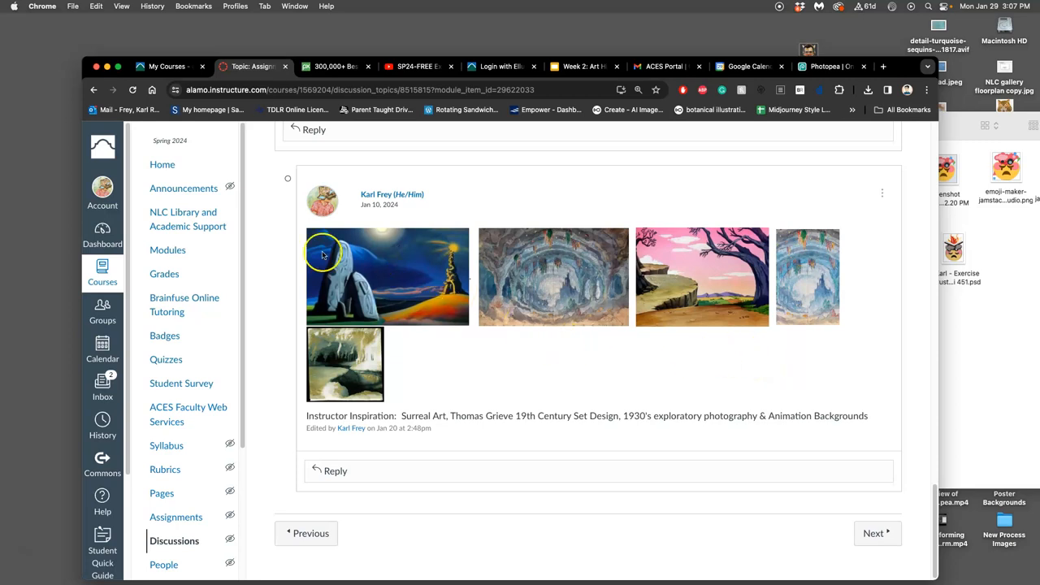
pyautogui.moveTo(433, 297)
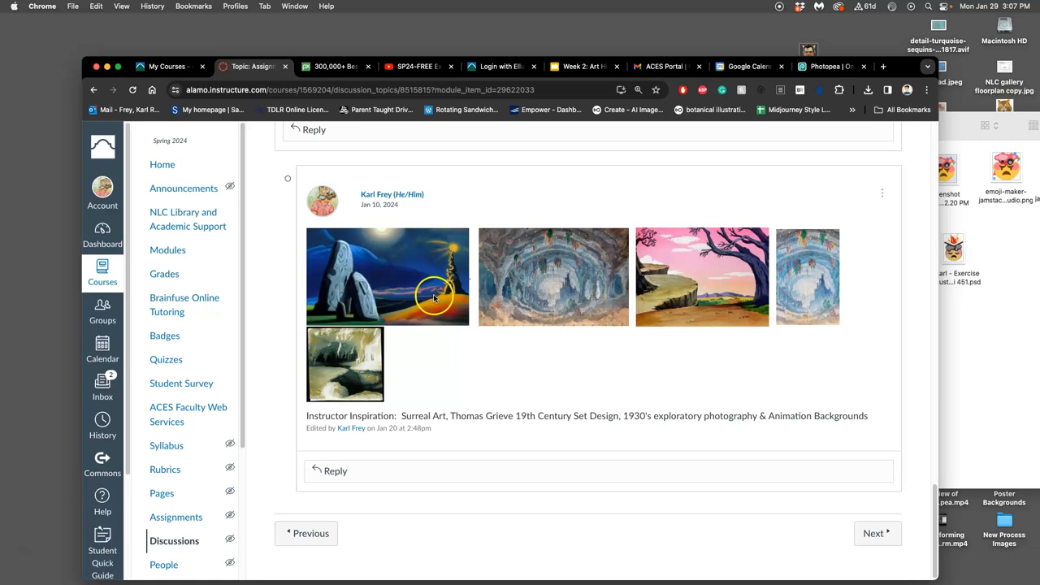
pyautogui.moveTo(409, 289)
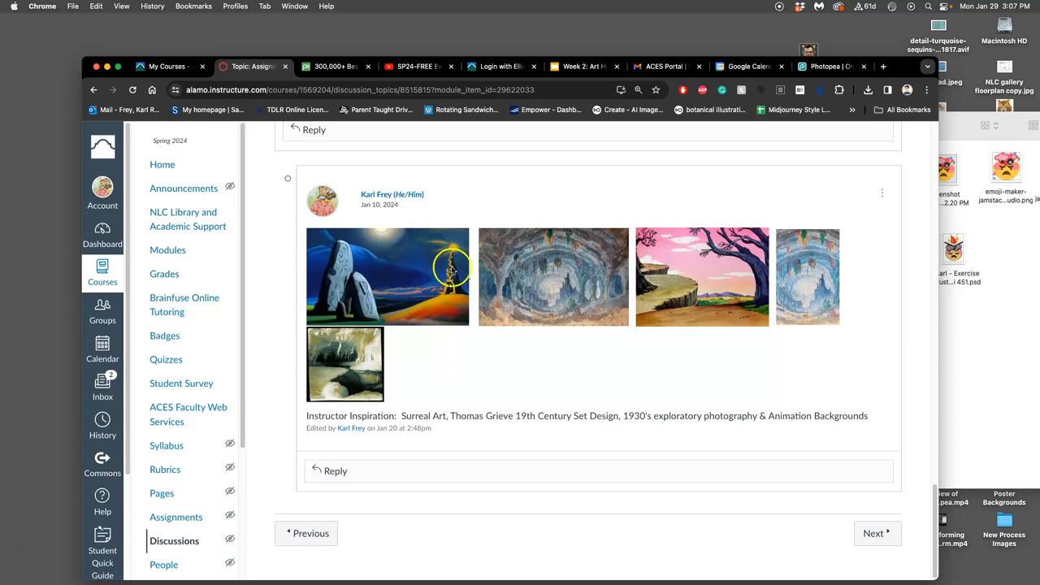
pyautogui.moveTo(406, 296)
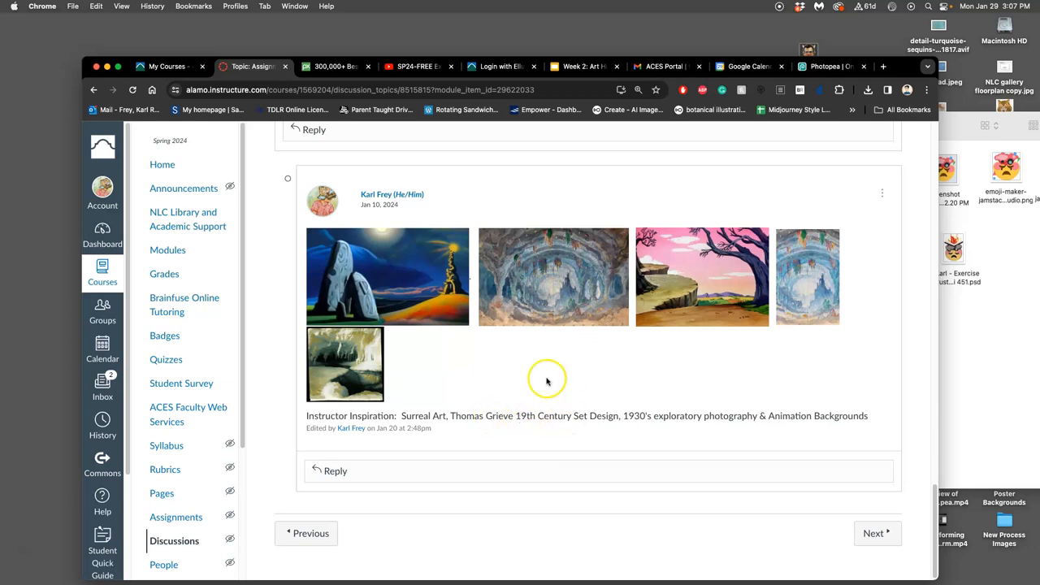
pyautogui.moveTo(569, 309)
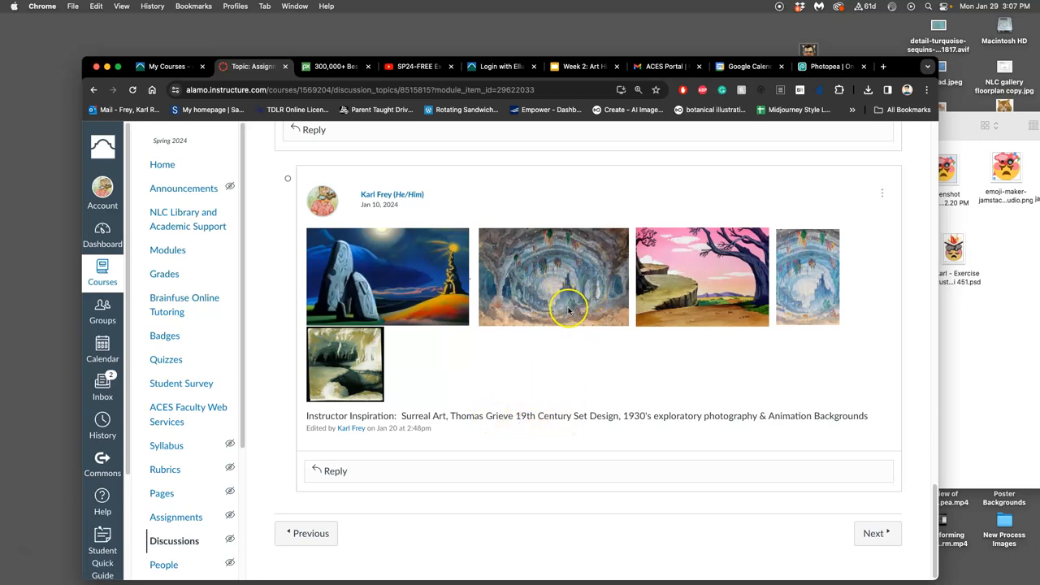
pyautogui.moveTo(589, 325)
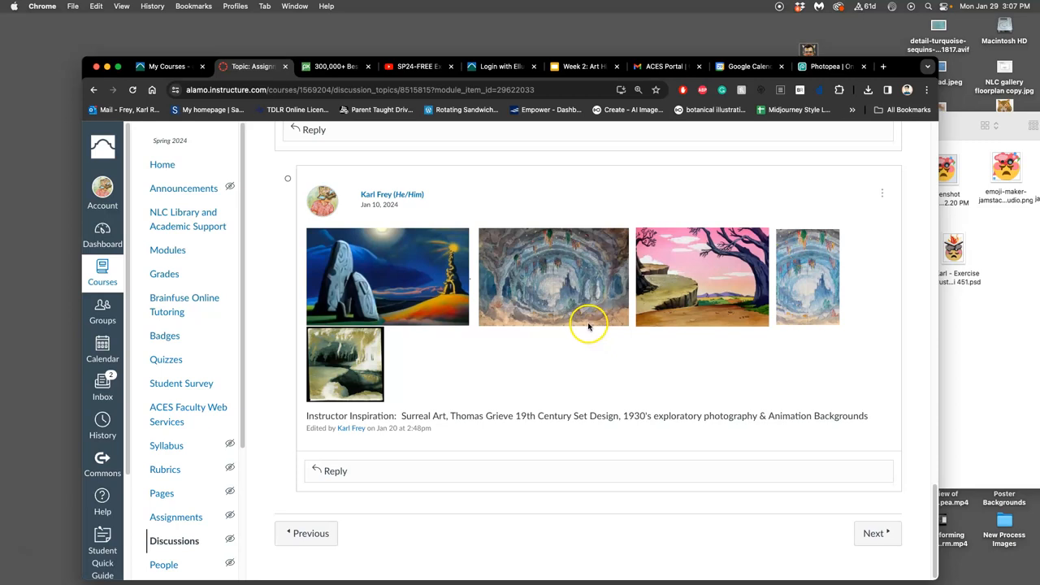
pyautogui.moveTo(587, 309)
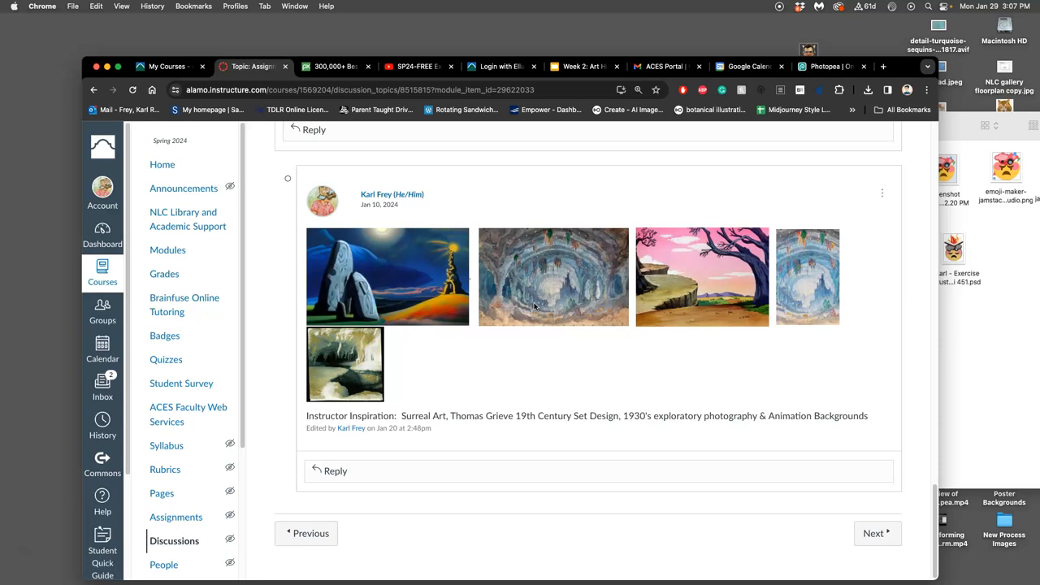
pyautogui.moveTo(577, 289)
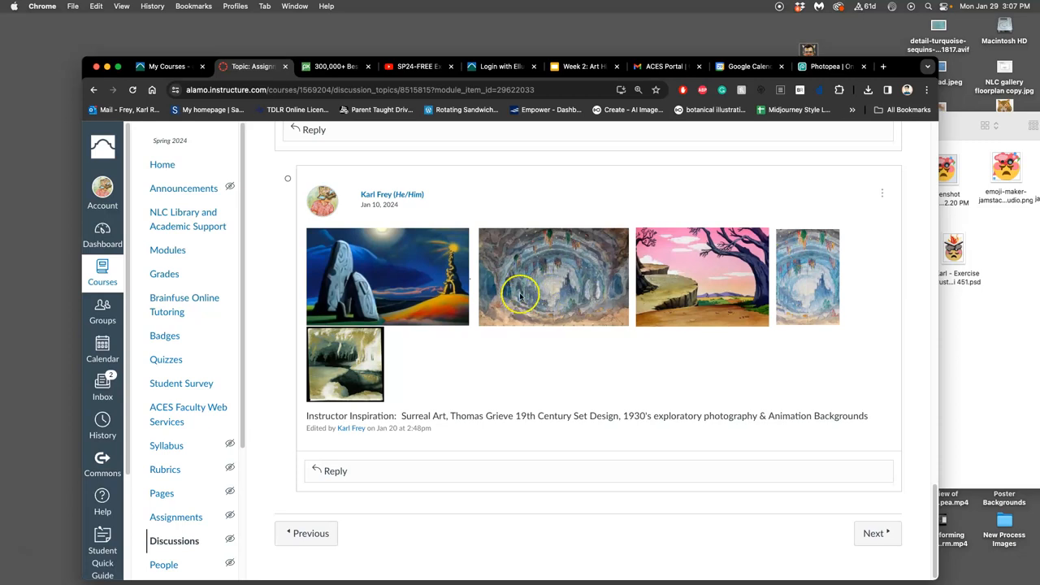
pyautogui.moveTo(577, 262)
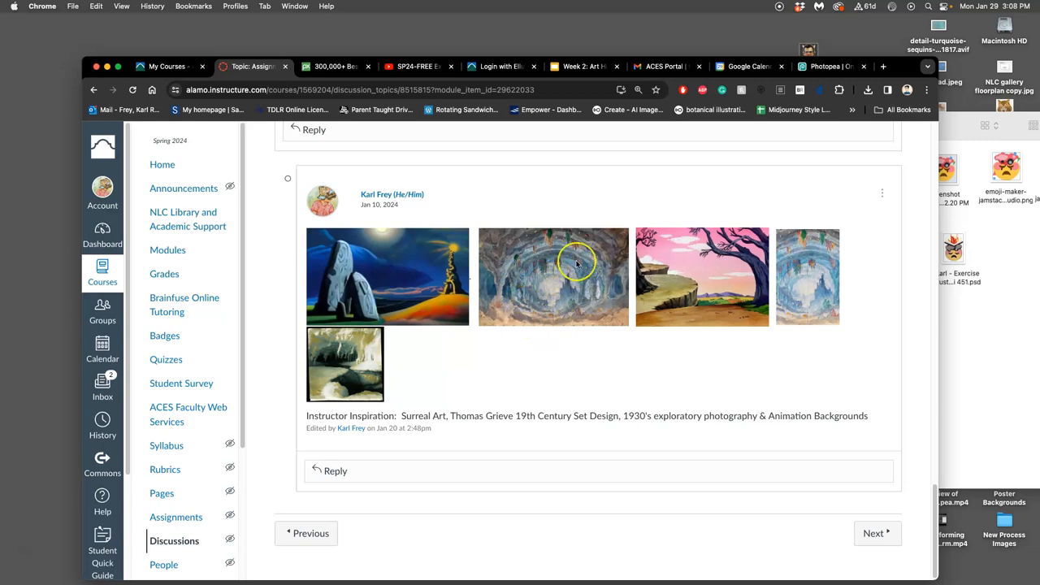